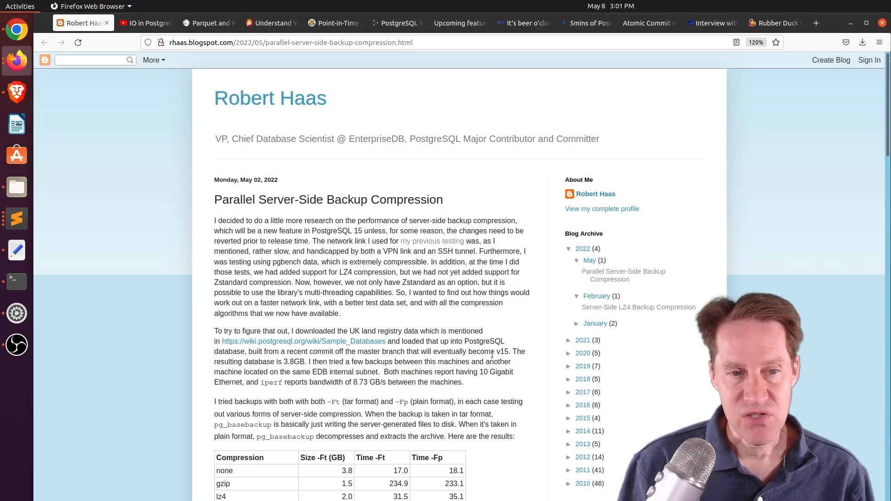
pyautogui.moveTo(187, 336)
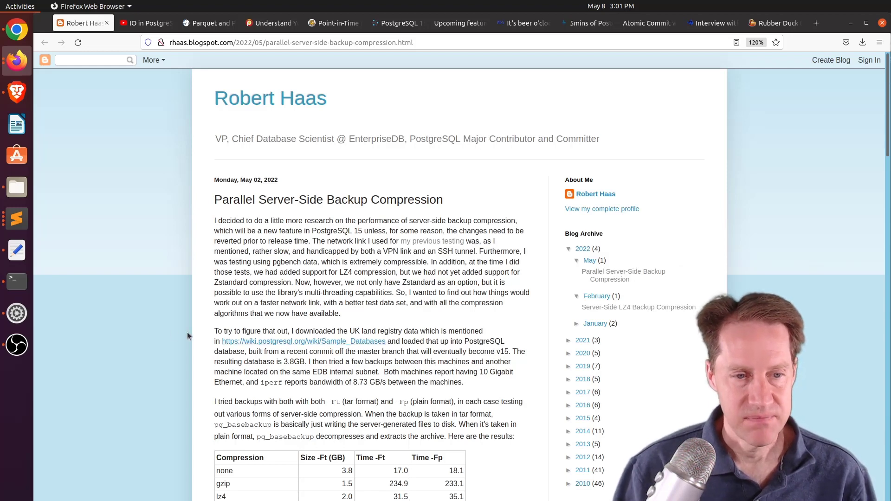
# Scroll the Robert Haas backup compression post down to its compression results table.
pyautogui.scroll(-3)
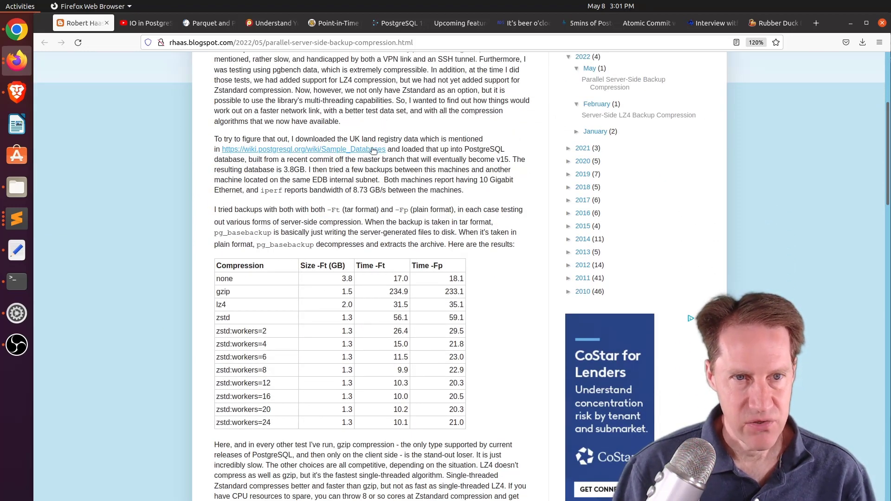
pyautogui.moveTo(449, 135)
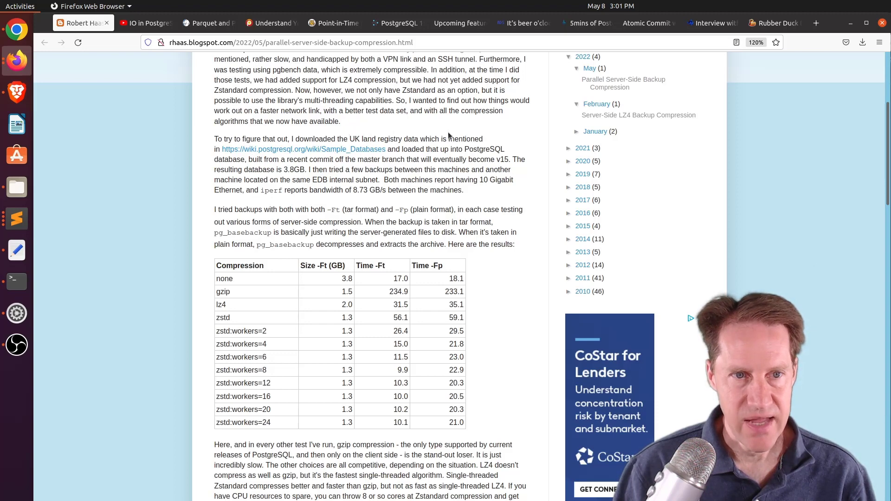
pyautogui.moveTo(278, 177)
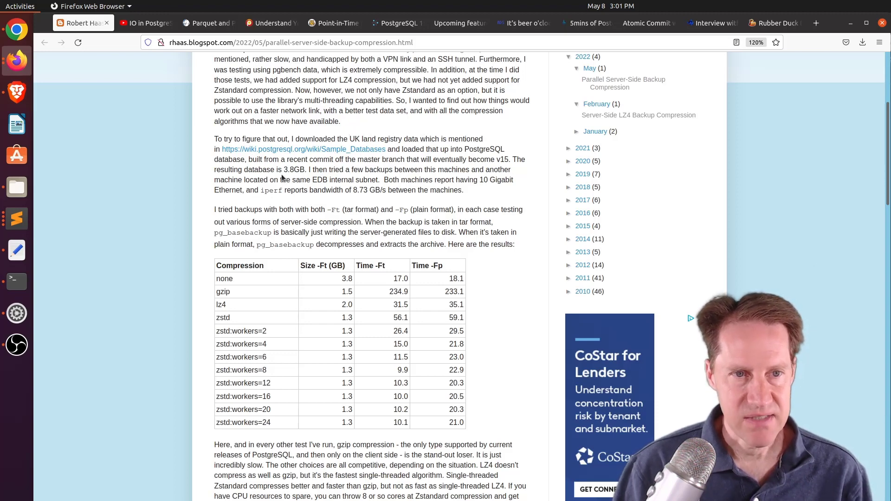
pyautogui.moveTo(394, 168)
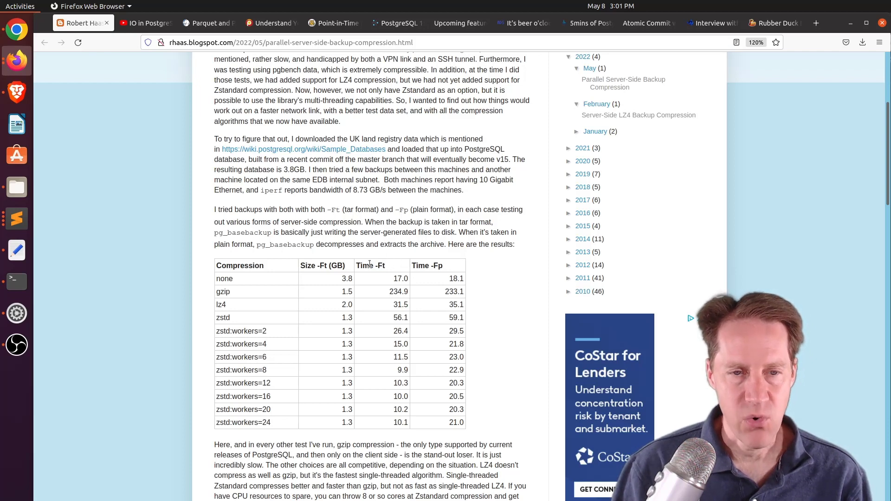
pyautogui.moveTo(438, 287)
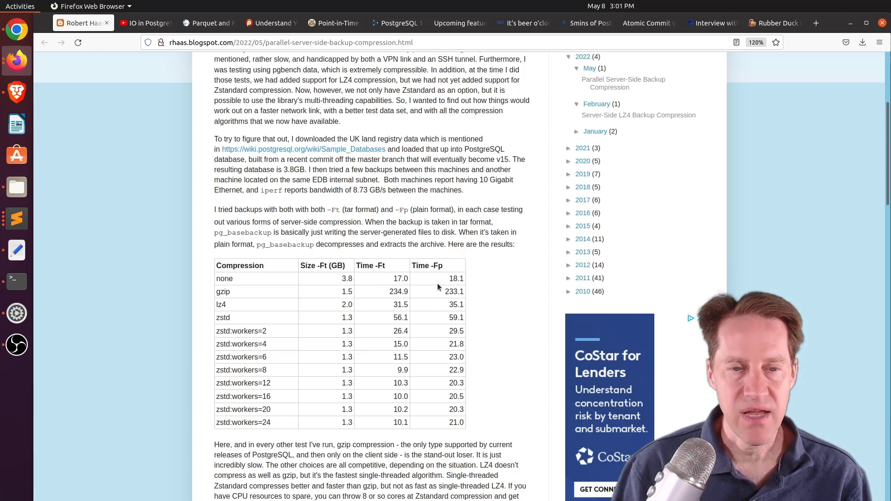
pyautogui.moveTo(246, 278)
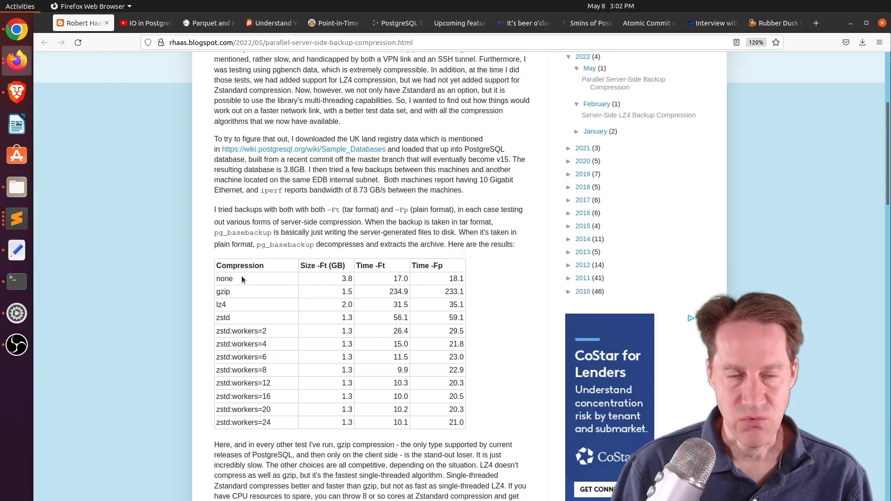
pyautogui.moveTo(242, 296)
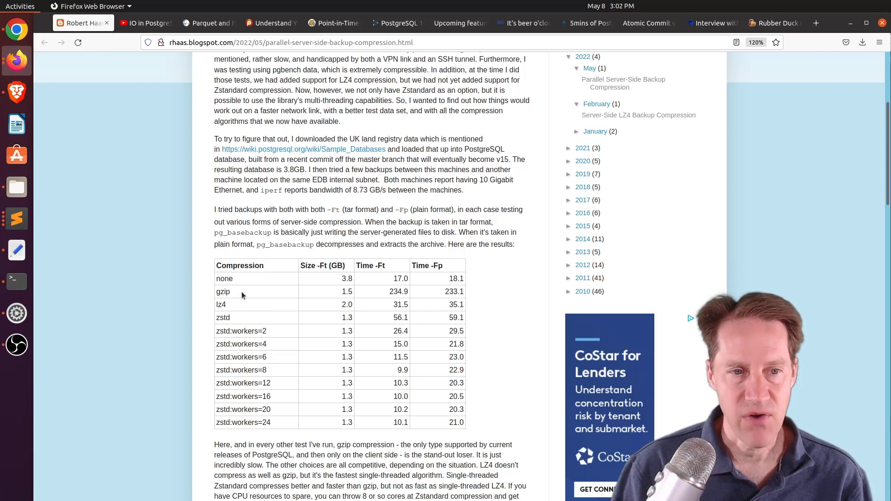
pyautogui.moveTo(228, 308)
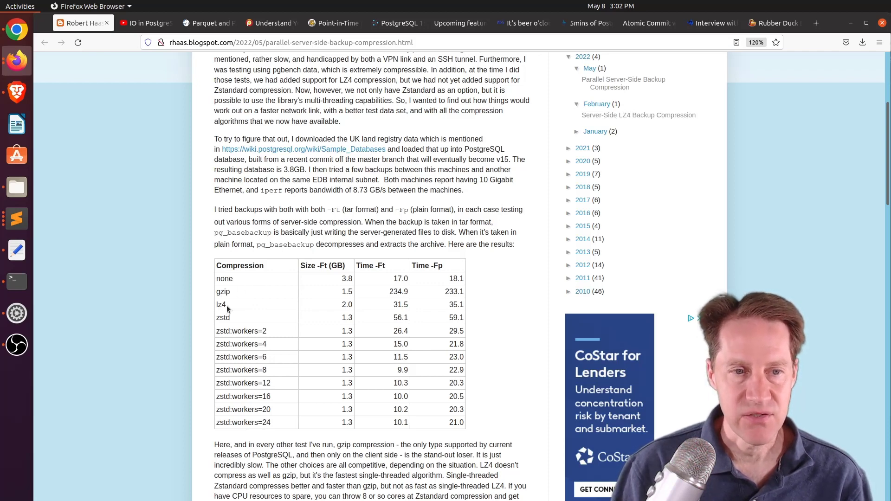
pyautogui.moveTo(239, 318)
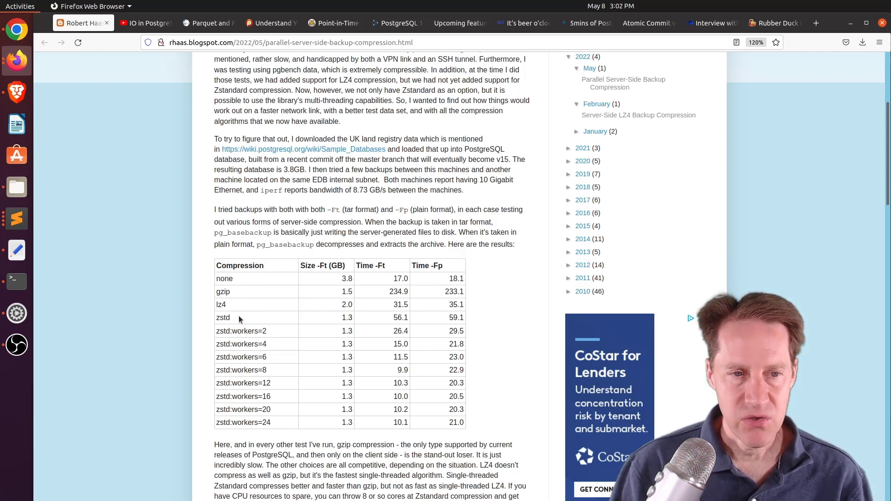
# Double-click the zstd:workers=8 row label, the fastest 9.9-second tar entry.
pyautogui.doubleClick(223, 317)
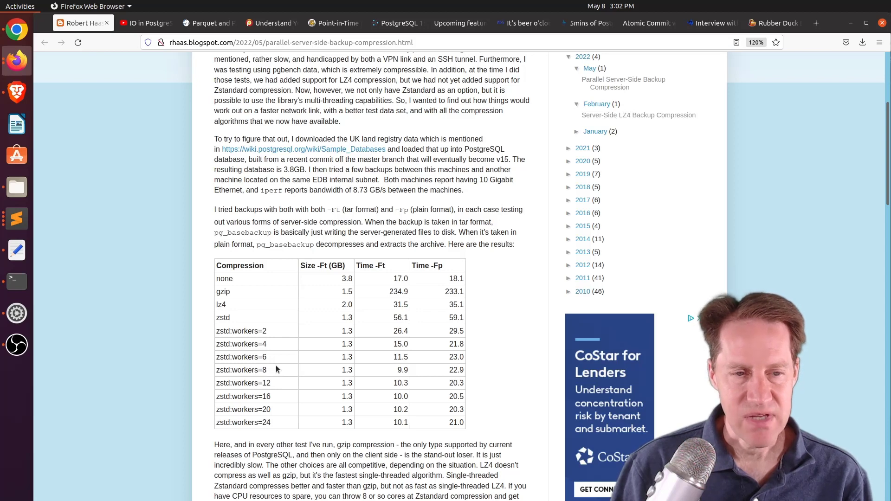
pyautogui.moveTo(273, 373)
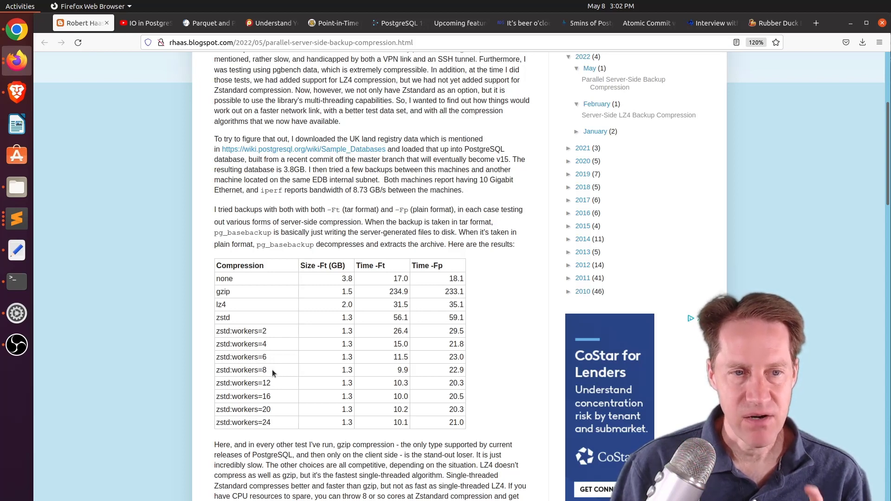
pyautogui.doubleClick(253, 369)
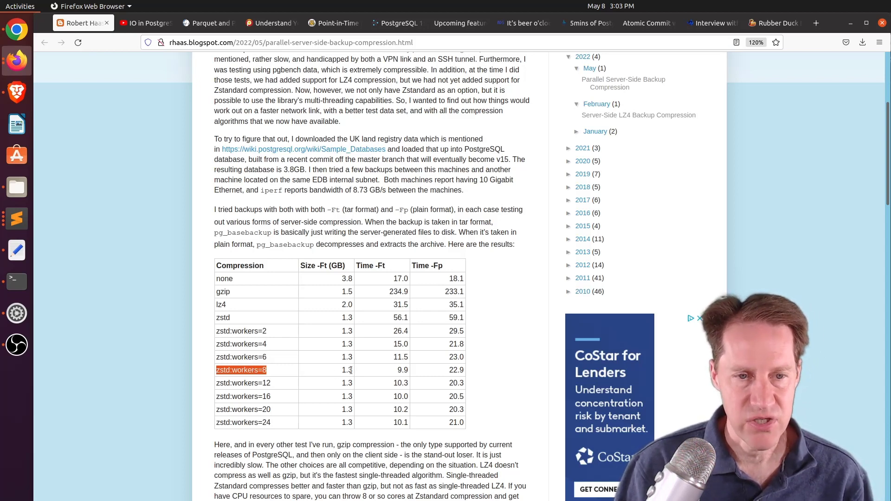
pyautogui.moveTo(358, 337)
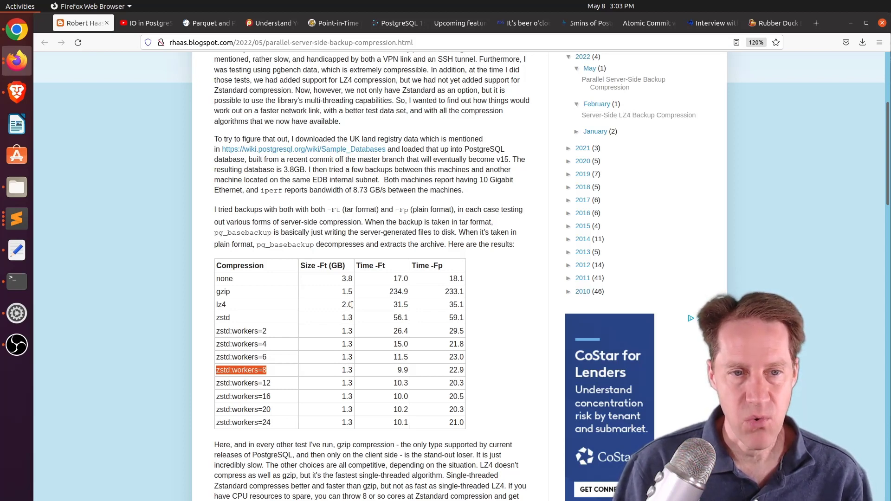
pyautogui.moveTo(345, 301)
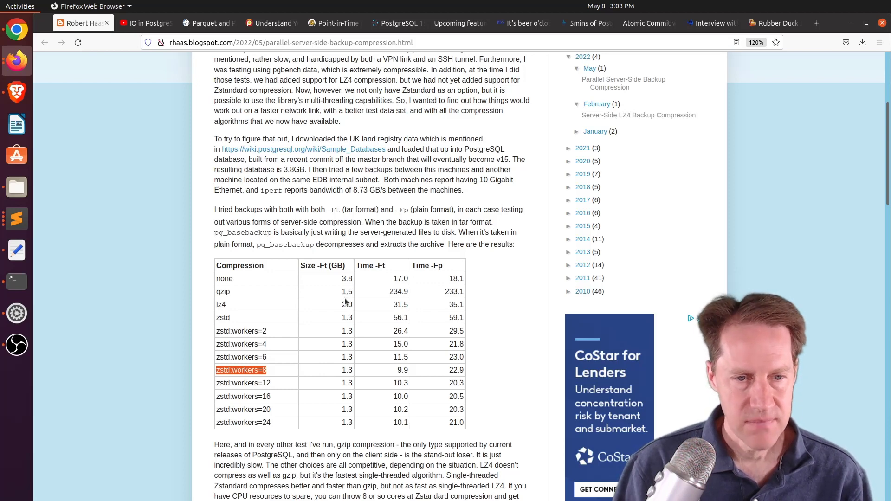
pyautogui.moveTo(343, 387)
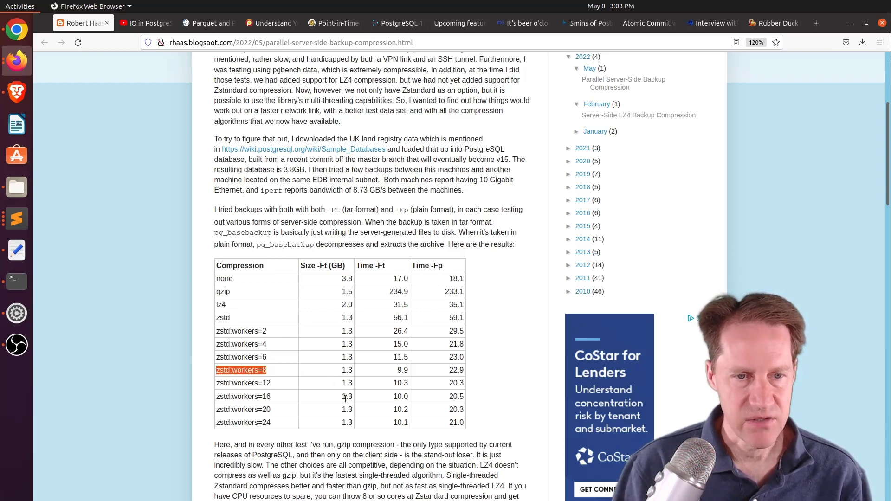
pyautogui.moveTo(346, 383)
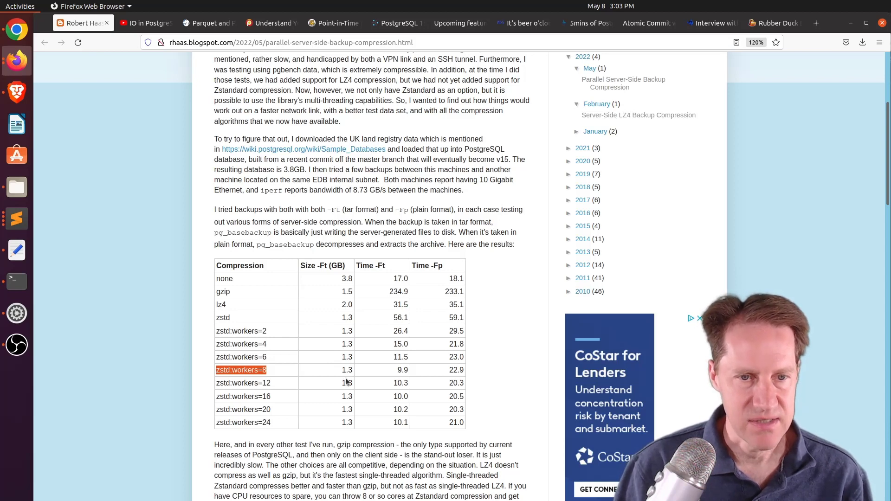
pyautogui.moveTo(432, 373)
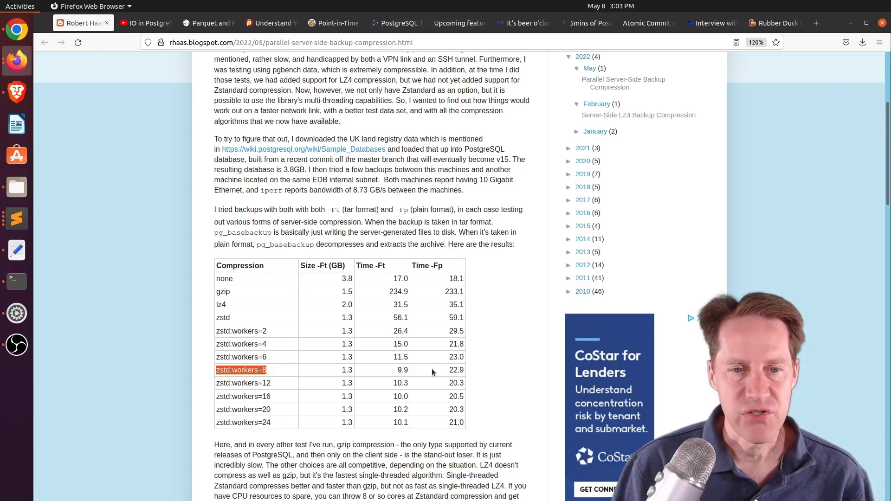
pyautogui.moveTo(410, 372)
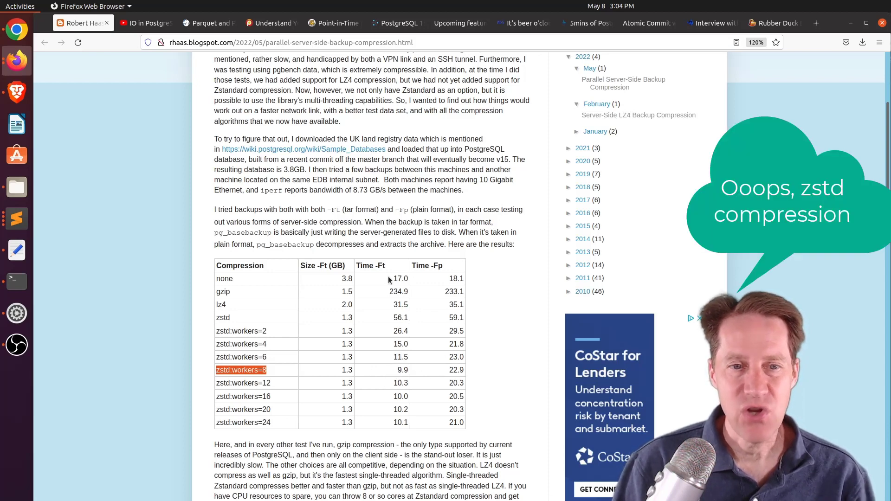
pyautogui.moveTo(397, 371)
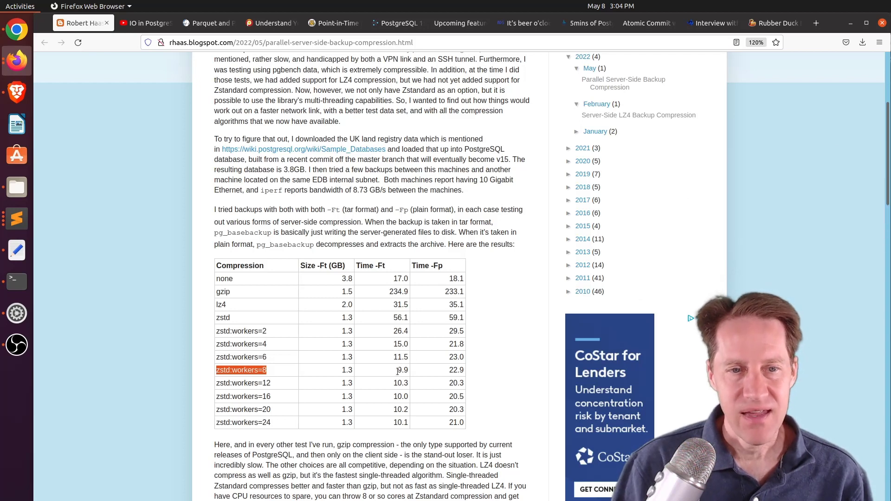
pyautogui.moveTo(389, 296)
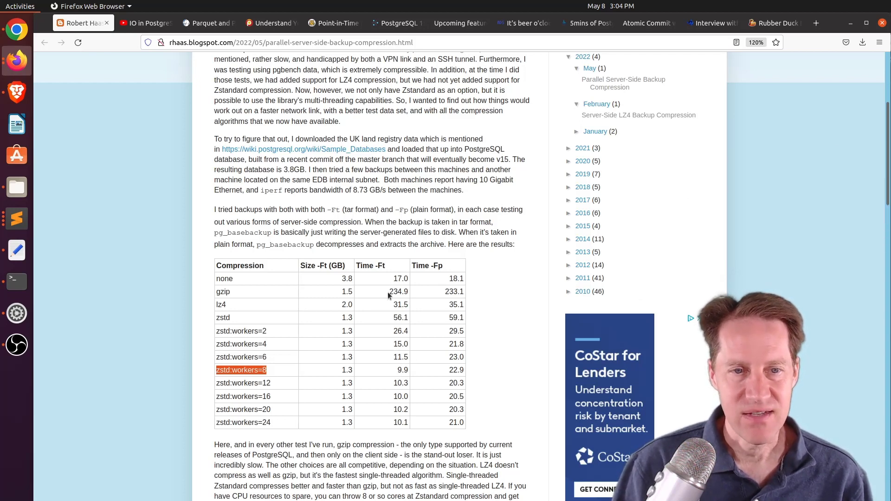
pyautogui.moveTo(393, 320)
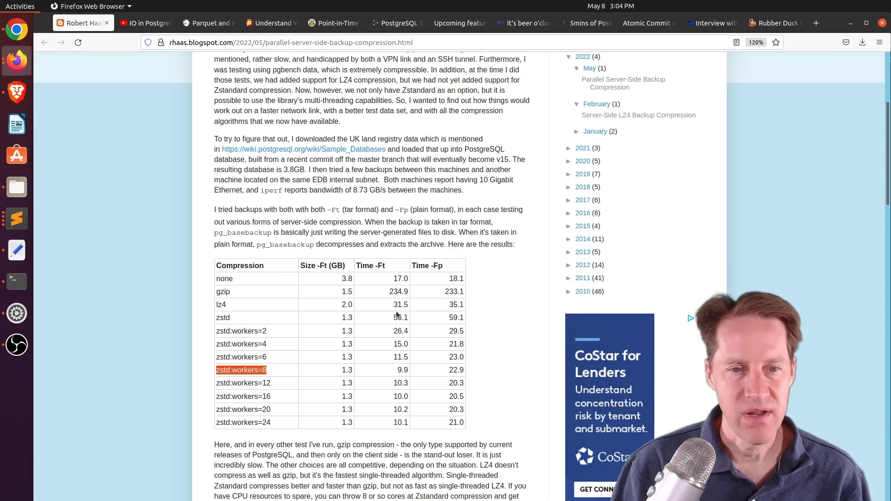
pyautogui.moveTo(385, 372)
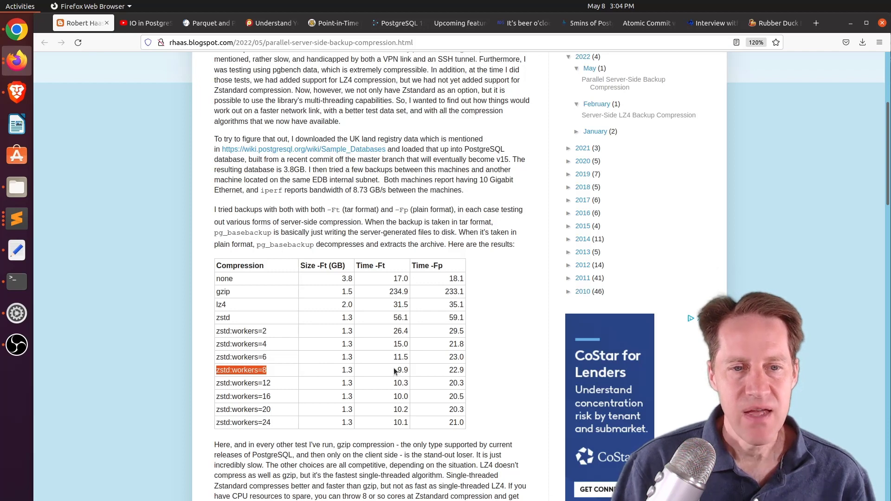
pyautogui.moveTo(453, 369)
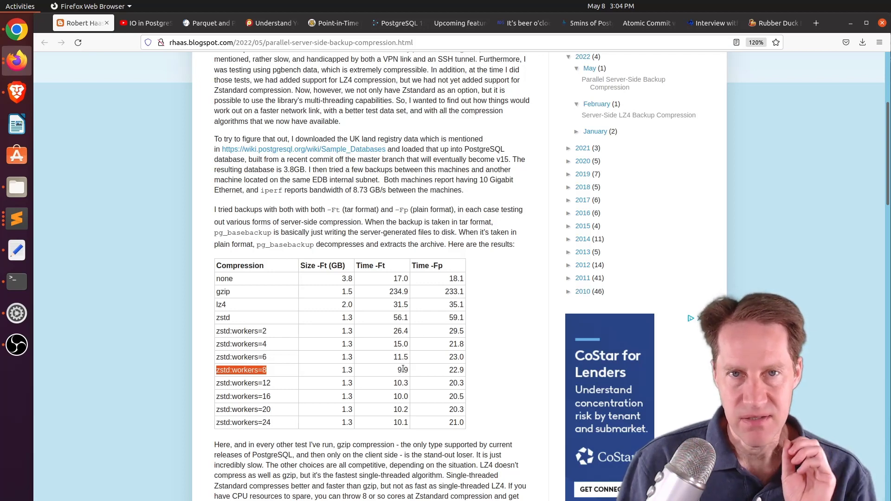
pyautogui.moveTo(426, 362)
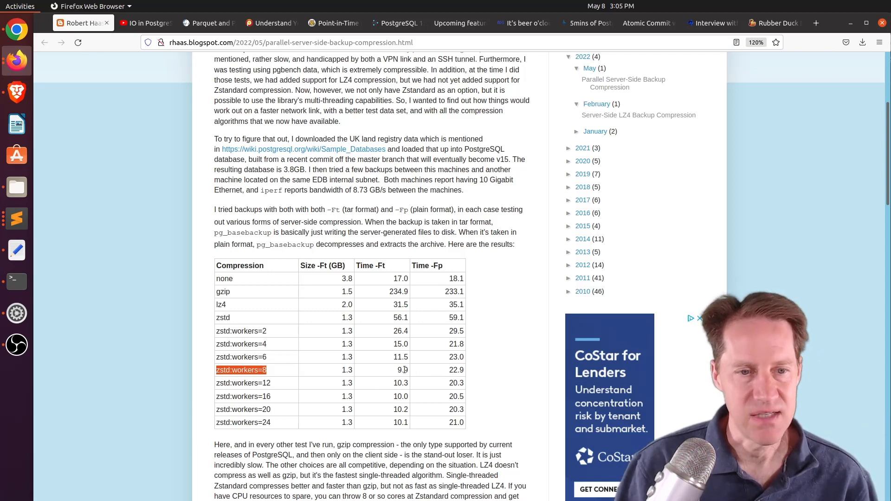
# Read the post to its comments, then switch to the 'IO in PostgreSQL: Past, Present, Future' tab.
pyautogui.scroll(-3)
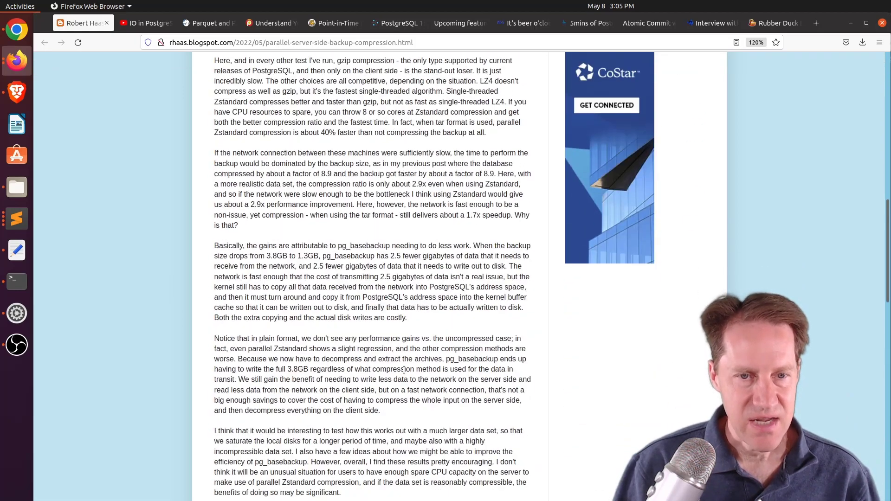
pyautogui.scroll(-3)
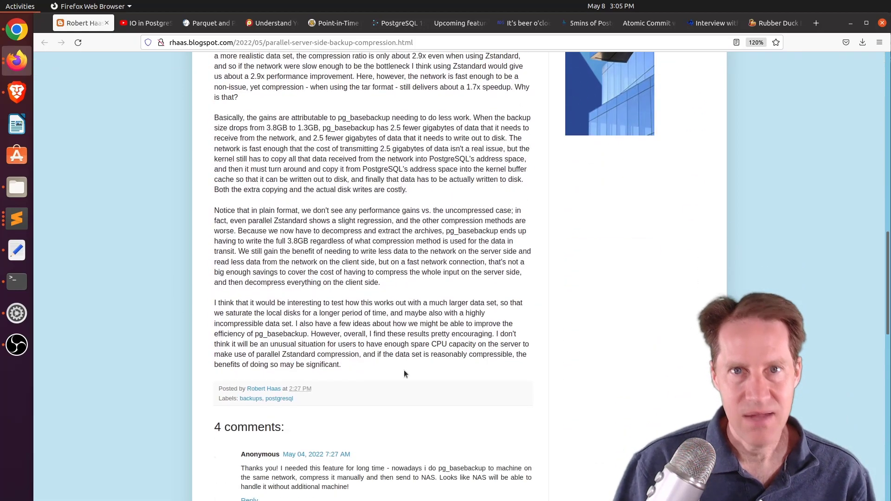
pyautogui.scroll(3)
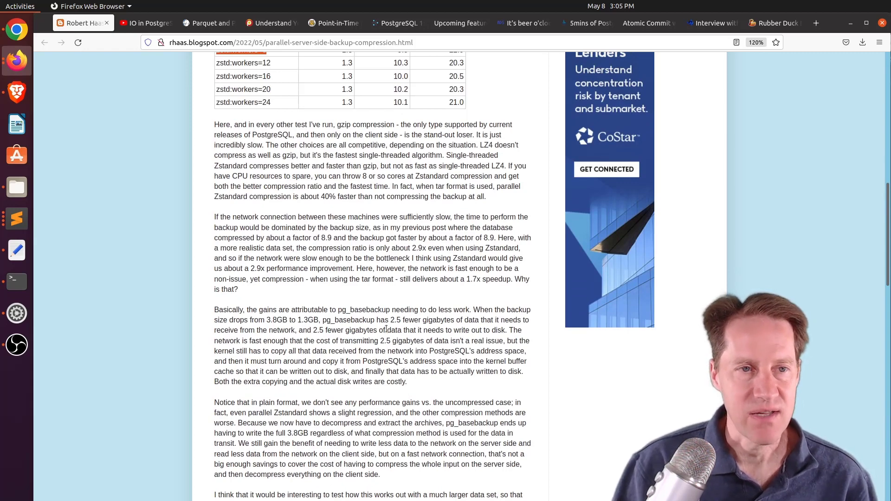
pyautogui.click(145, 23)
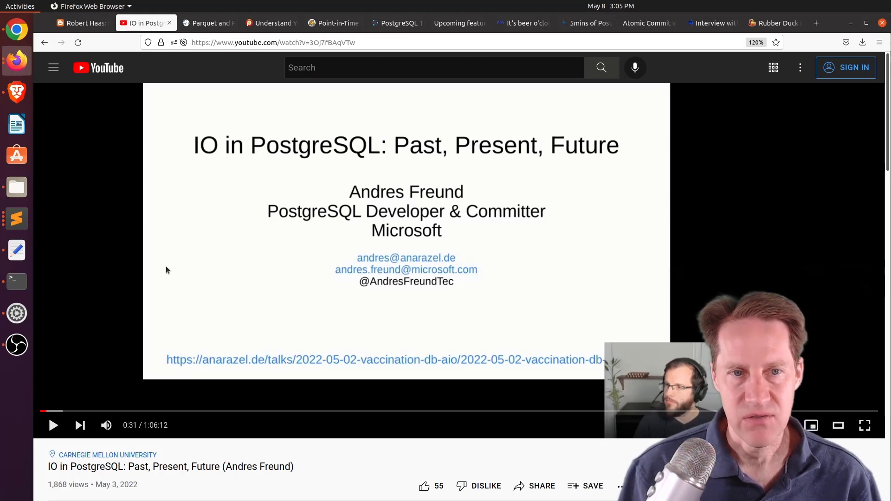
pyautogui.scroll(-3)
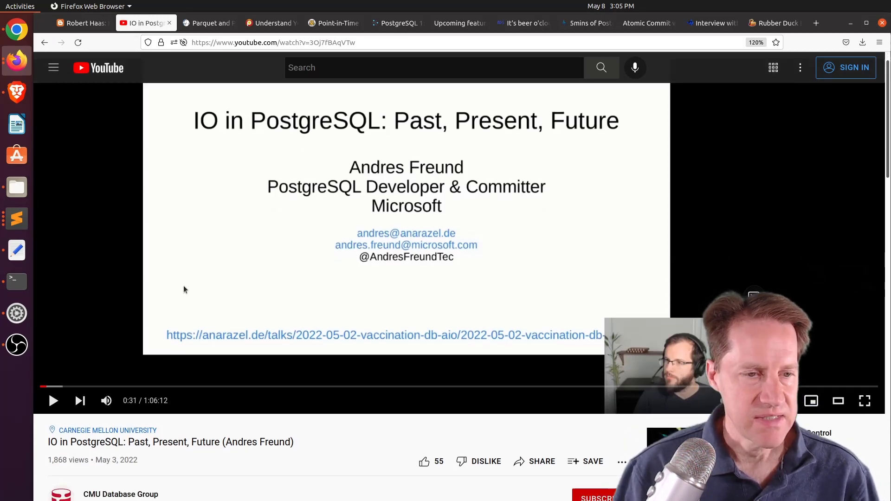
pyautogui.scroll(-3)
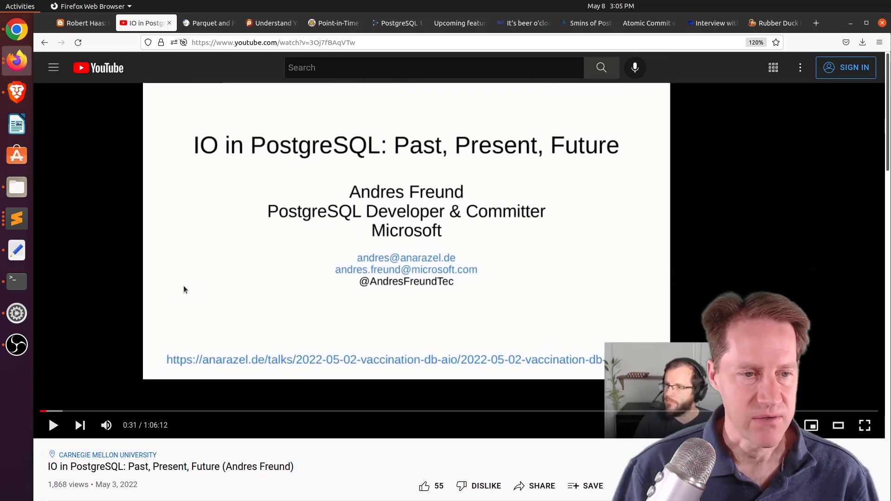
pyautogui.moveTo(317, 270)
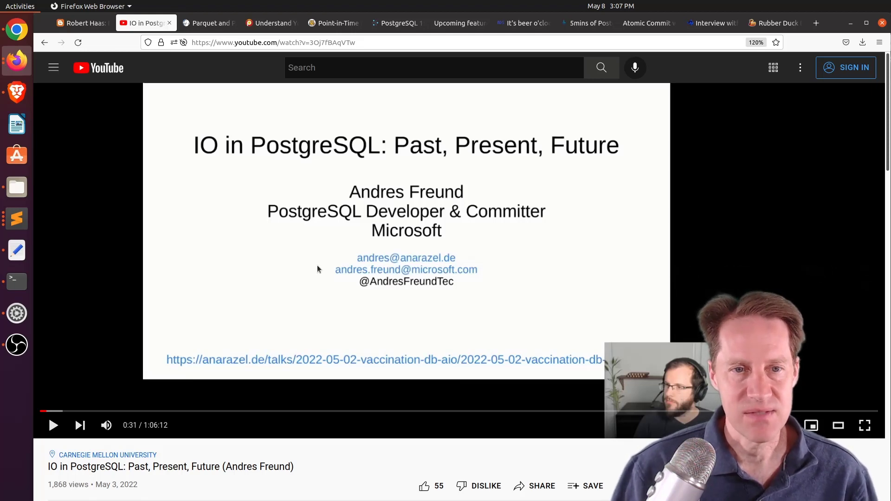
pyautogui.moveTo(208, 23)
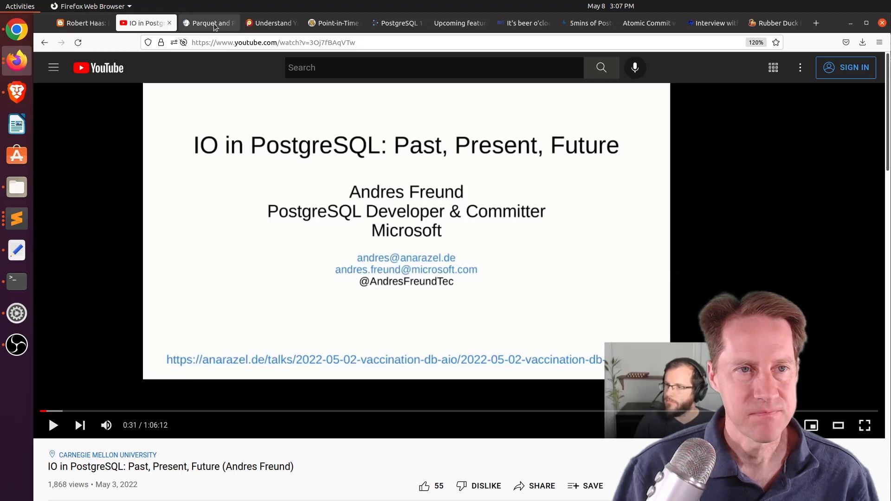
# Switch to the Parquet and Postgres article and scroll past its partitioning diagram.
pyautogui.click(208, 22)
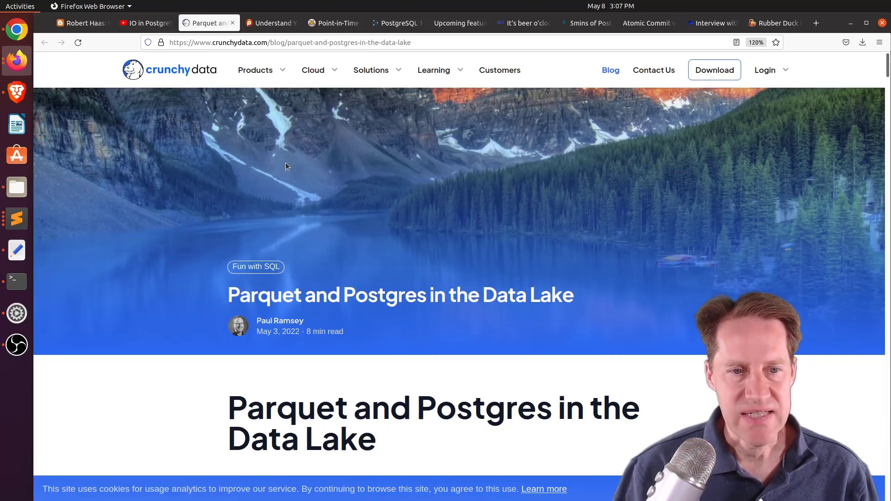
pyautogui.scroll(-3)
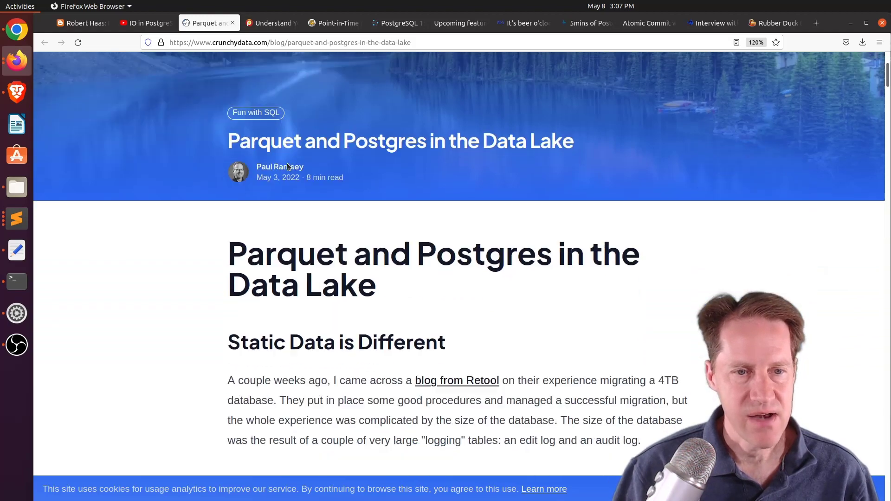
pyautogui.scroll(-3)
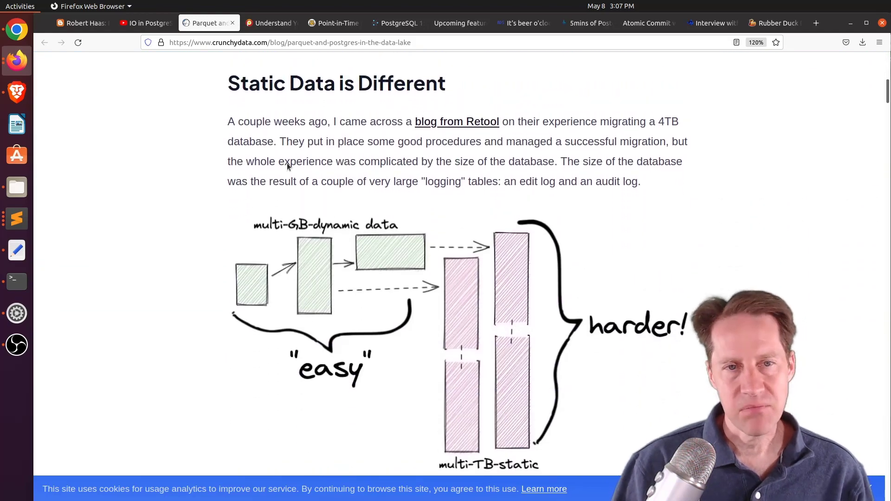
pyautogui.scroll(3)
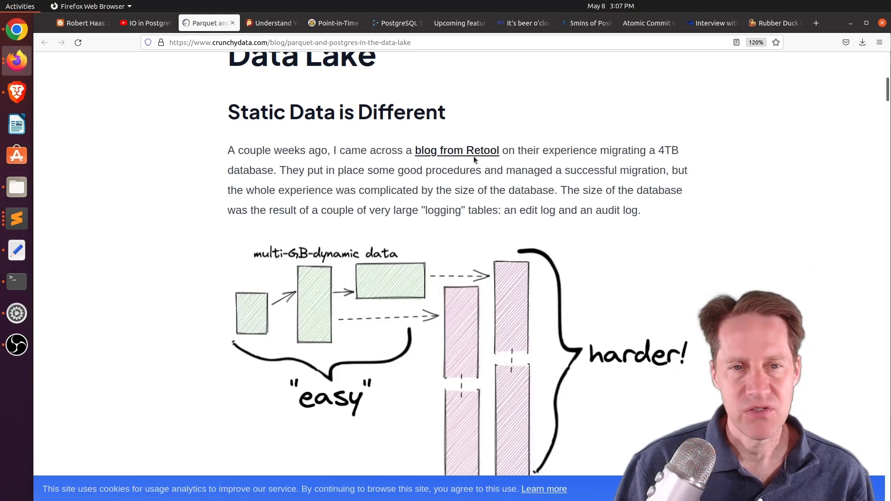
pyautogui.moveTo(475, 159)
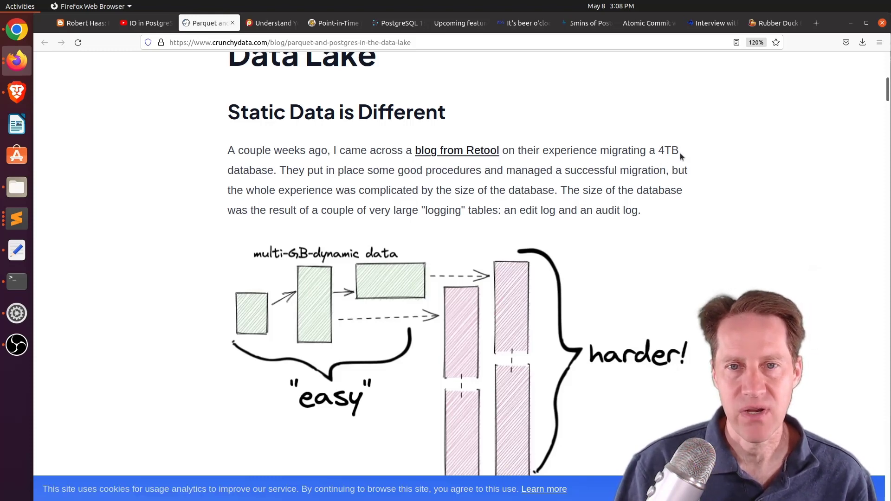
pyautogui.moveTo(608, 186)
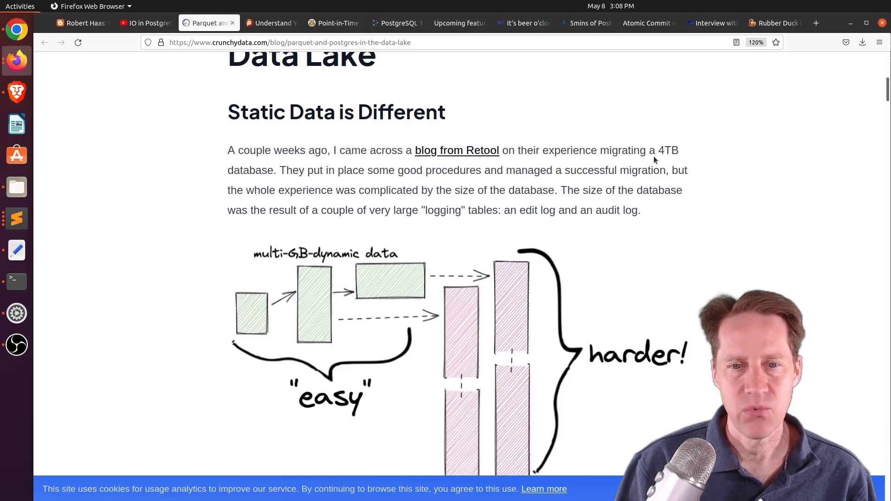
pyautogui.scroll(-3)
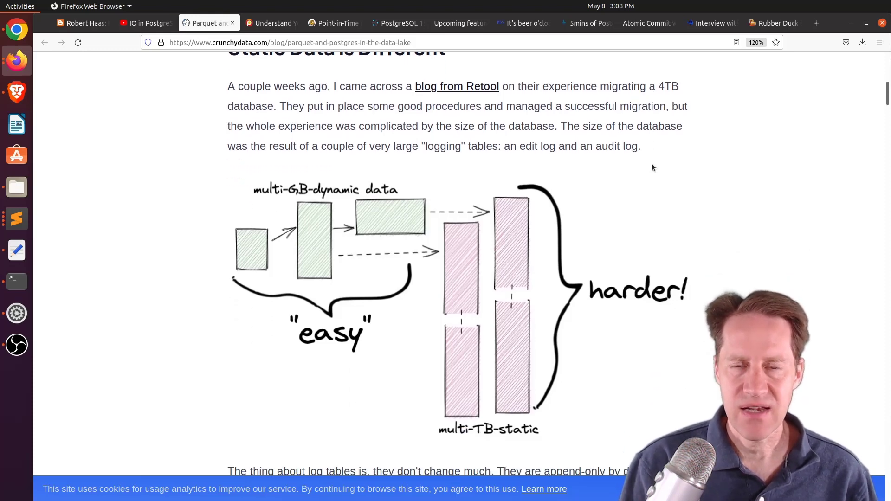
pyautogui.moveTo(480, 270)
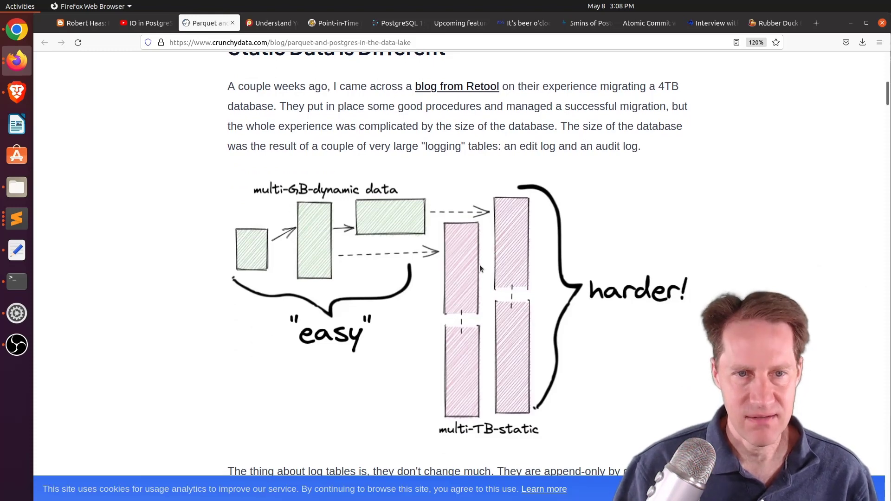
pyautogui.moveTo(559, 236)
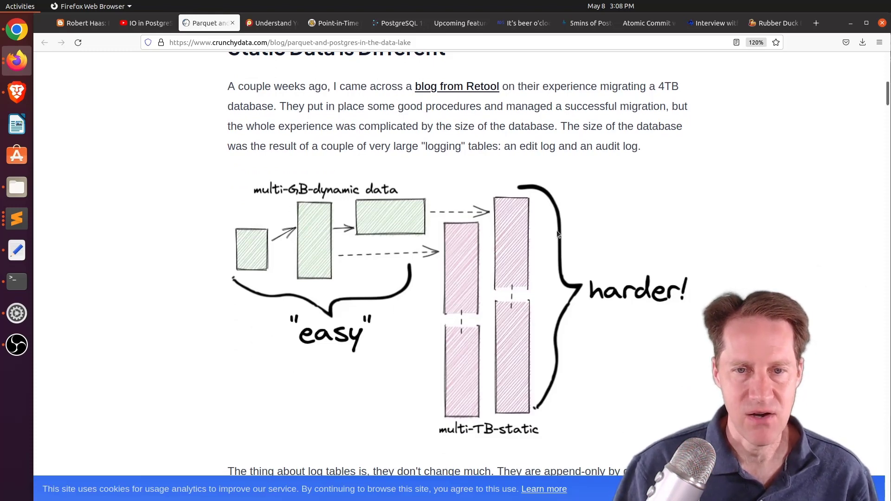
pyautogui.moveTo(502, 286)
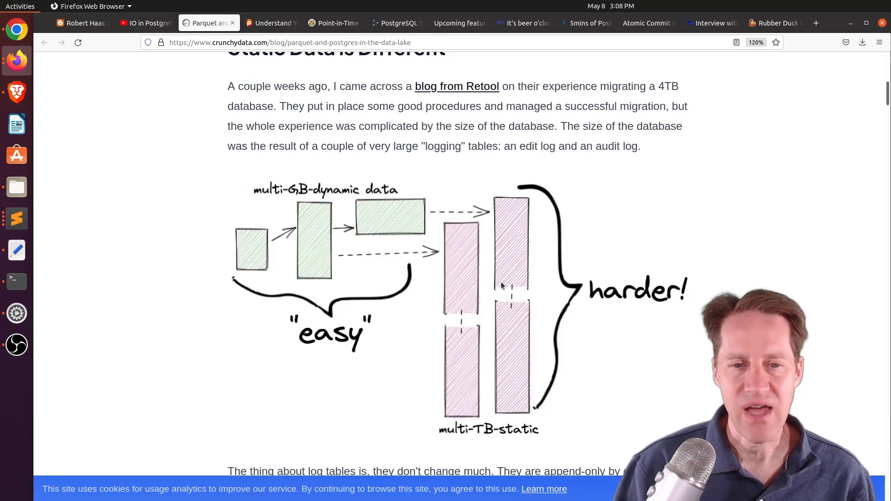
pyautogui.moveTo(540, 240)
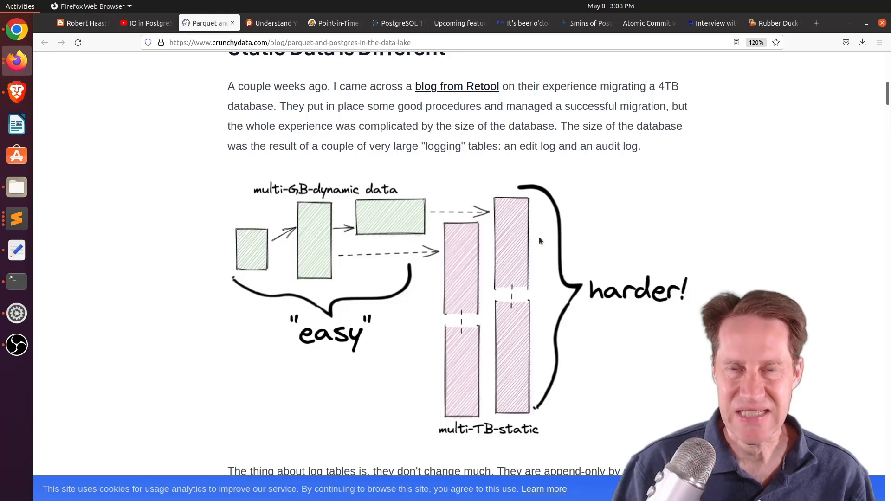
pyautogui.moveTo(299, 234)
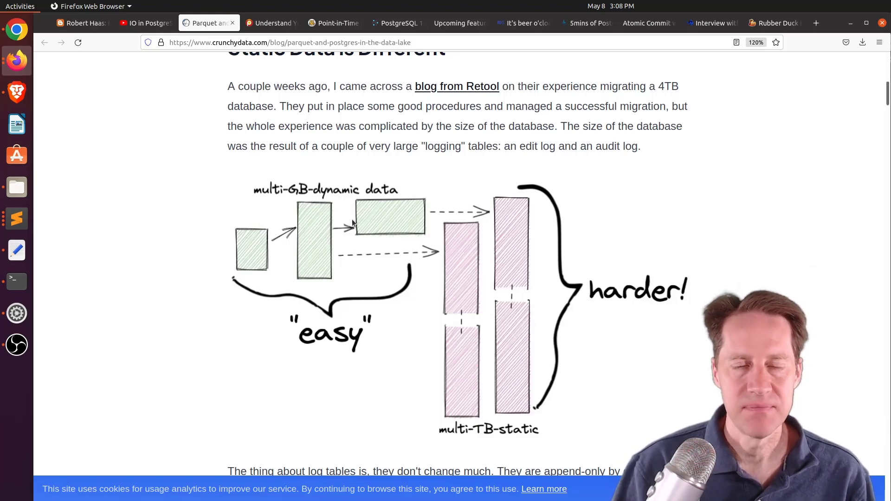
pyautogui.moveTo(449, 212)
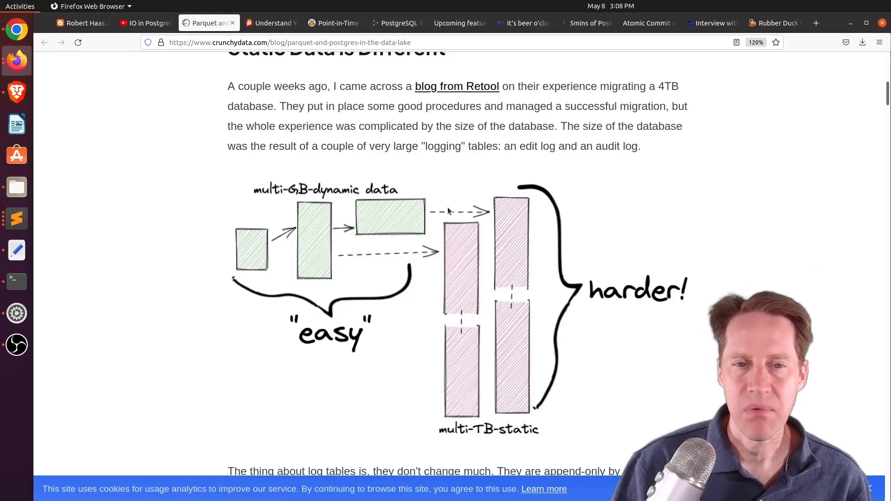
pyautogui.moveTo(486, 192)
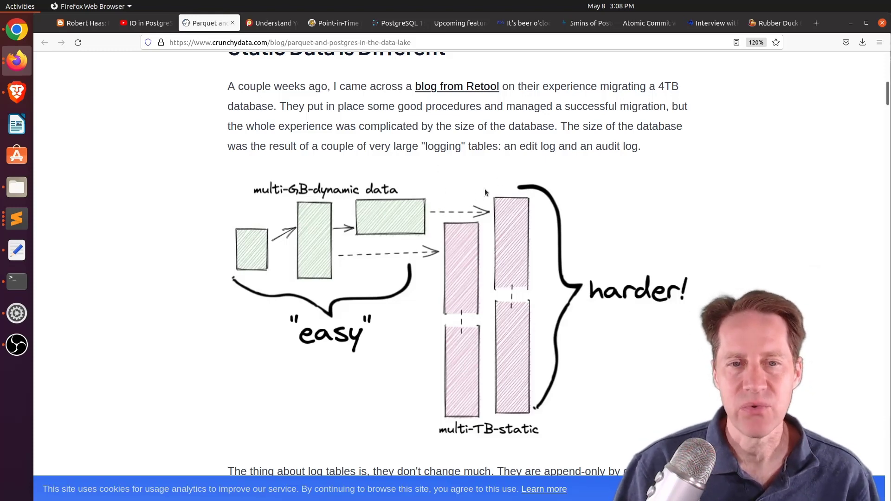
pyautogui.moveTo(478, 221)
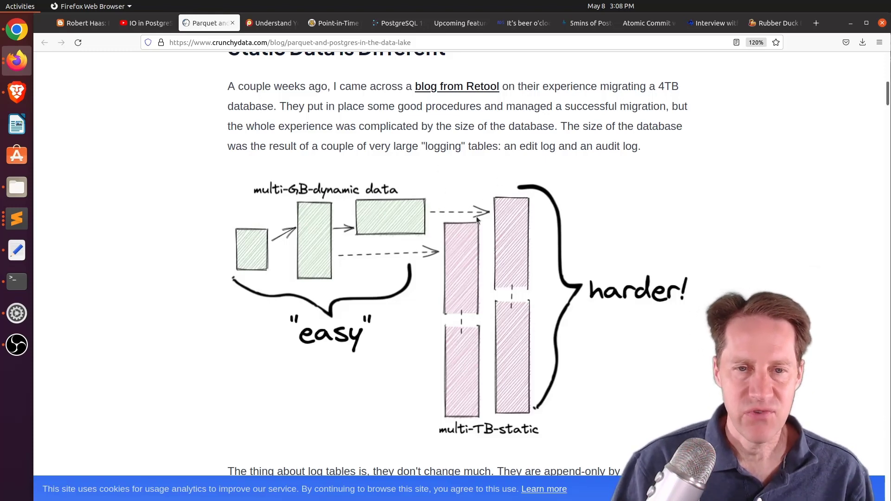
pyautogui.moveTo(530, 234)
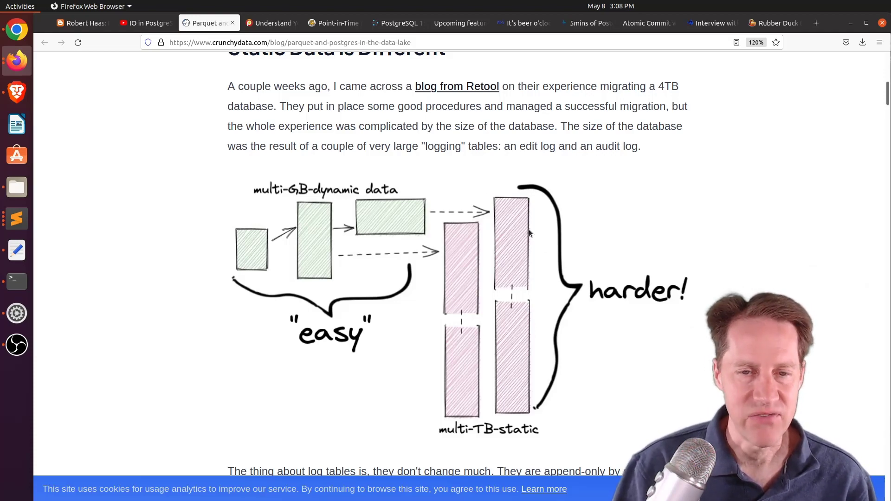
pyautogui.scroll(-3)
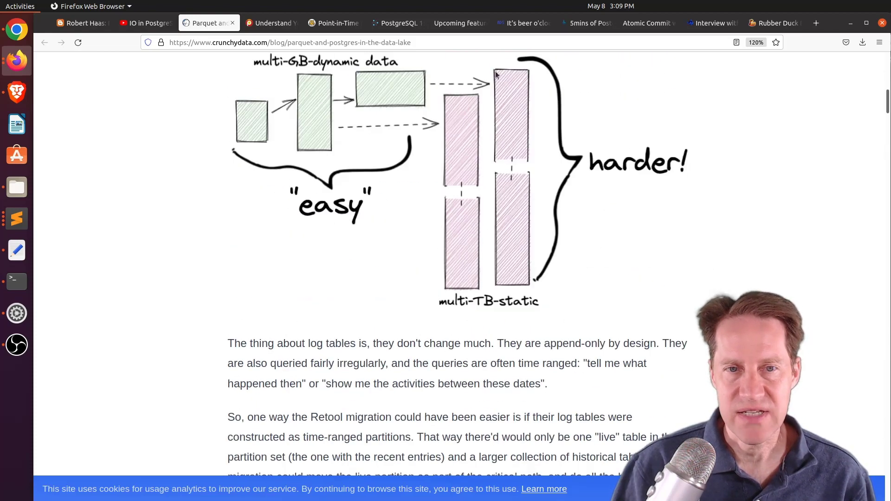
pyautogui.scroll(-3)
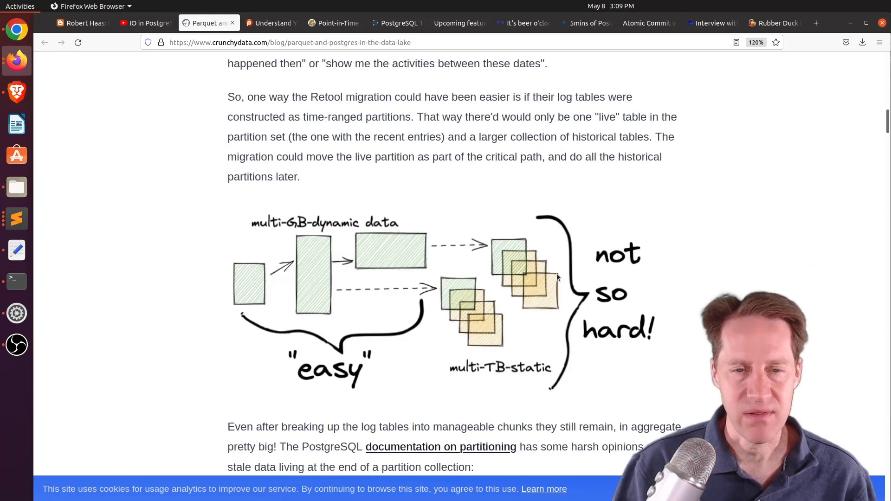
pyautogui.moveTo(534, 294)
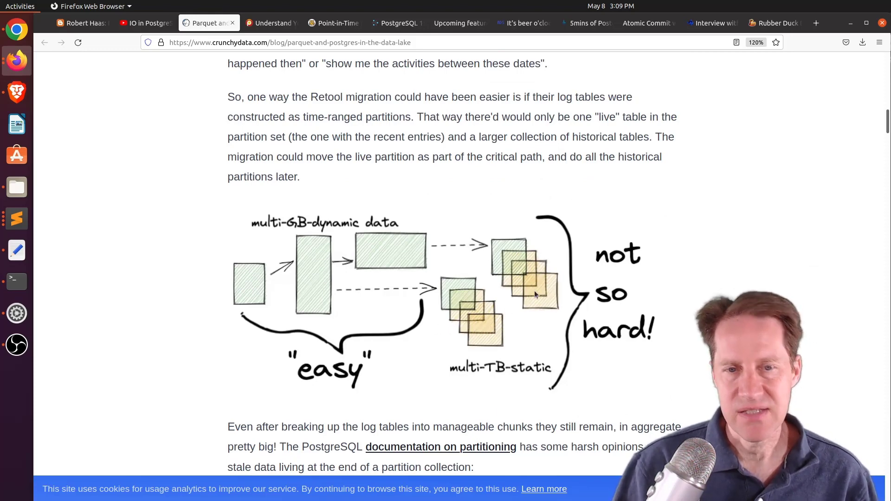
pyautogui.moveTo(539, 286)
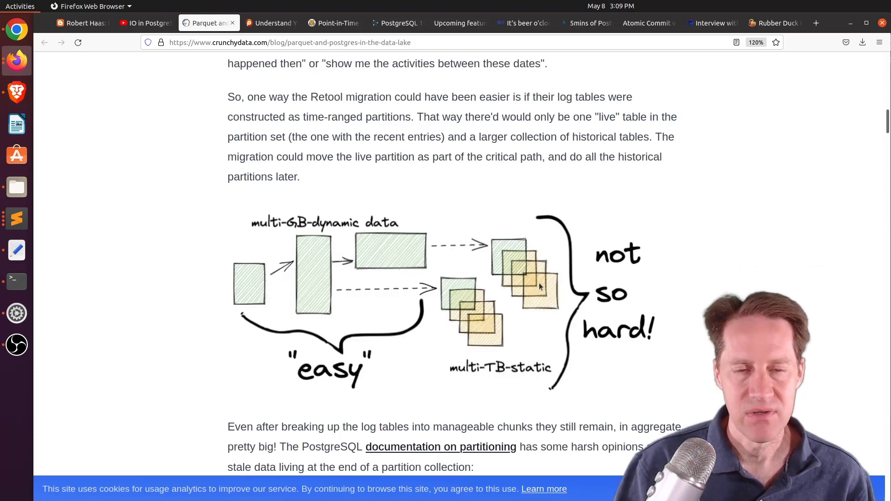
pyautogui.moveTo(435, 279)
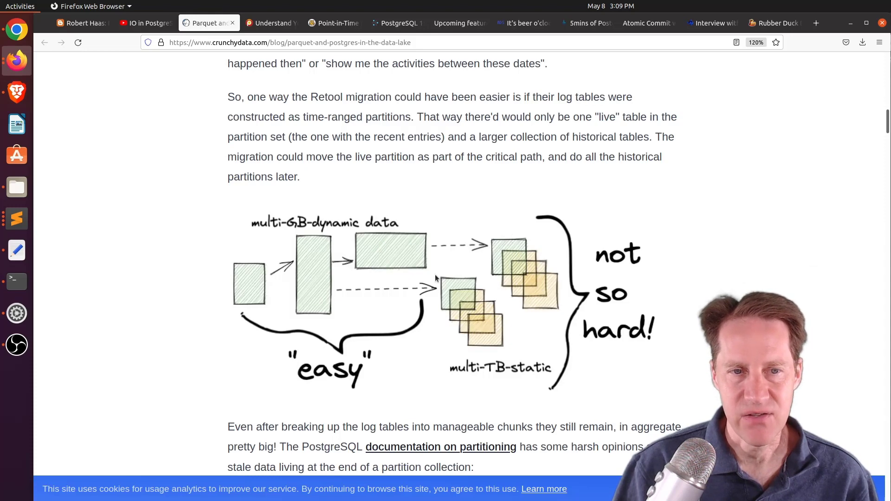
pyautogui.moveTo(493, 262)
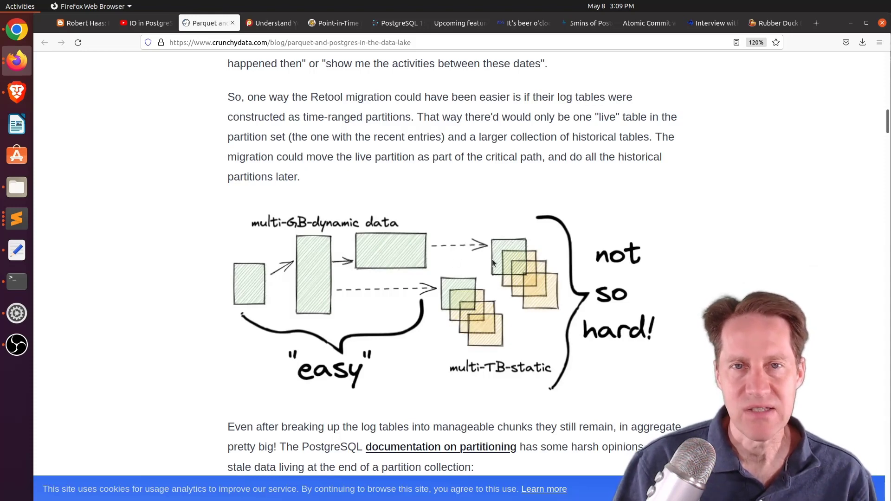
pyautogui.scroll(-3)
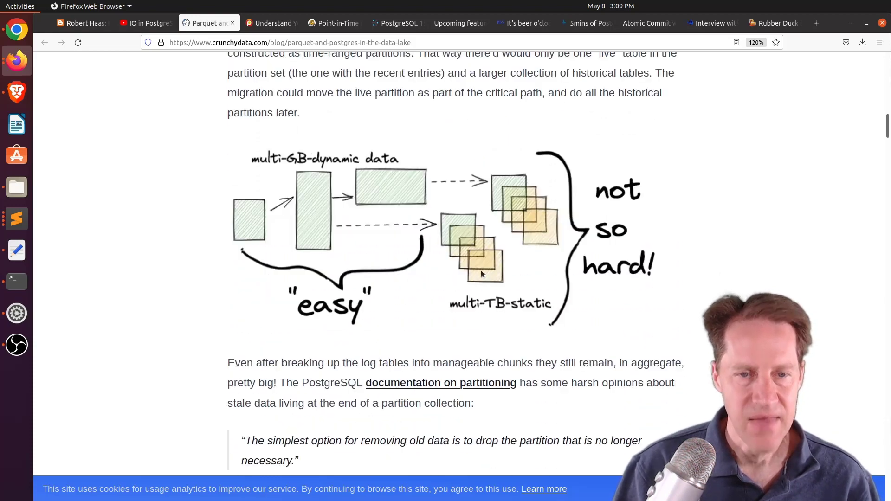
# Scroll from 'Dump Your Data in the Lake' to the 'Wait, Parquet?' row-groups diagram.
pyautogui.scroll(-3)
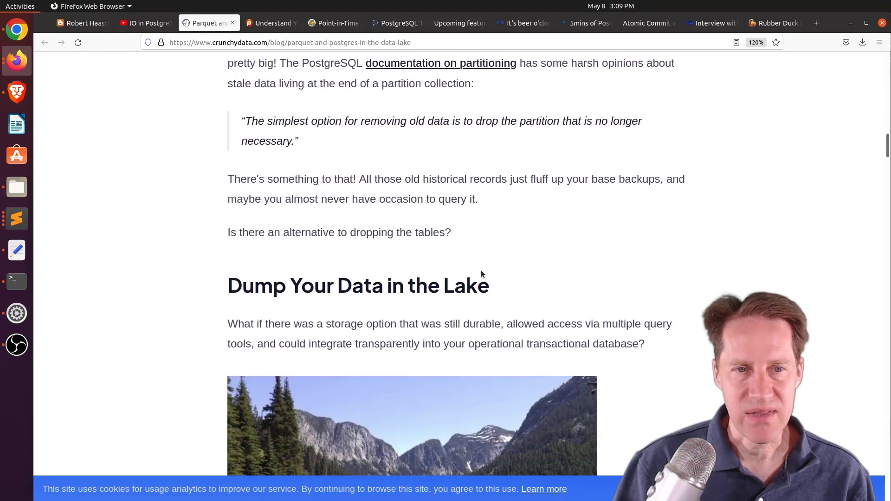
pyautogui.moveTo(493, 243)
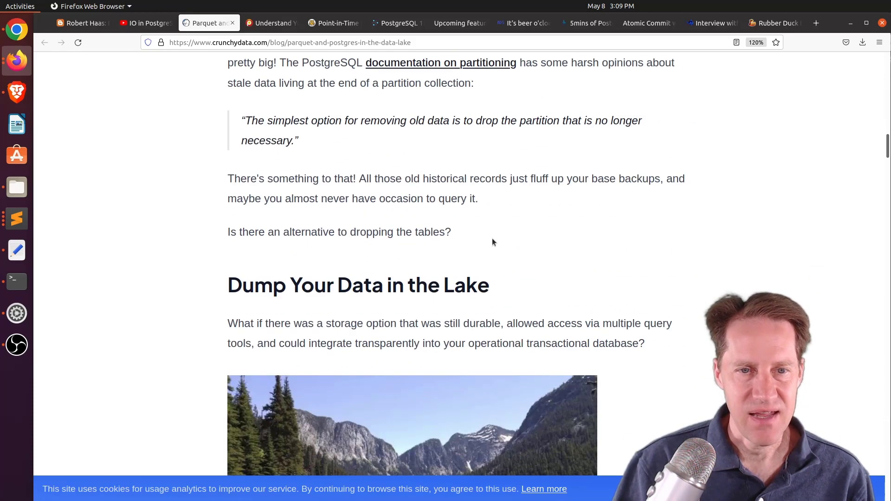
pyautogui.scroll(-3)
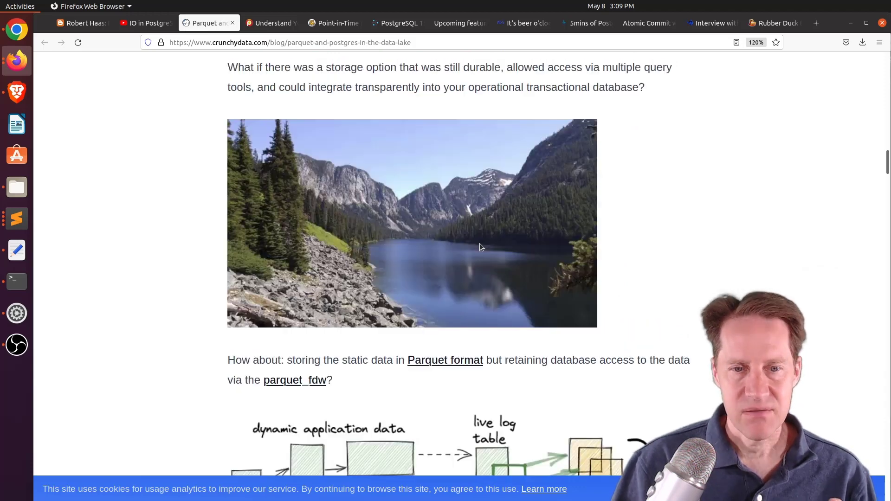
pyautogui.scroll(-3)
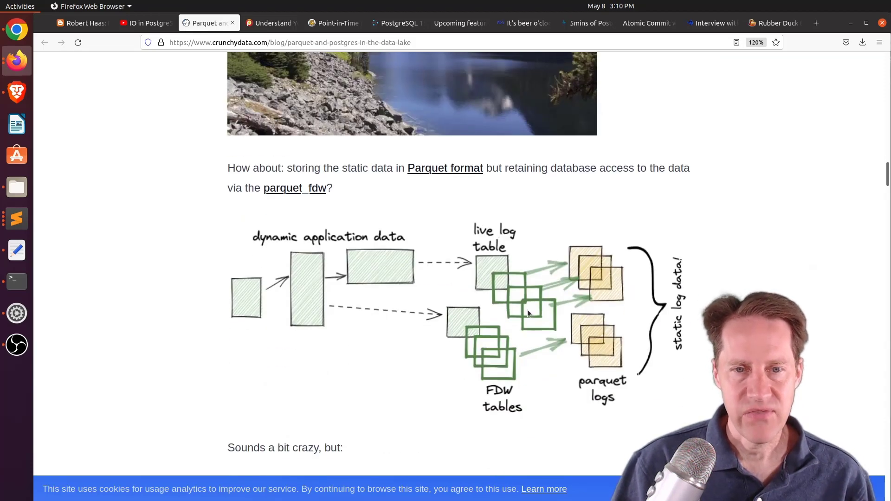
pyautogui.moveTo(608, 296)
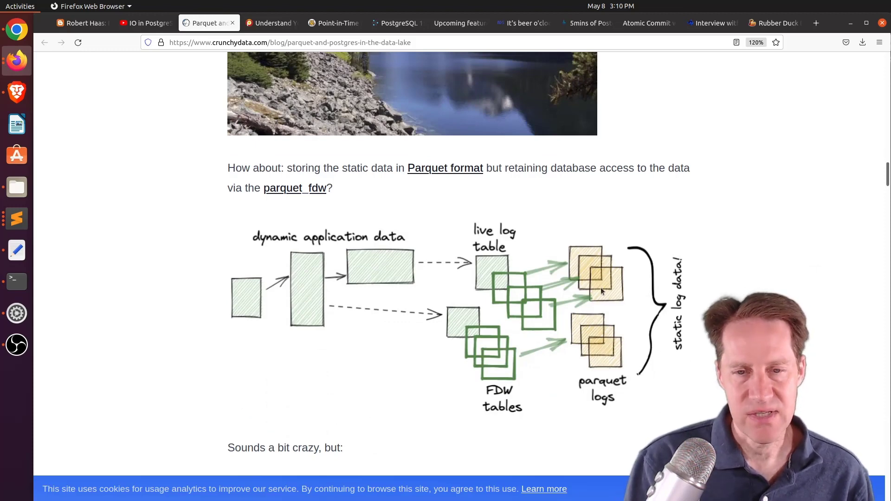
pyautogui.scroll(-3)
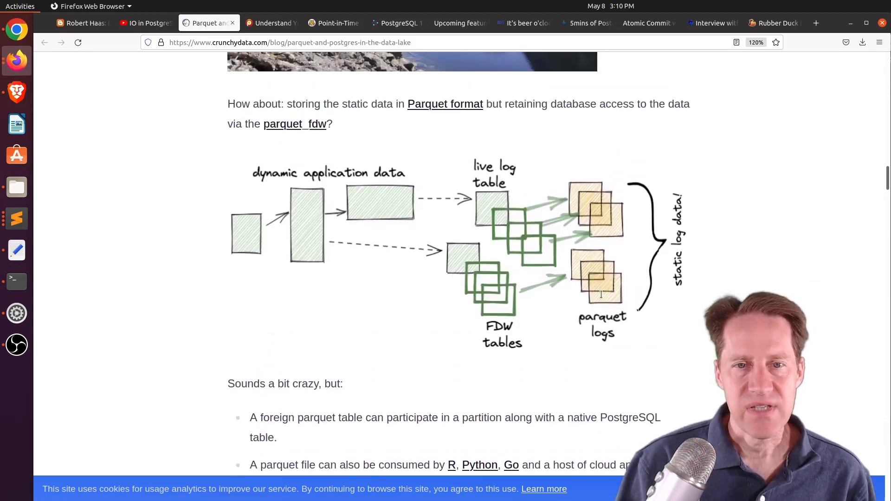
pyautogui.scroll(-3)
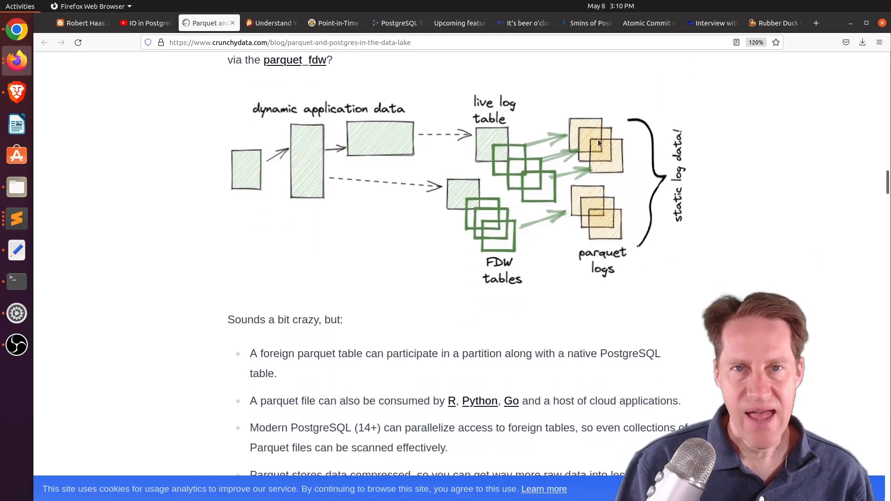
pyautogui.moveTo(595, 186)
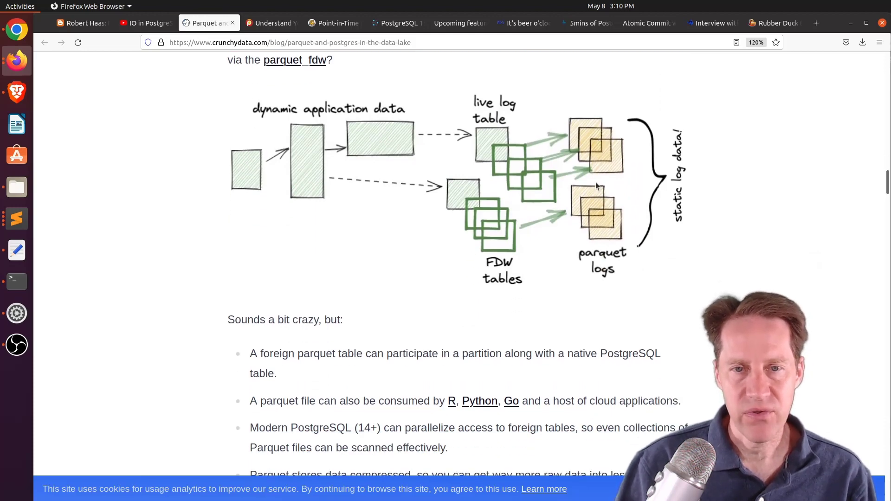
pyautogui.moveTo(597, 210)
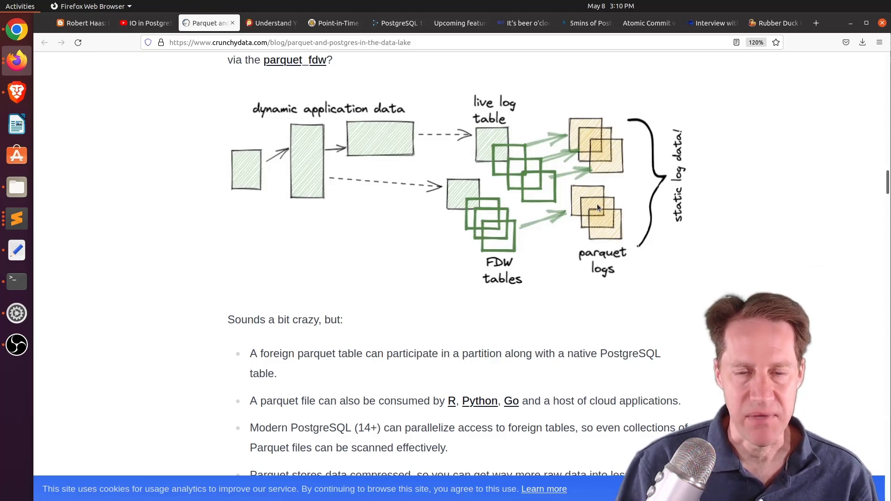
pyautogui.scroll(-3)
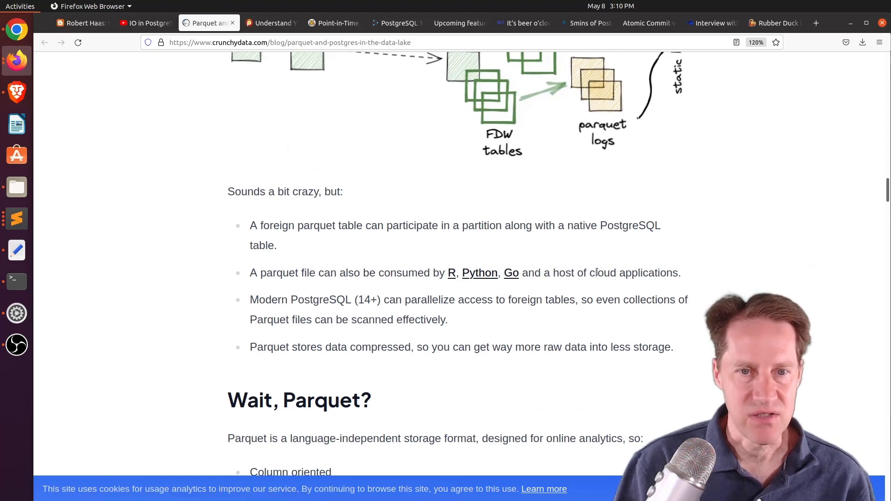
pyautogui.scroll(-3)
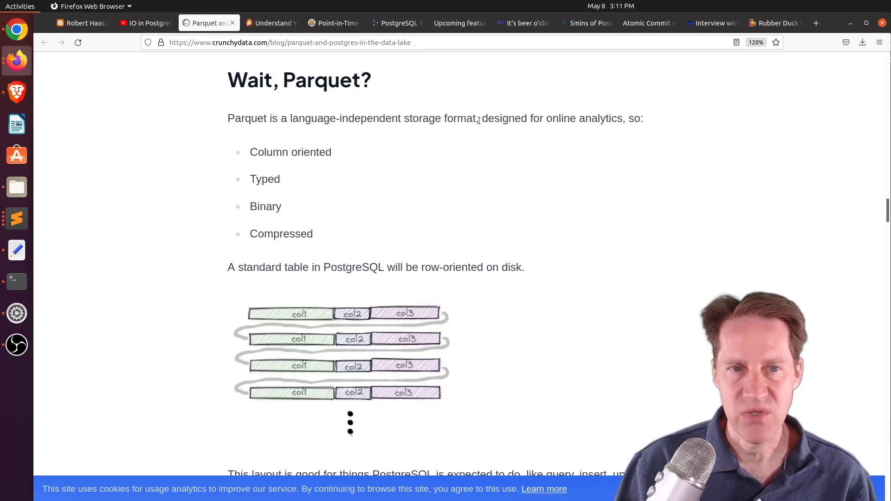
pyautogui.moveTo(352, 164)
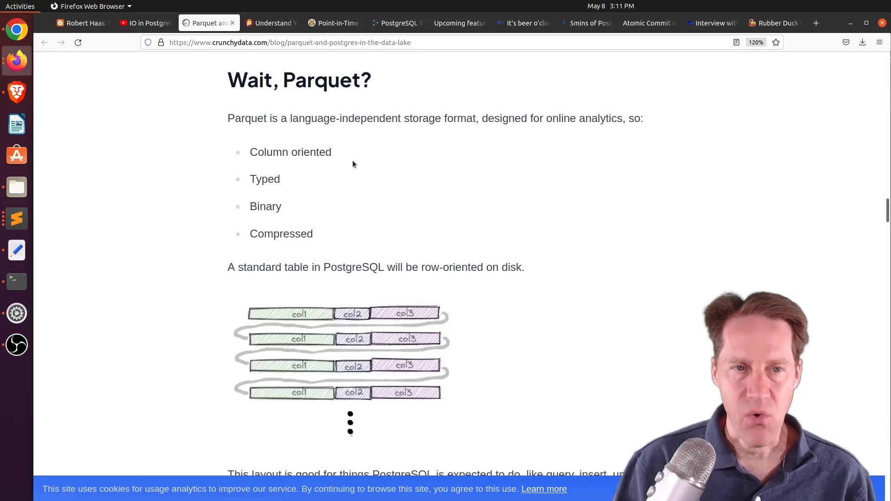
pyautogui.scroll(-3)
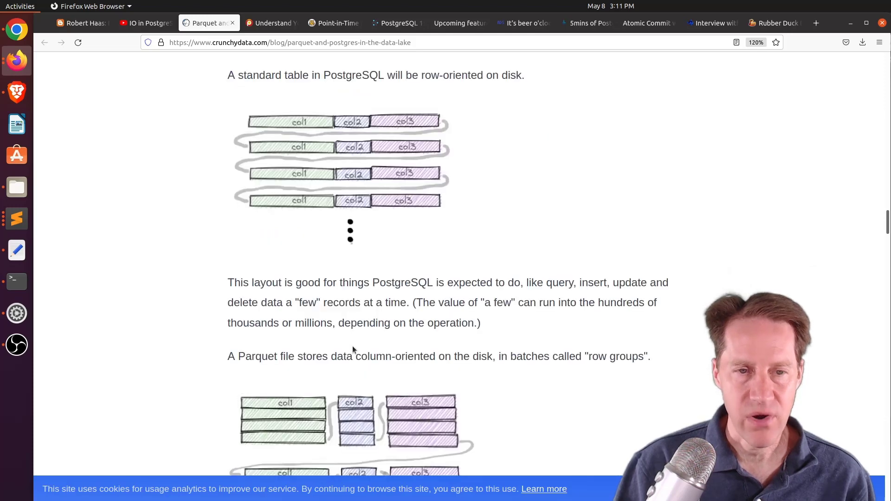
pyautogui.scroll(3)
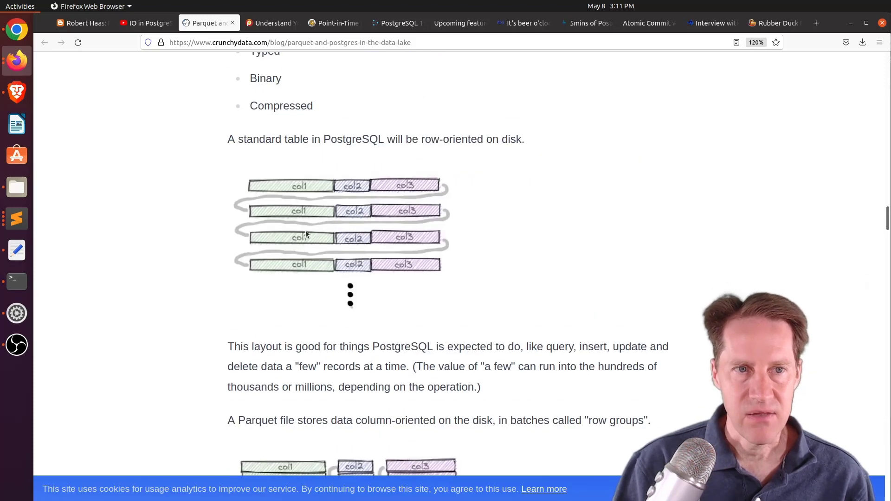
pyautogui.scroll(3)
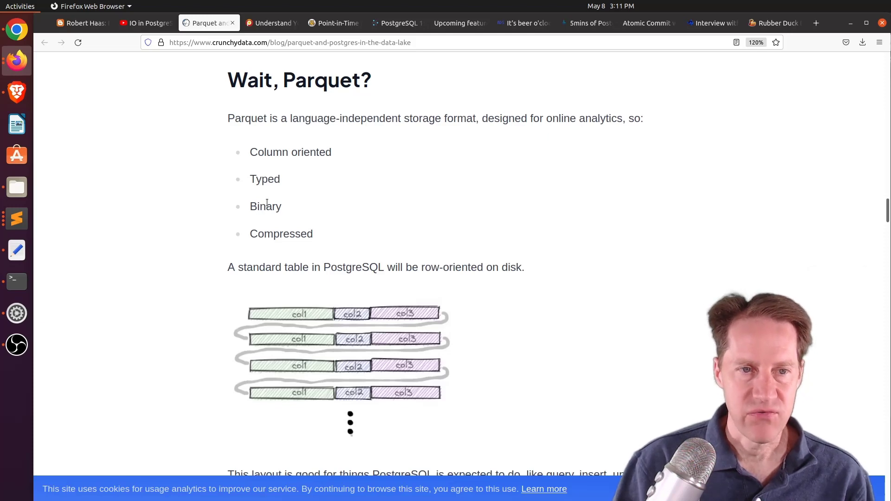
pyautogui.scroll(-3)
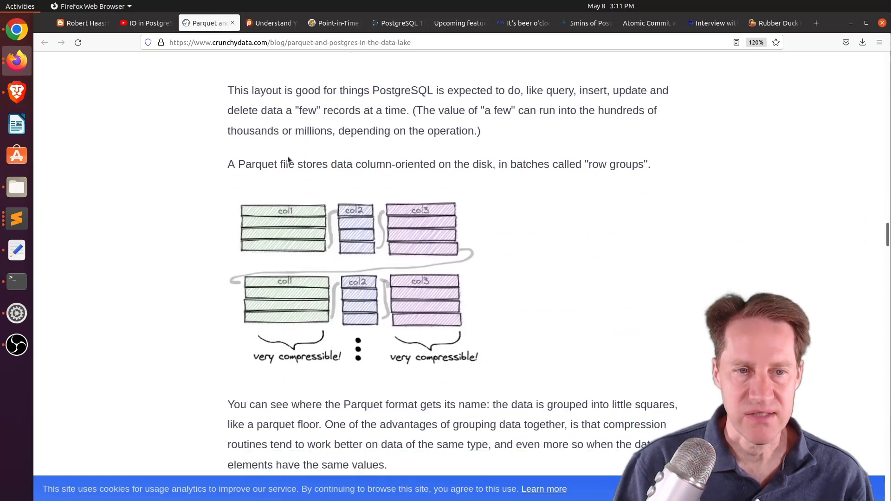
pyautogui.moveTo(308, 332)
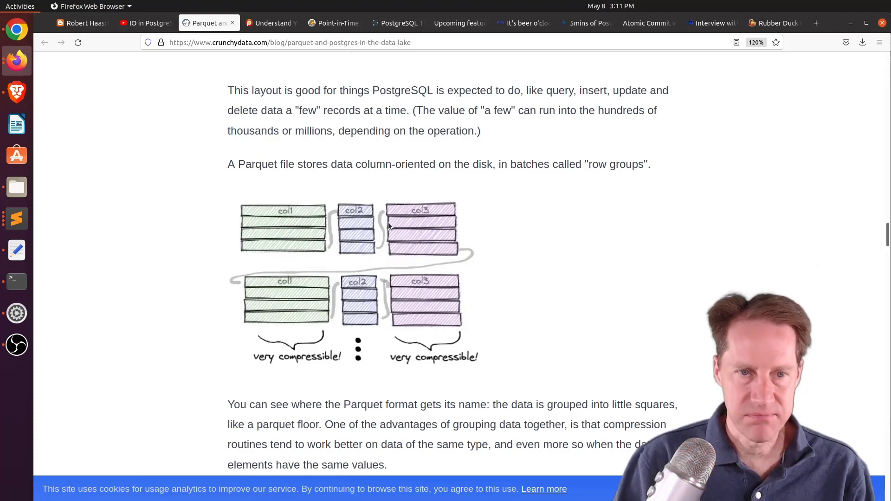
# Scroll through the Conclusion and 'more to discuss' list down to the newsletter signup.
pyautogui.scroll(-3)
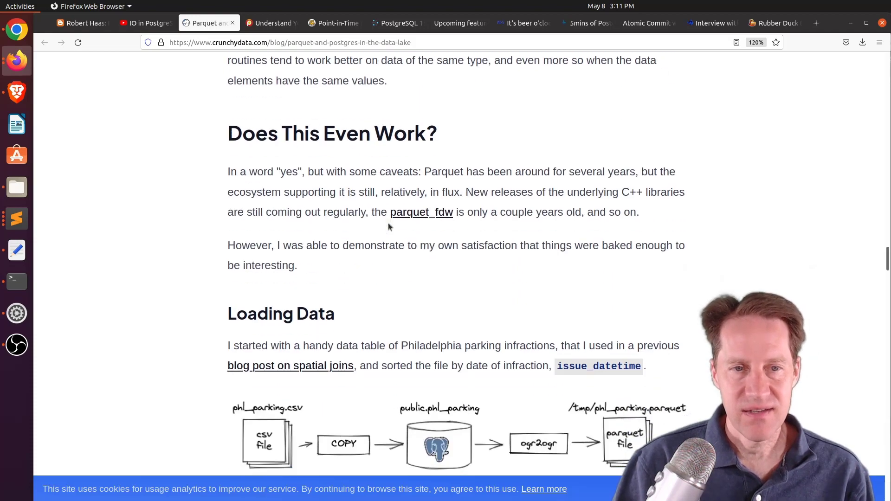
pyautogui.scroll(-3)
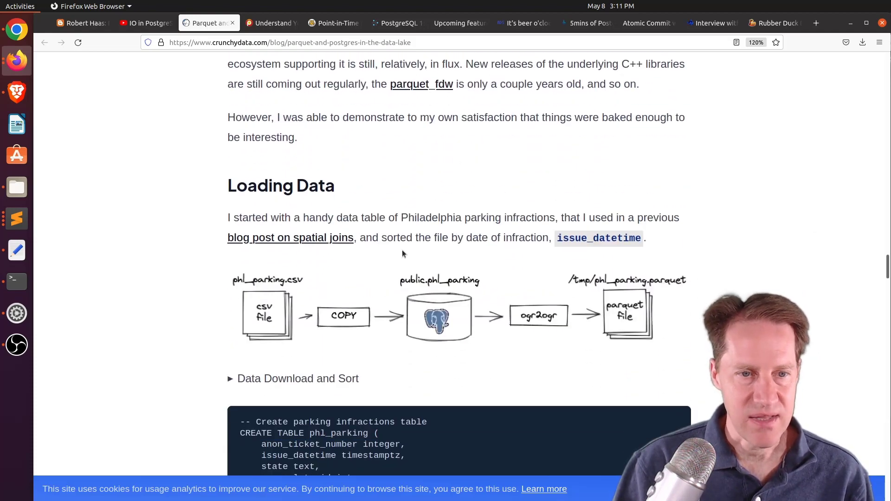
pyautogui.scroll(-3)
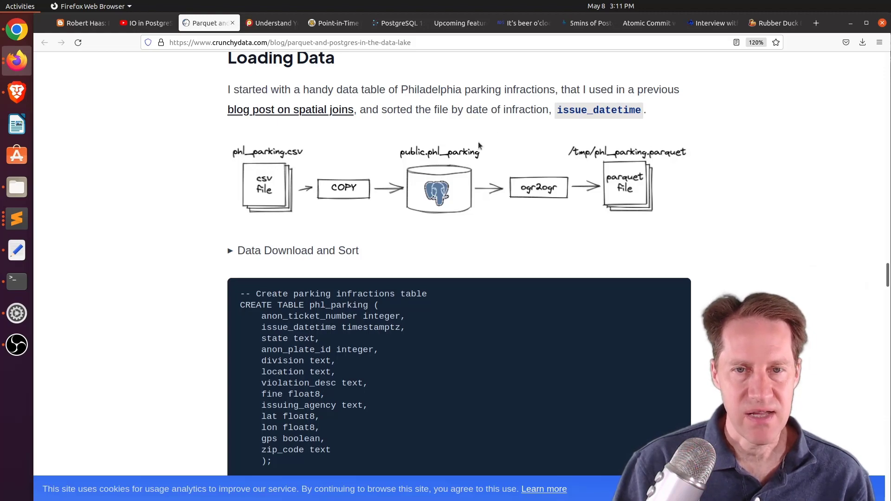
pyautogui.scroll(-3)
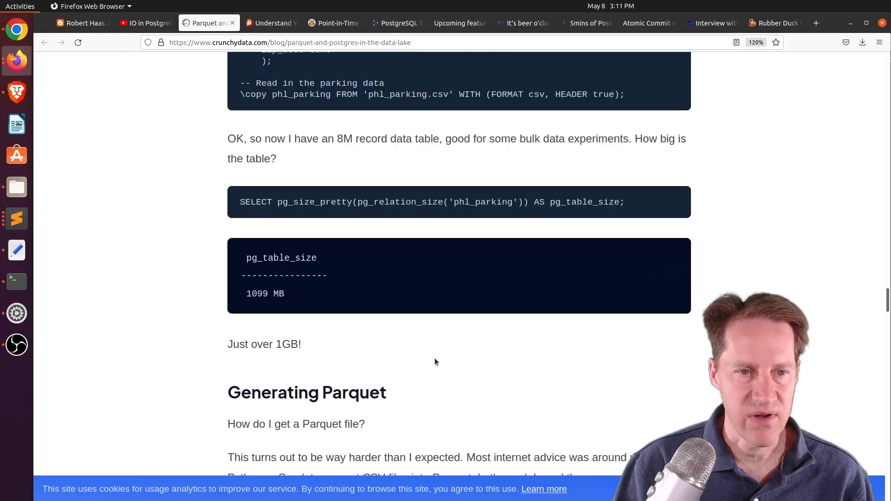
pyautogui.scroll(-3)
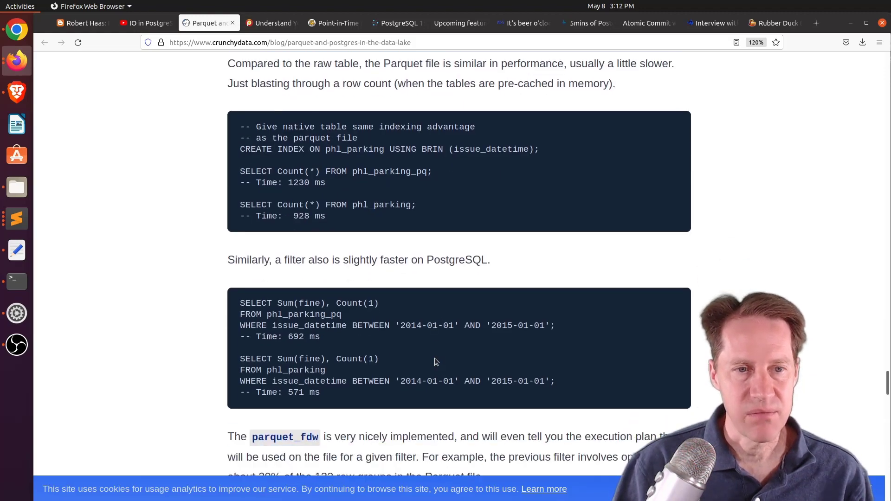
pyautogui.scroll(-3)
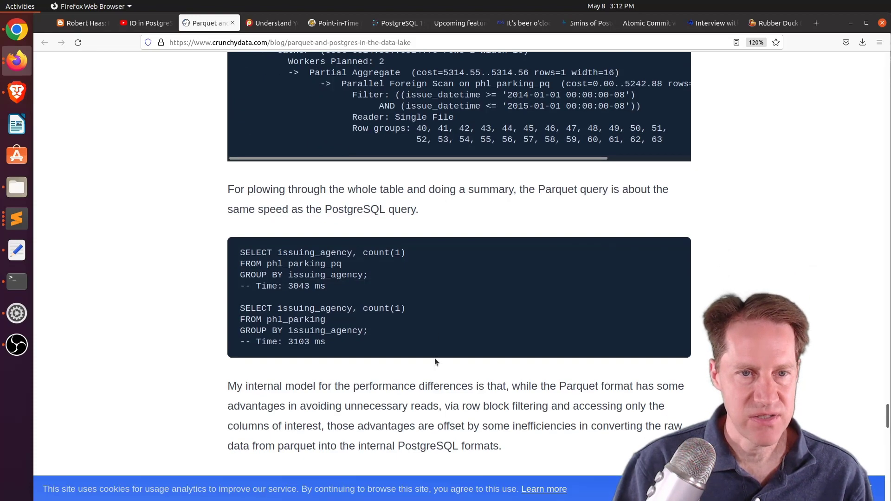
pyautogui.scroll(-3)
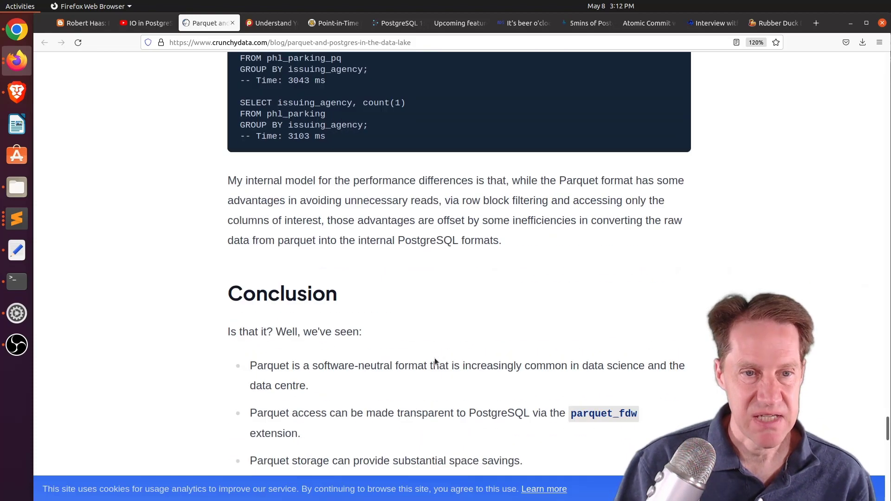
pyautogui.scroll(-3)
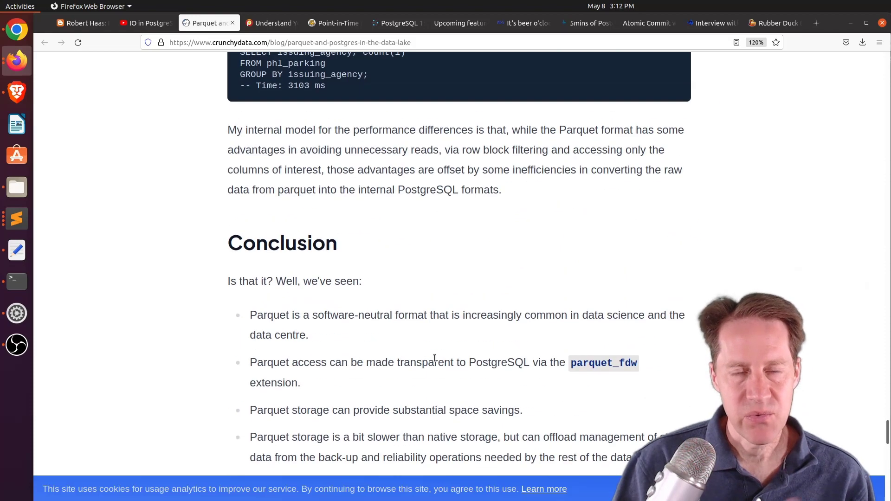
pyautogui.scroll(-3)
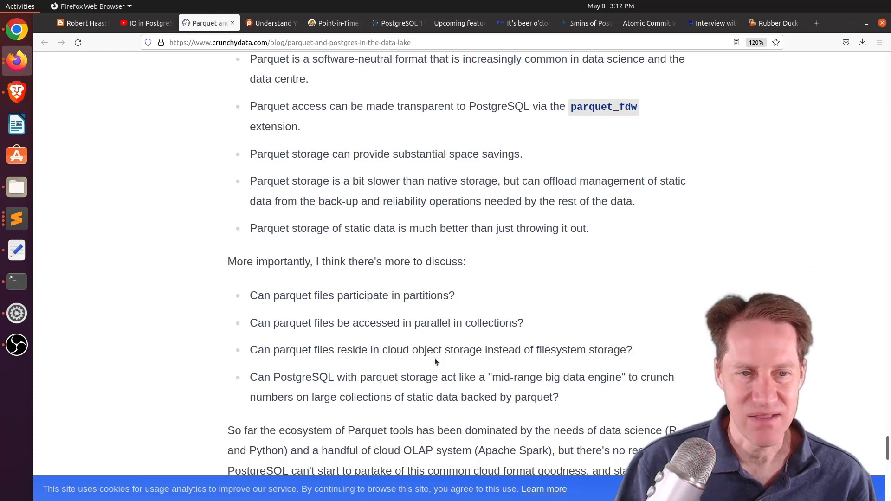
pyautogui.scroll(-3)
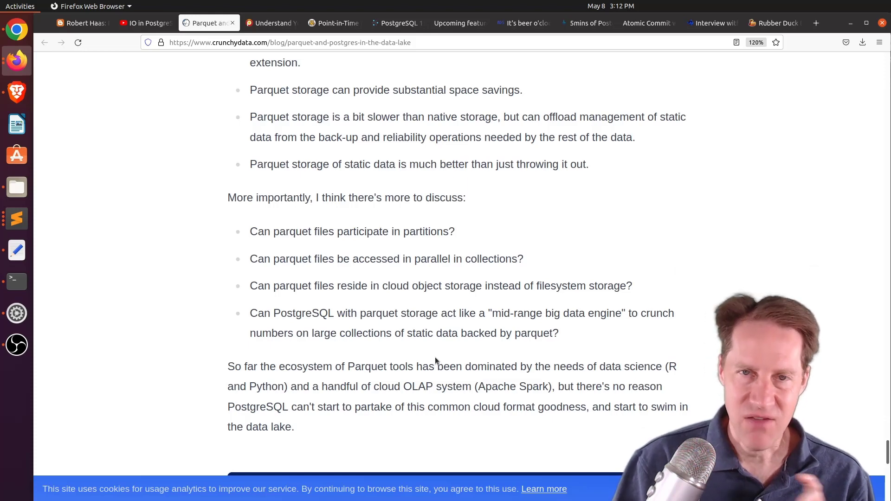
pyautogui.scroll(-3)
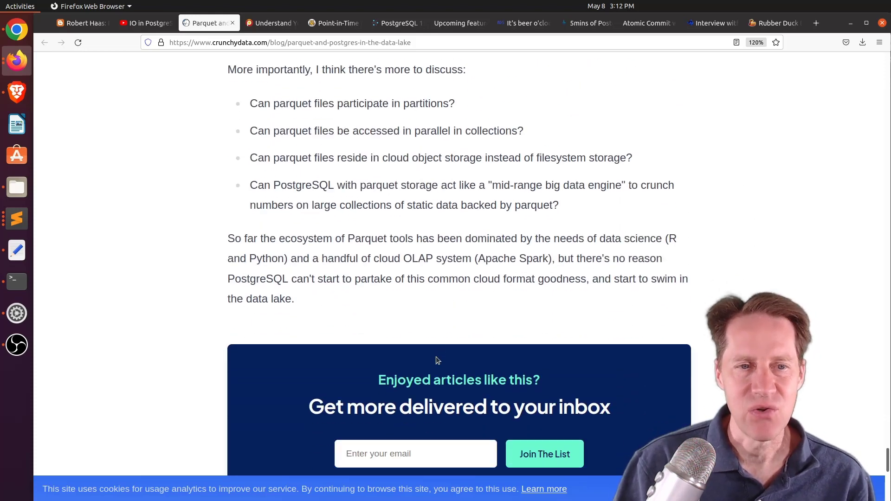
pyautogui.scroll(3)
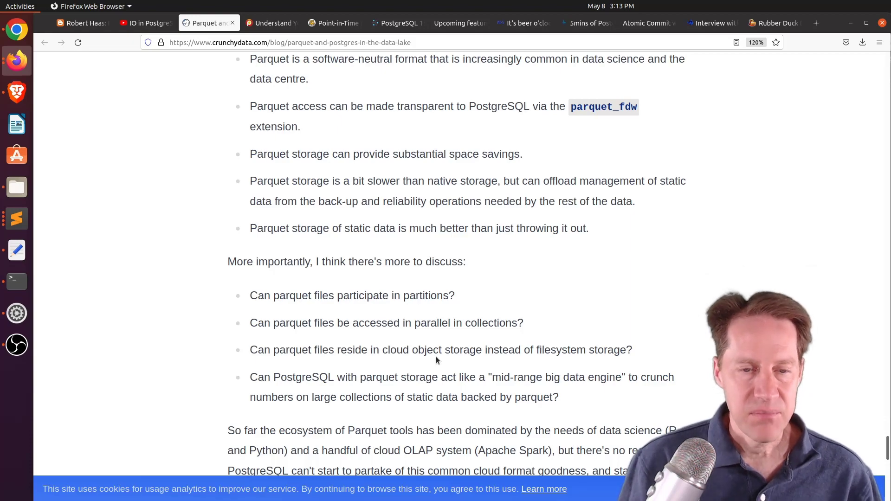
pyautogui.scroll(-3)
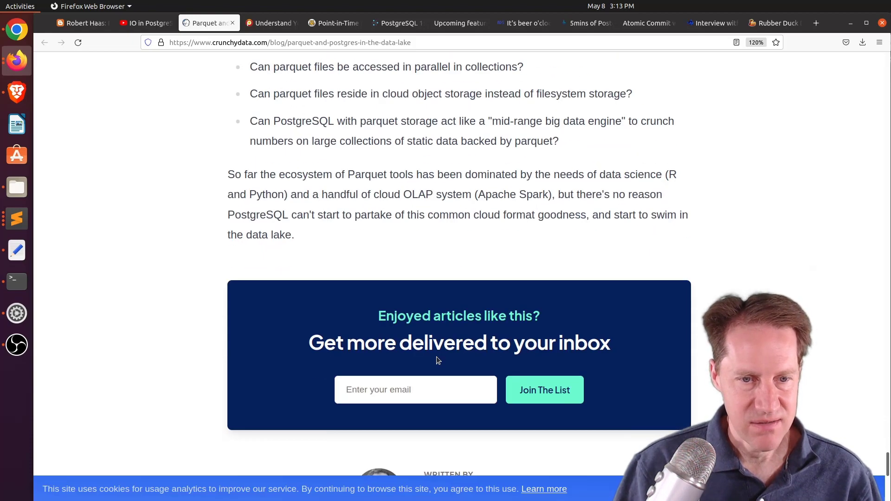
pyautogui.scroll(3)
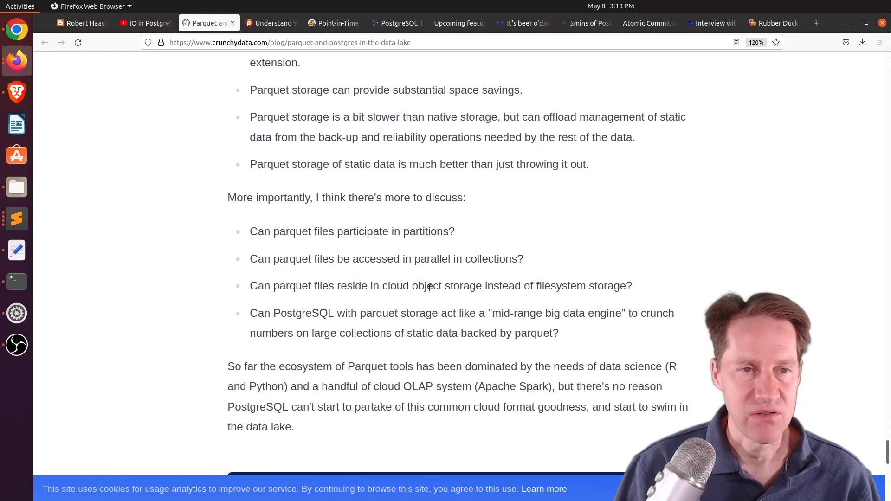
pyautogui.moveTo(271, 23)
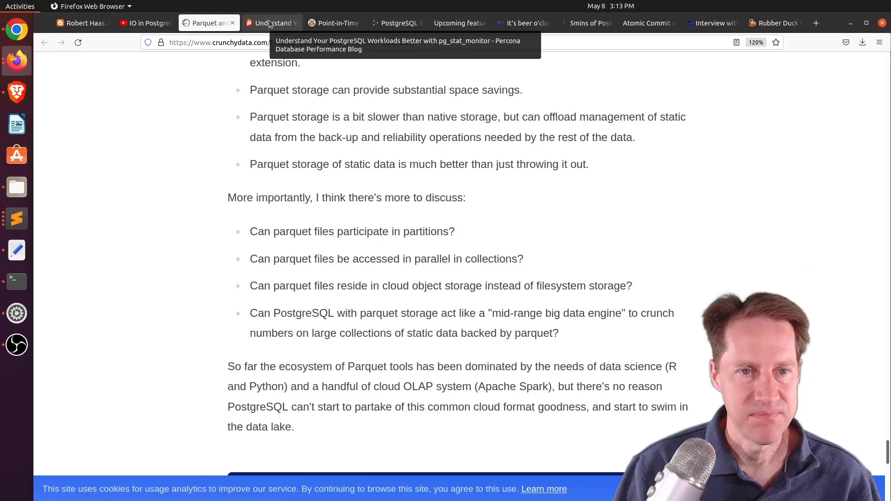
# Switch to the Percona pg_stat_monitor article and scroll to its side-by-side comparison table.
pyautogui.click(271, 23)
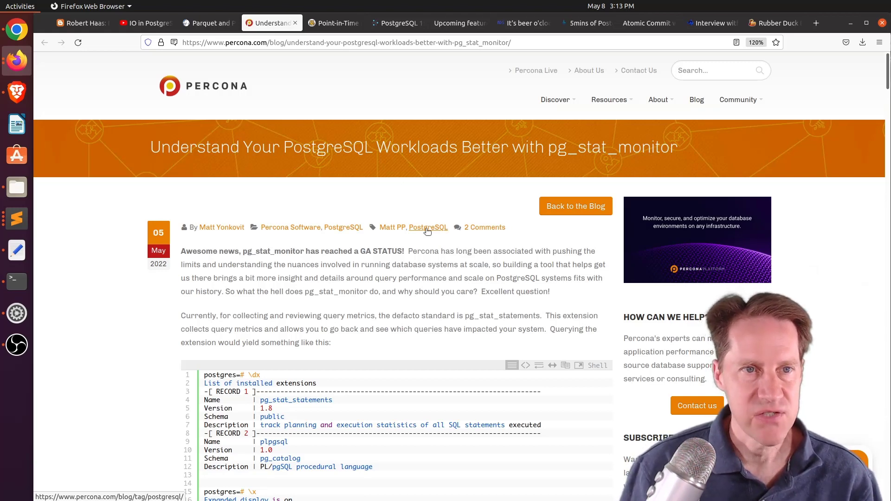
pyautogui.moveTo(168, 311)
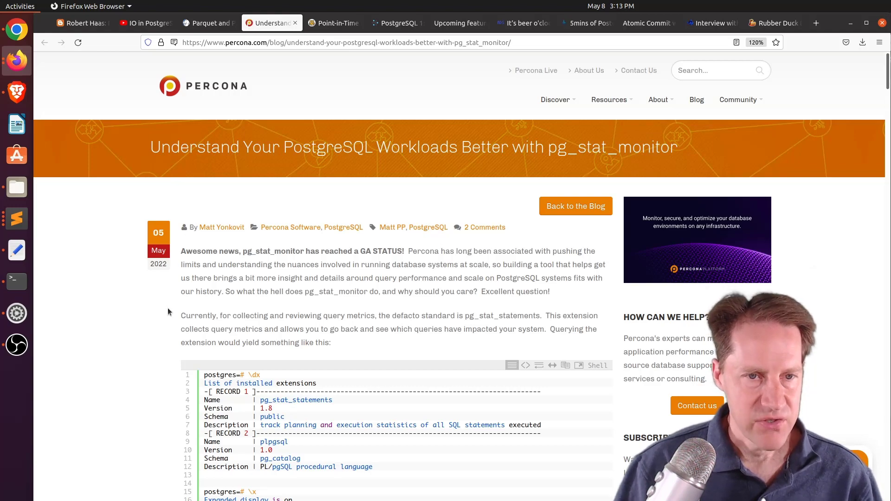
pyautogui.moveTo(237, 261)
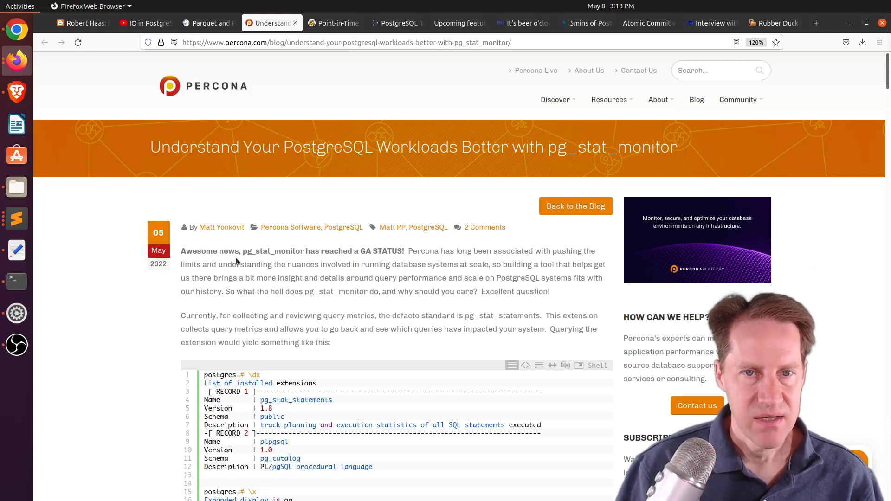
pyautogui.scroll(-3)
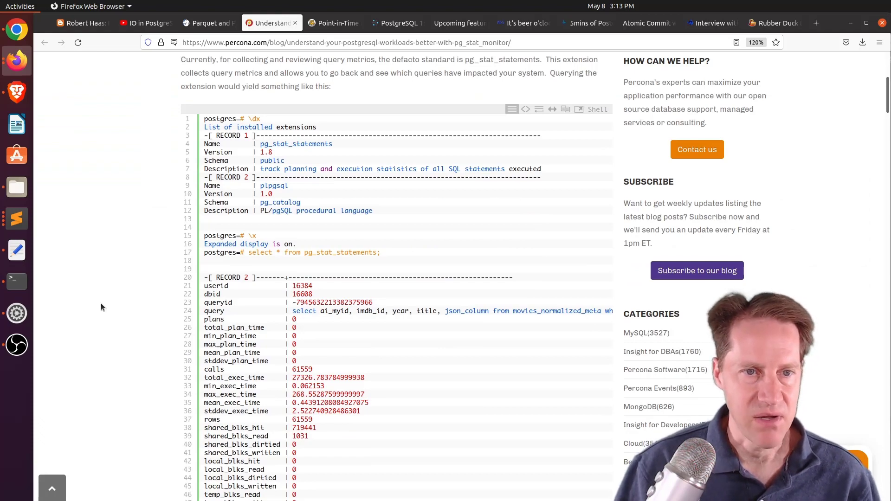
pyautogui.scroll(-3)
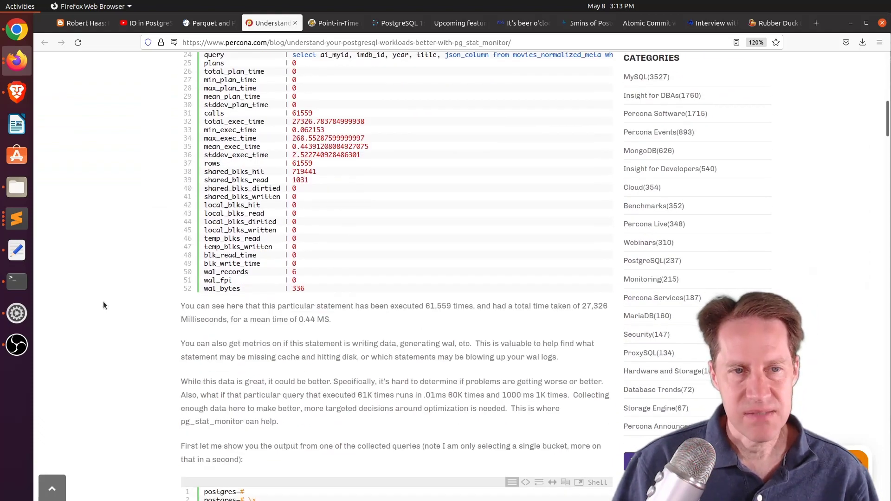
pyautogui.scroll(3)
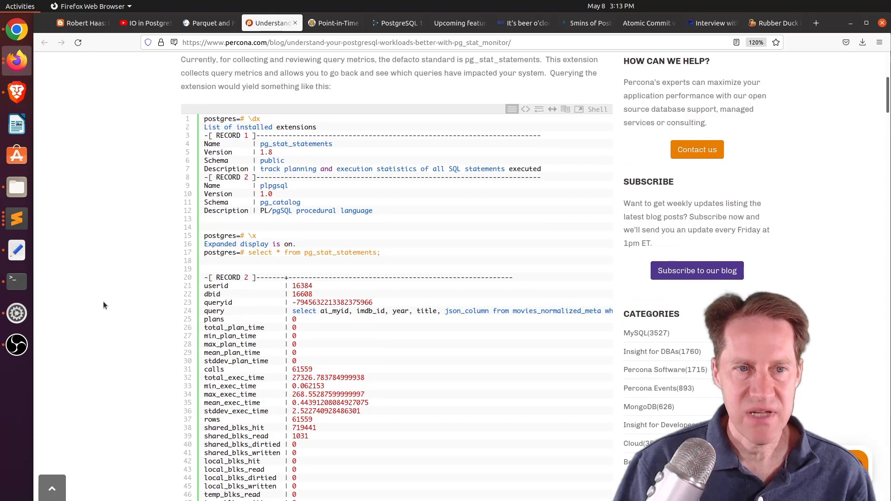
pyautogui.scroll(-3)
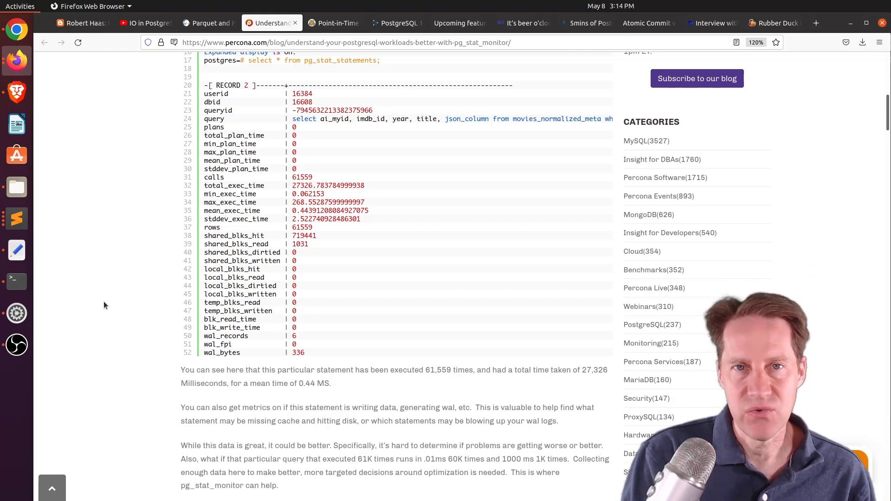
pyautogui.moveTo(122, 323)
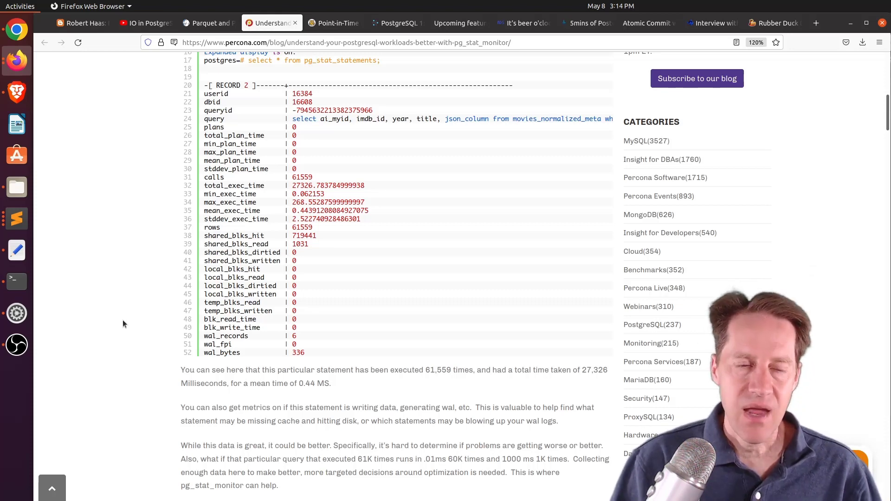
pyautogui.scroll(-3)
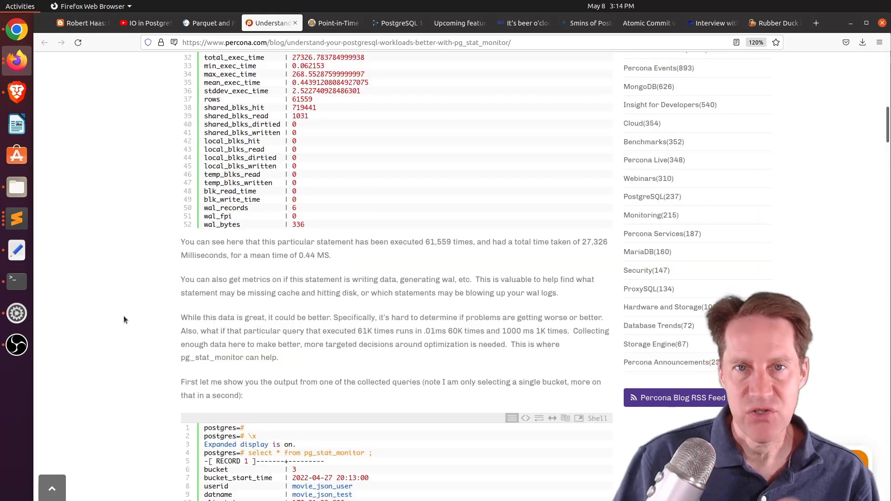
pyautogui.scroll(-3)
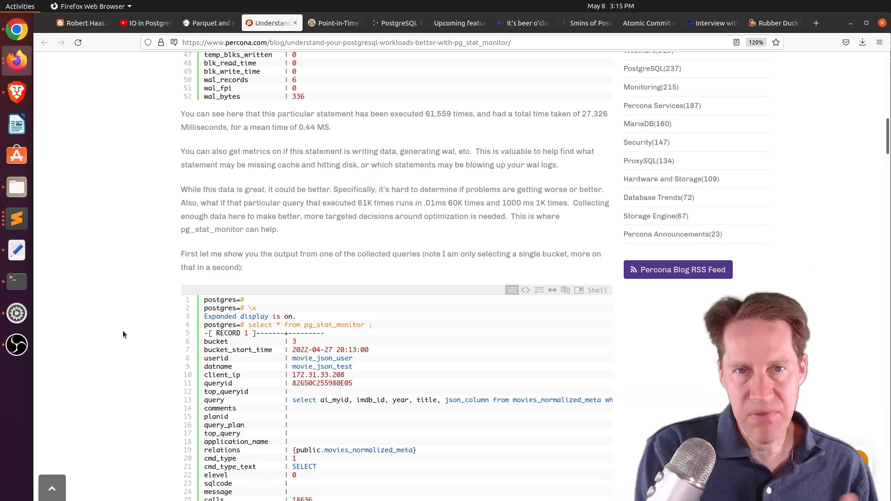
pyautogui.moveTo(130, 337)
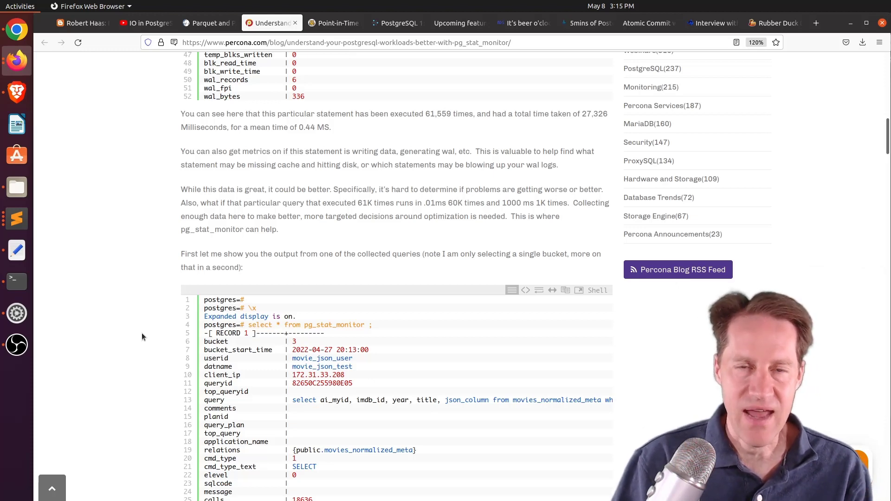
pyautogui.scroll(-3)
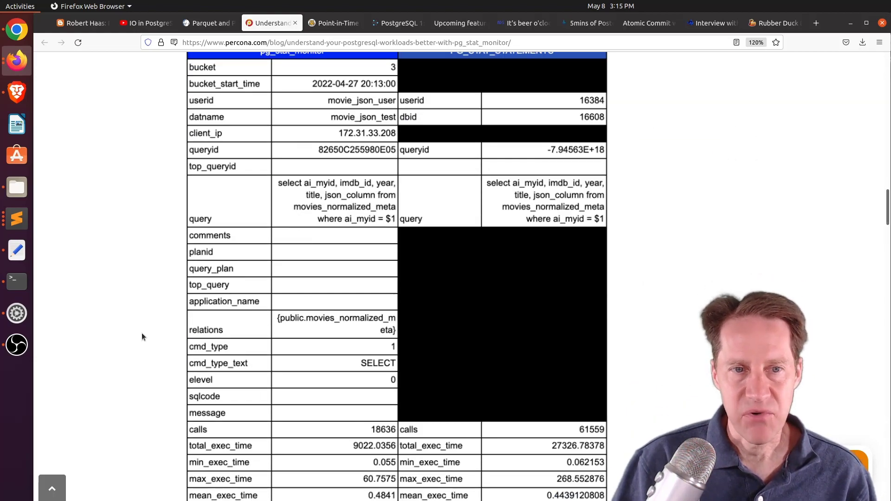
# Scroll to the table's last rows and the paragraph about 19 additional columns.
pyautogui.scroll(3)
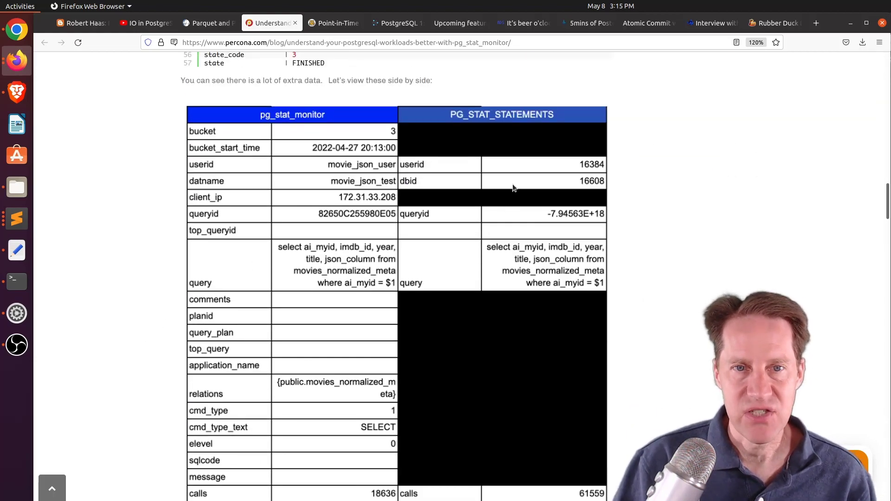
pyautogui.moveTo(367, 293)
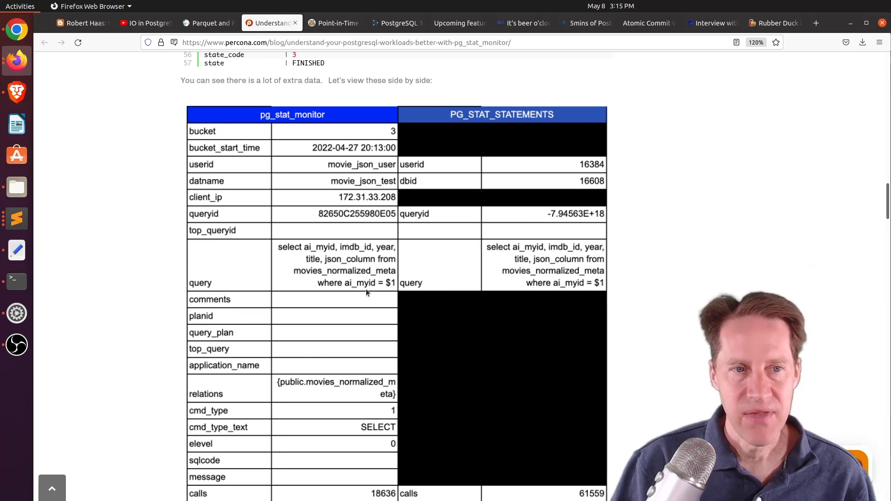
pyautogui.moveTo(228, 202)
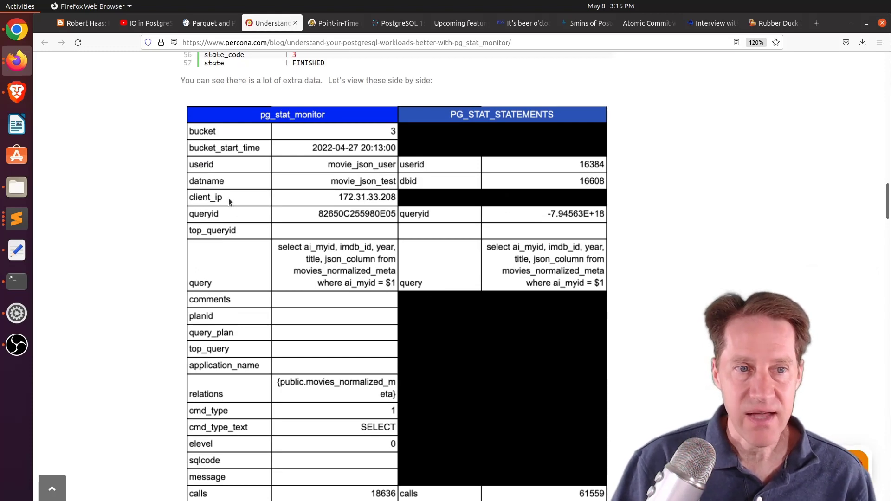
pyautogui.moveTo(139, 199)
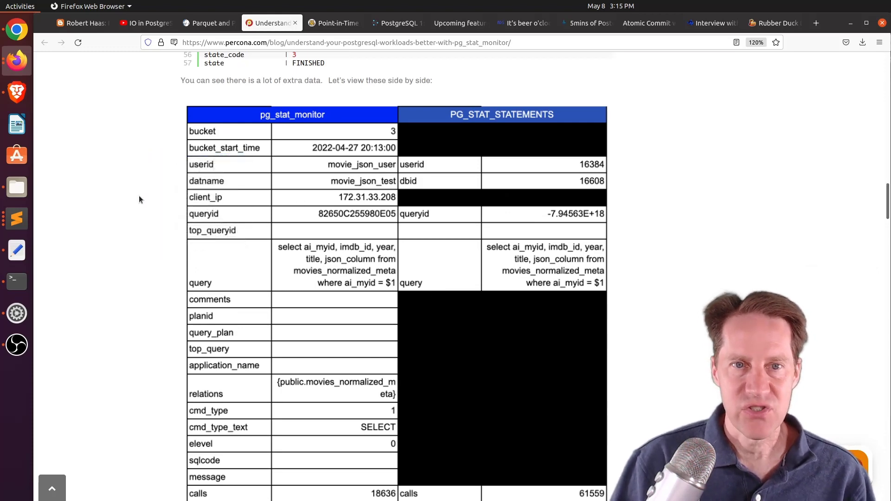
pyautogui.moveTo(236, 119)
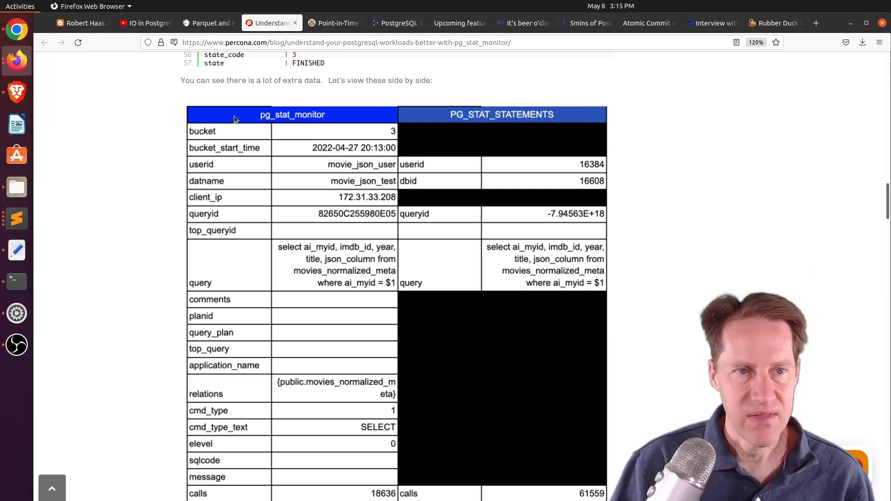
pyautogui.scroll(-3)
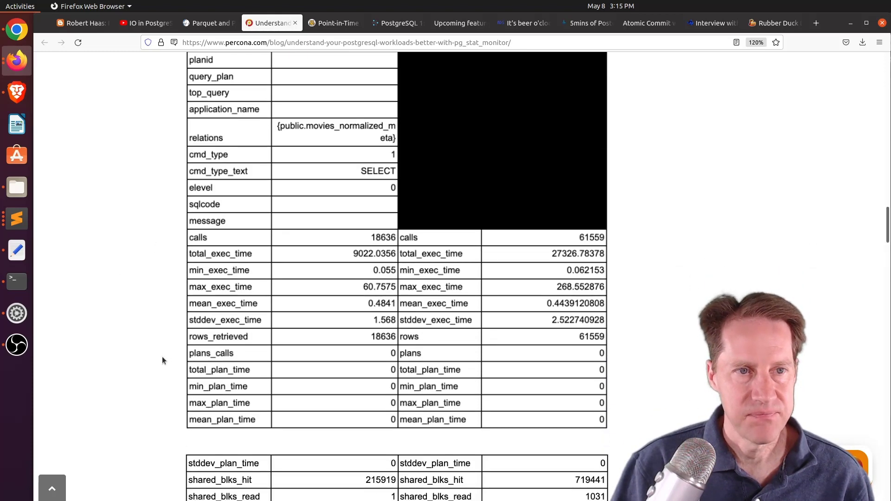
pyautogui.scroll(3)
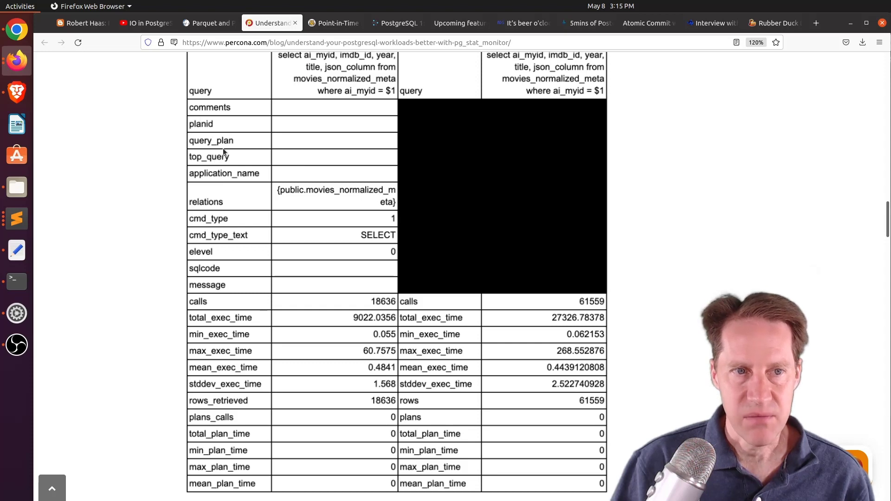
pyautogui.moveTo(260, 191)
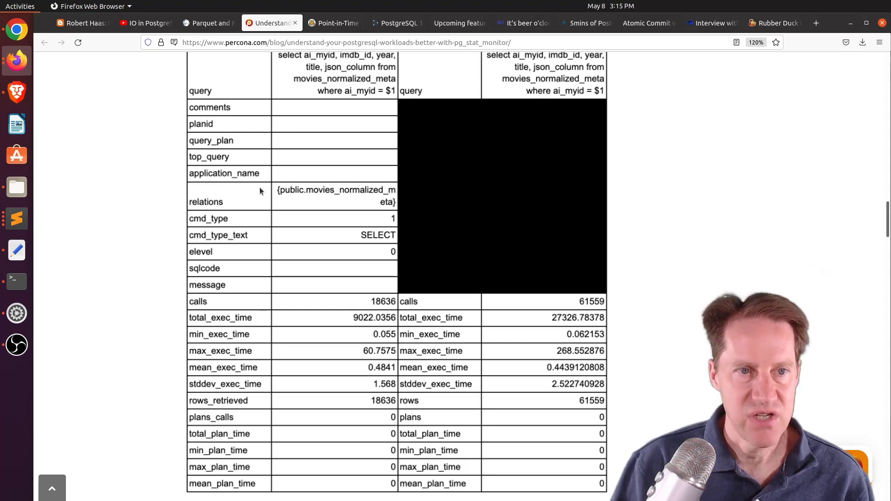
pyautogui.scroll(-3)
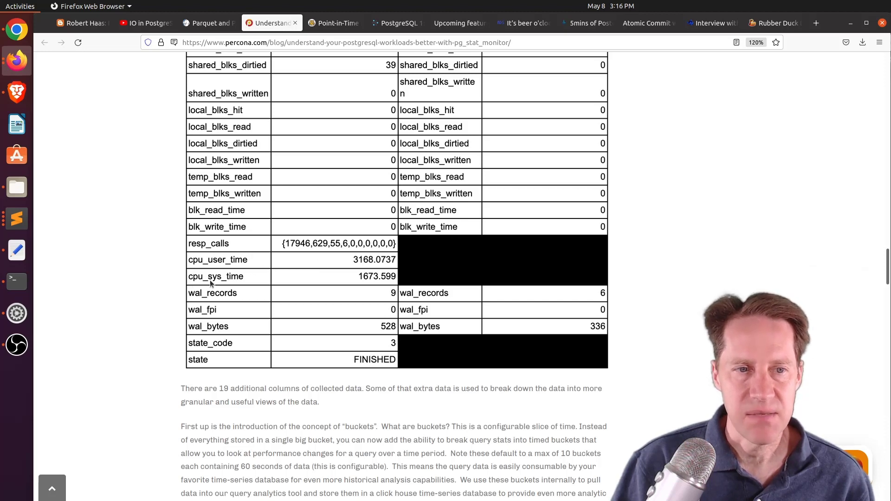
pyautogui.scroll(-3)
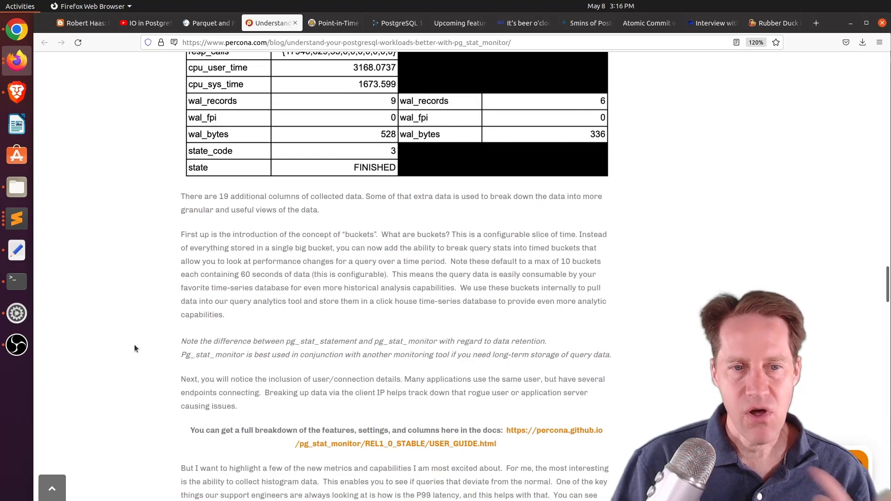
pyautogui.scroll(-3)
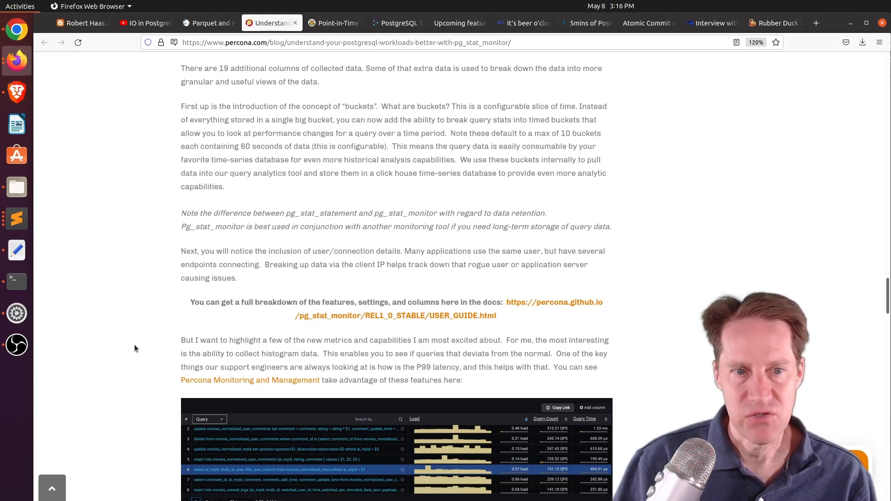
pyautogui.moveTo(333, 208)
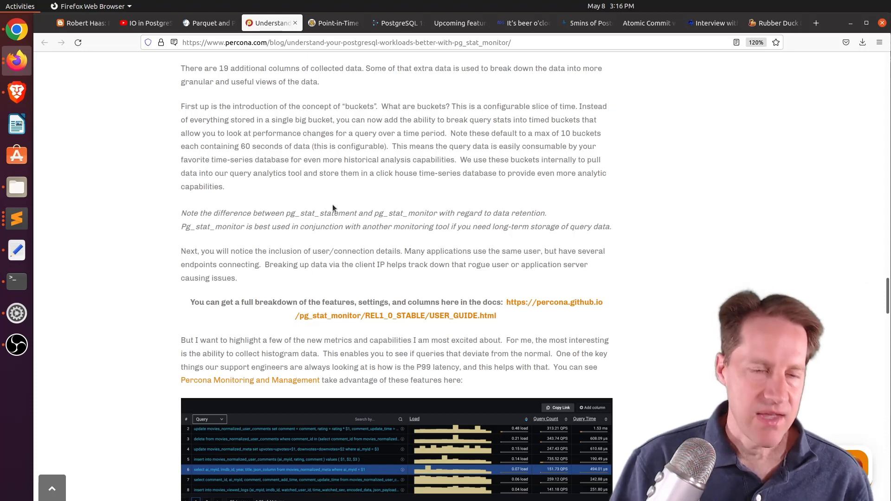
pyautogui.moveTo(360, 192)
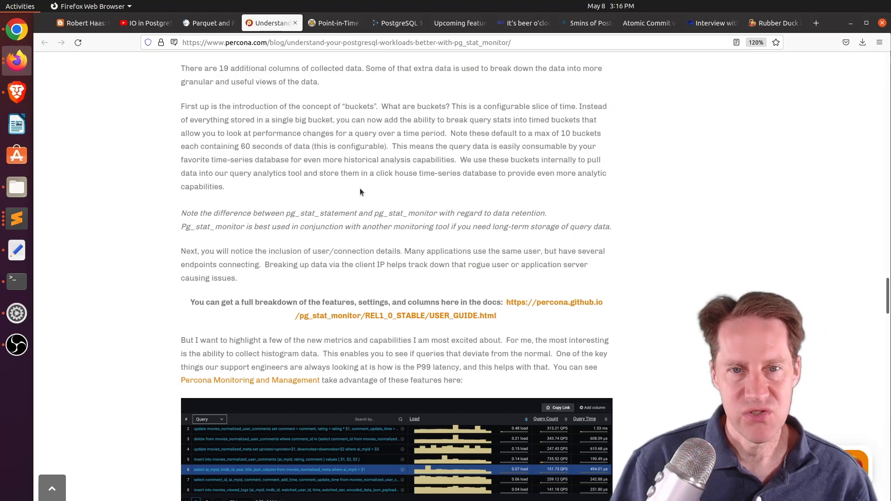
pyautogui.moveTo(357, 193)
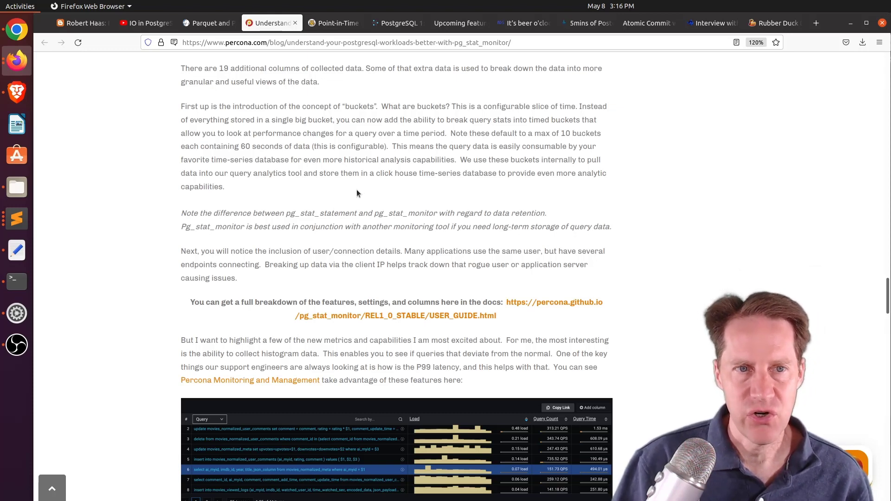
pyautogui.scroll(3)
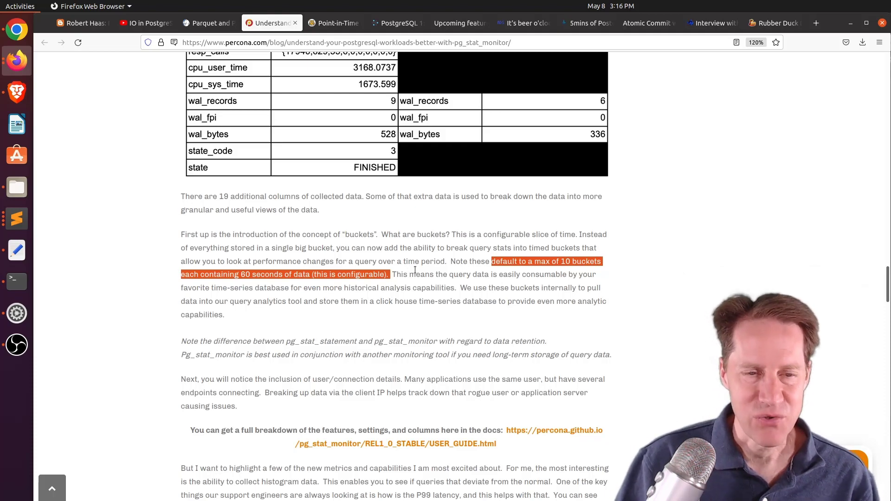
pyautogui.scroll(-3)
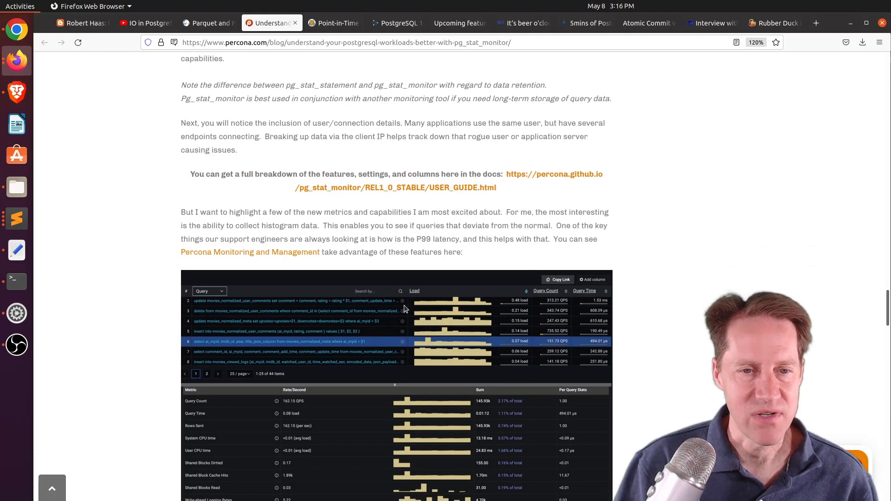
pyautogui.scroll(3)
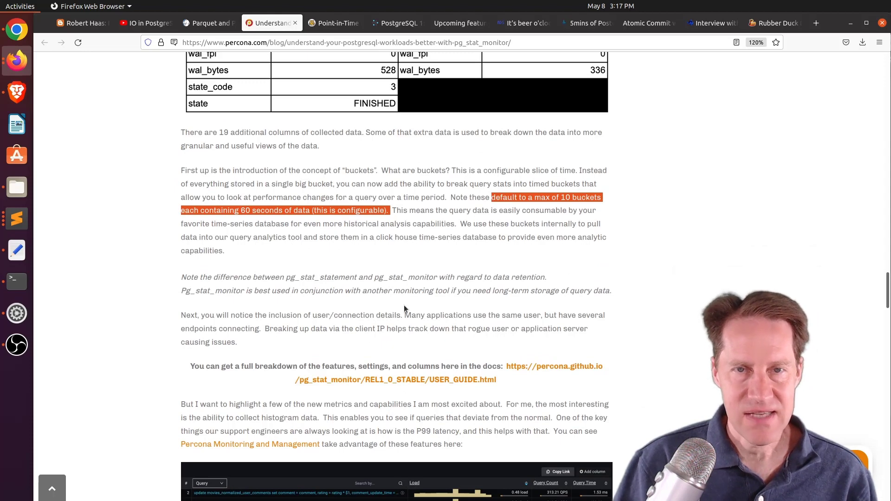
pyautogui.scroll(-3)
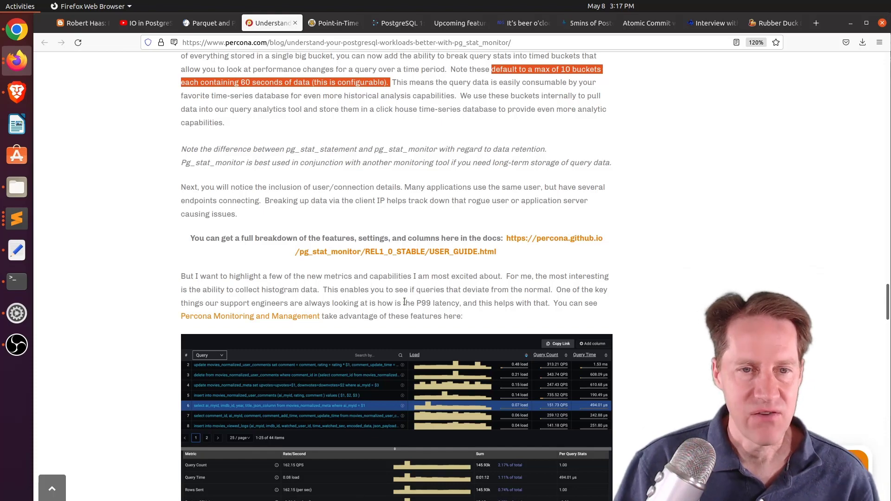
pyautogui.scroll(-3)
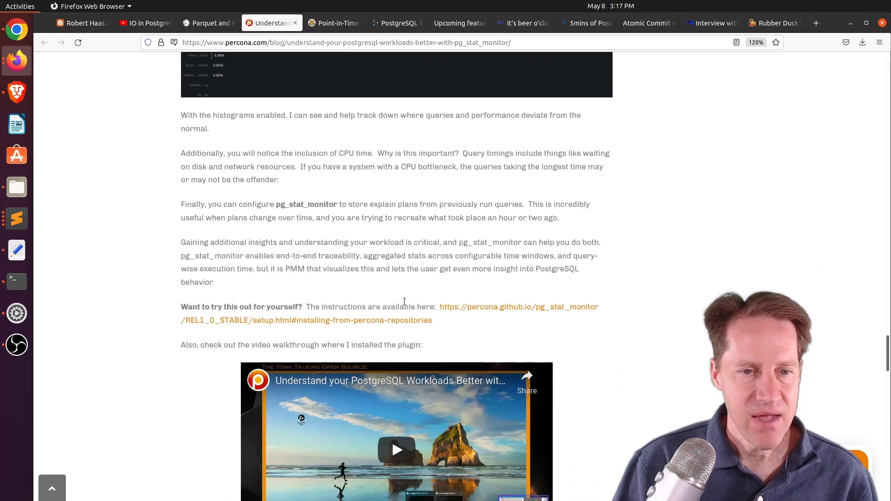
pyautogui.scroll(-3)
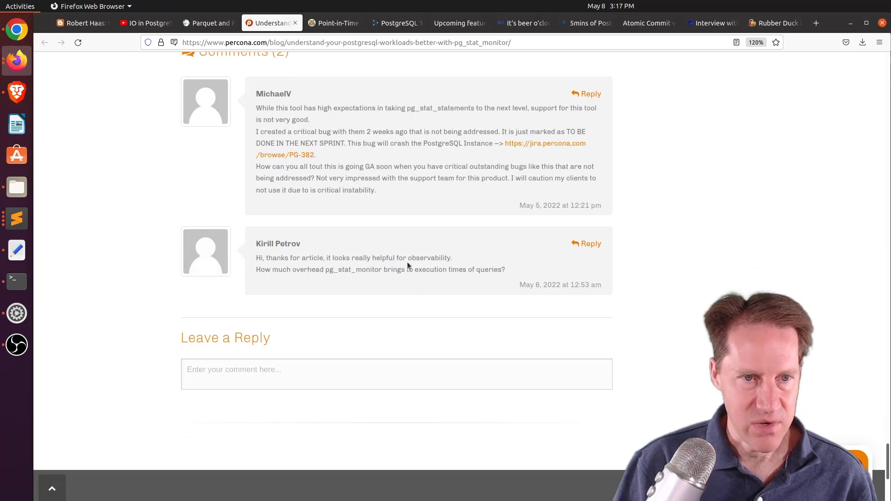
pyautogui.moveTo(380, 207)
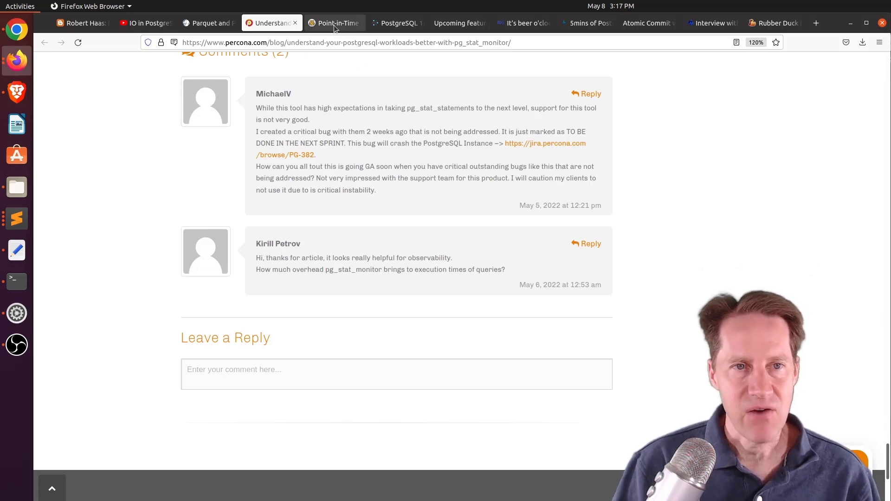
# Switch to the Timescale point-in-time article and highlight 'Snapshots' in its contents.
pyautogui.click(334, 23)
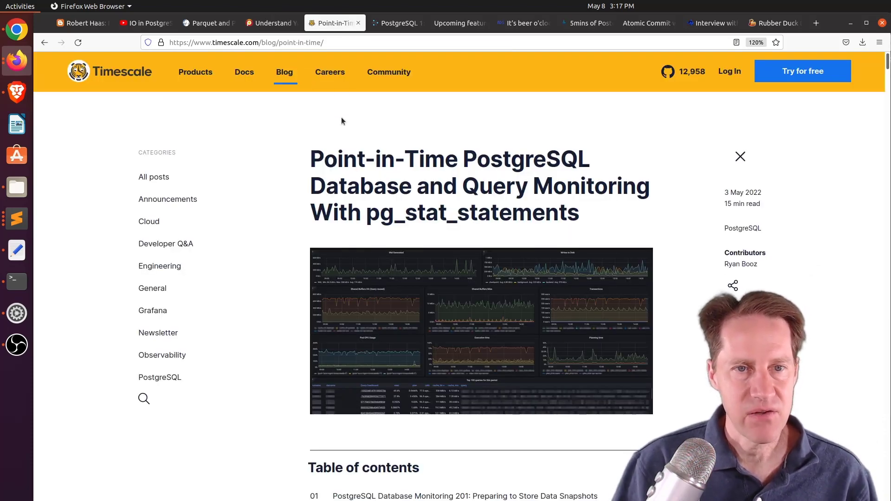
pyautogui.moveTo(274, 215)
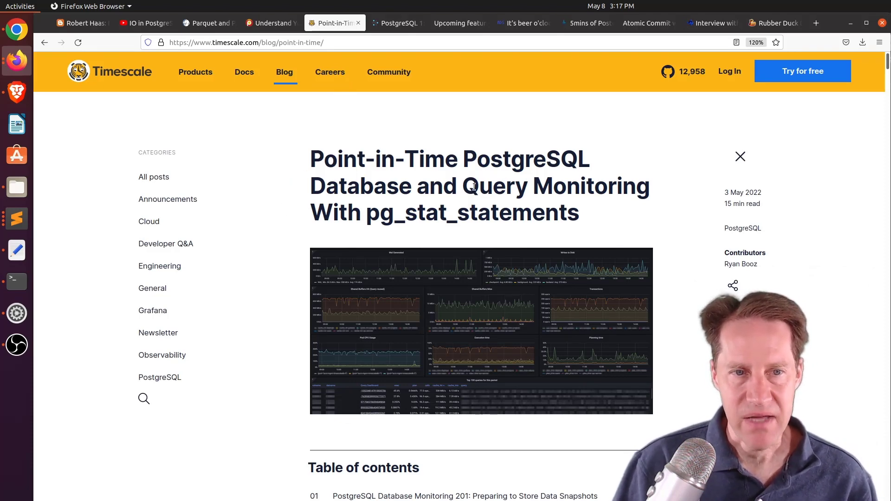
pyautogui.moveTo(302, 314)
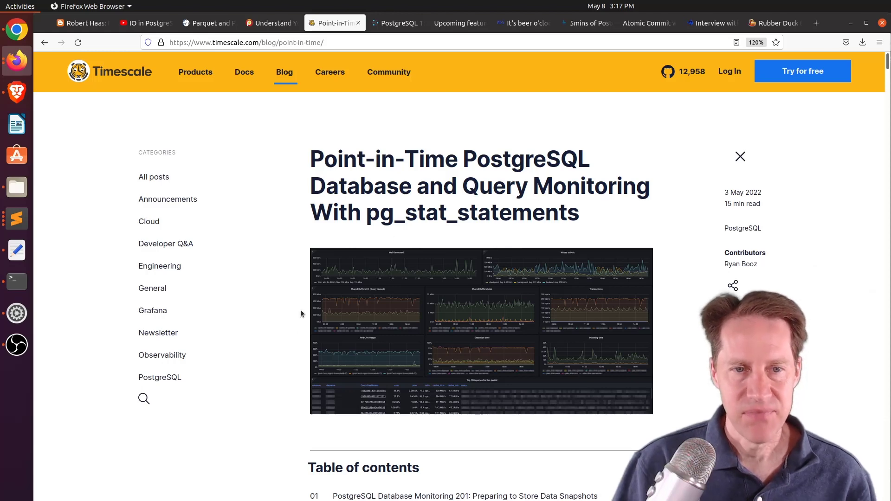
pyautogui.moveTo(277, 334)
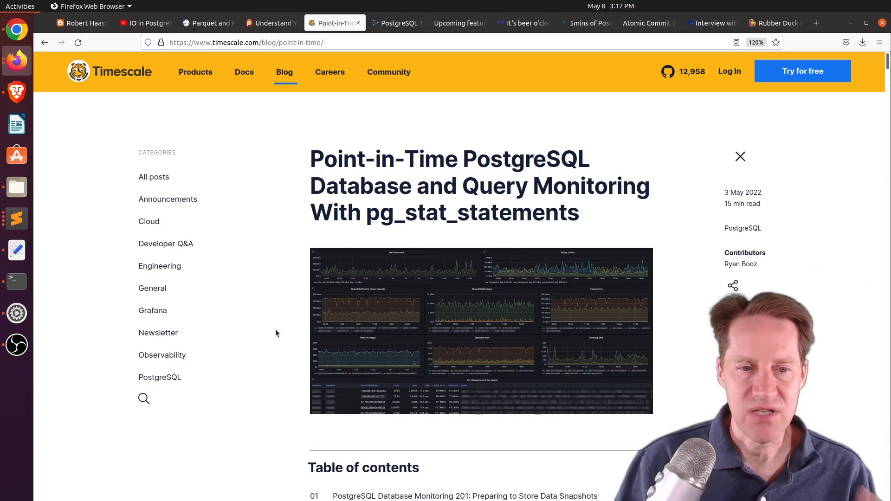
pyautogui.scroll(-3)
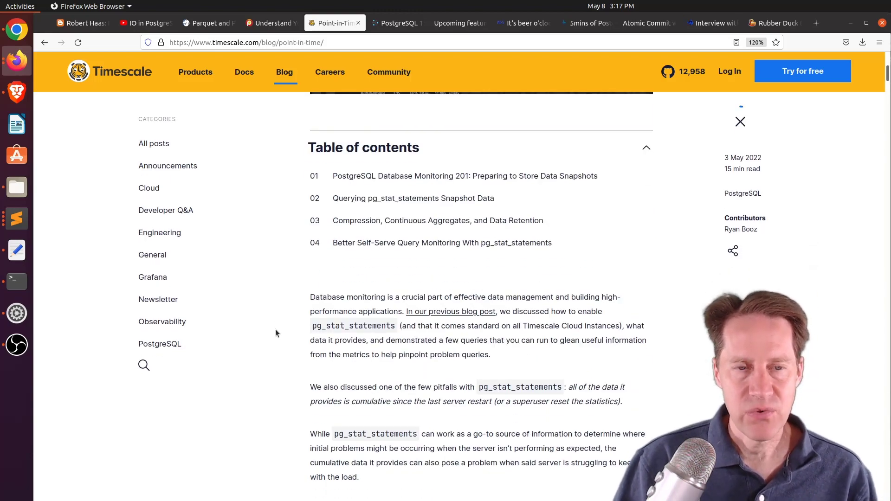
pyautogui.moveTo(273, 319)
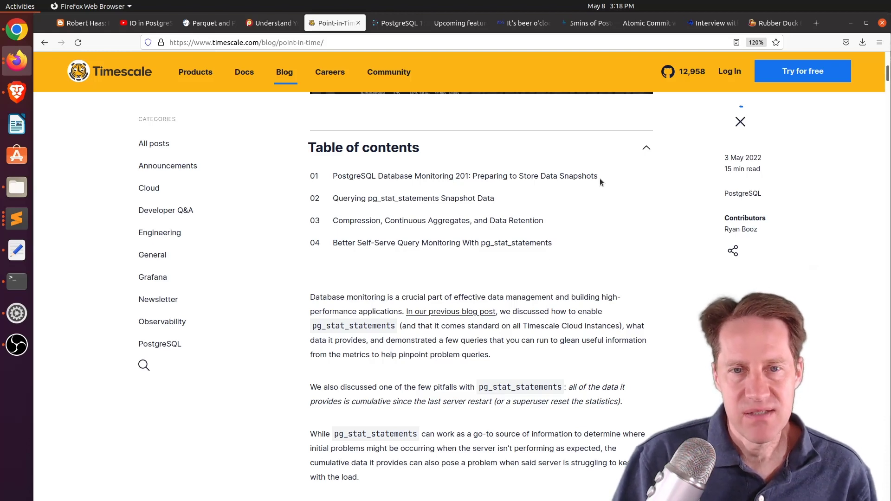
pyautogui.doubleClick(578, 176)
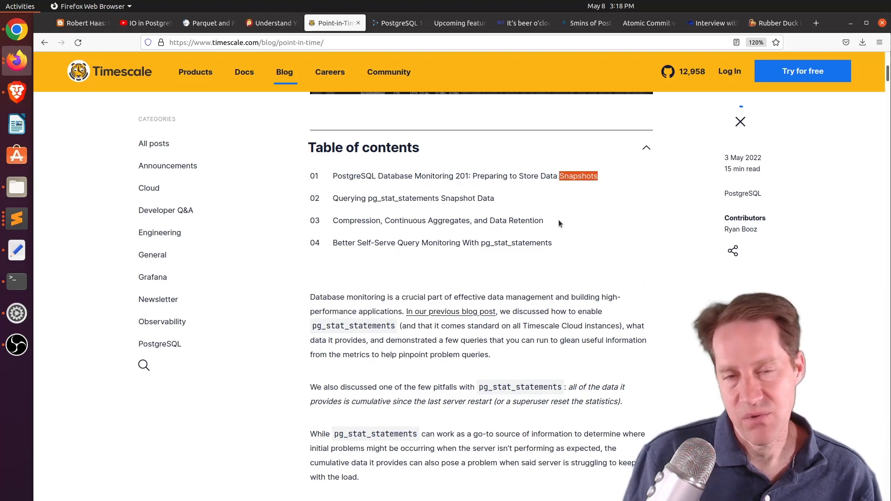
pyautogui.moveTo(291, 250)
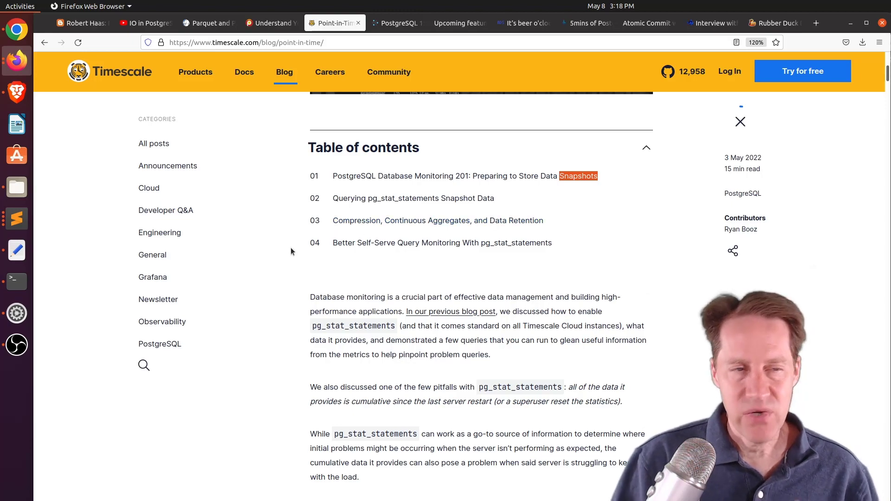
pyautogui.moveTo(279, 274)
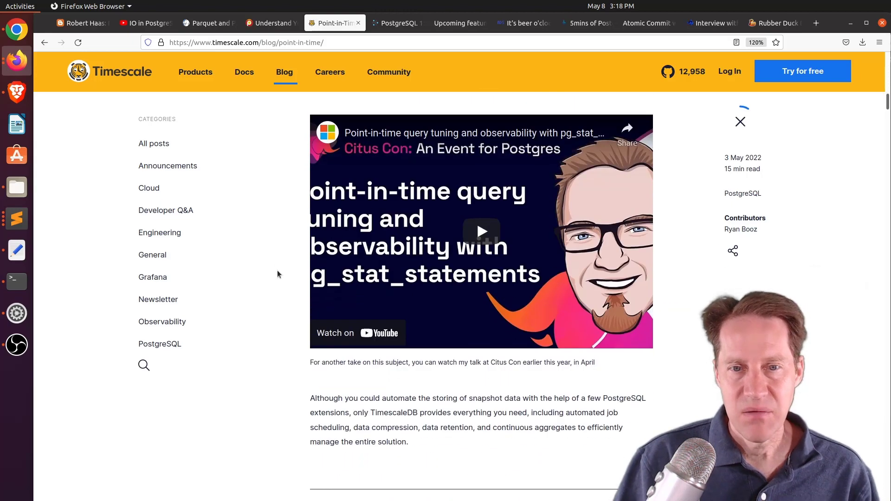
# Scroll past the table setup code to the first snapshot-delta query.
pyautogui.scroll(-3)
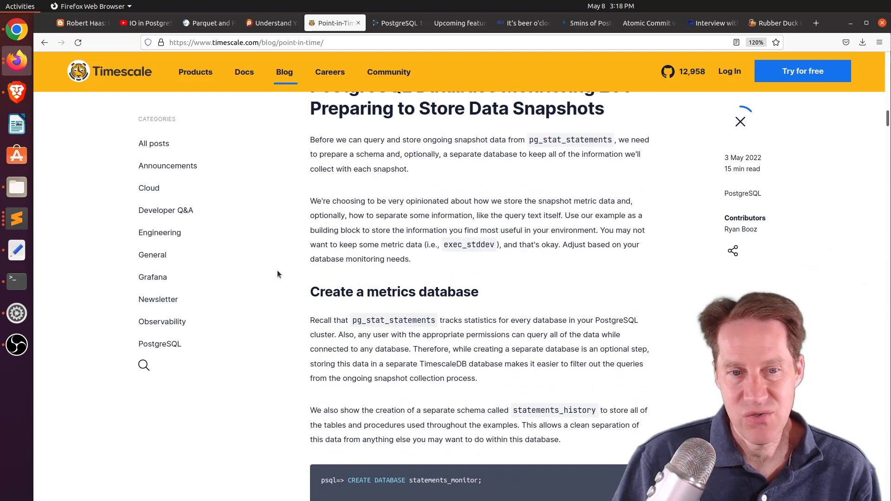
pyautogui.scroll(-3)
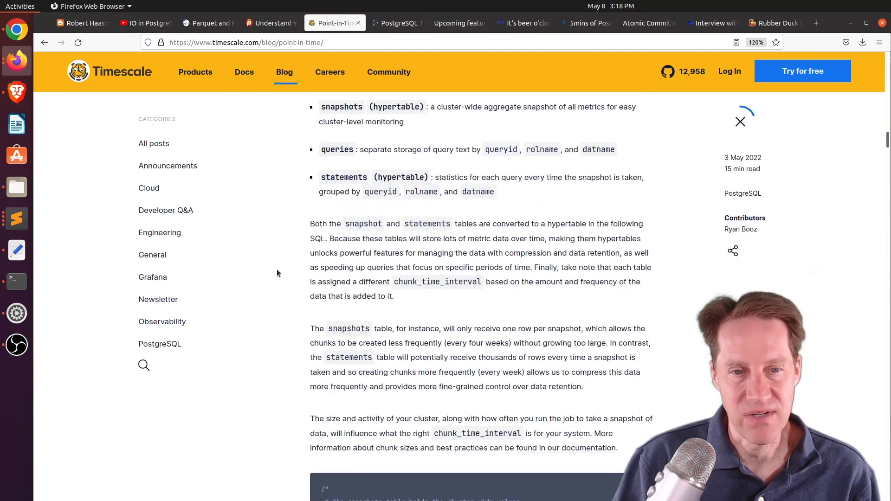
pyautogui.scroll(-3)
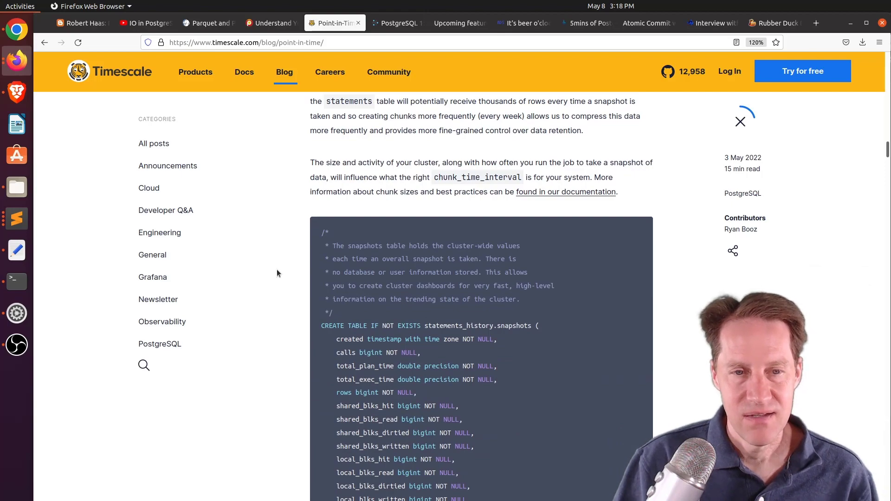
pyautogui.scroll(-3)
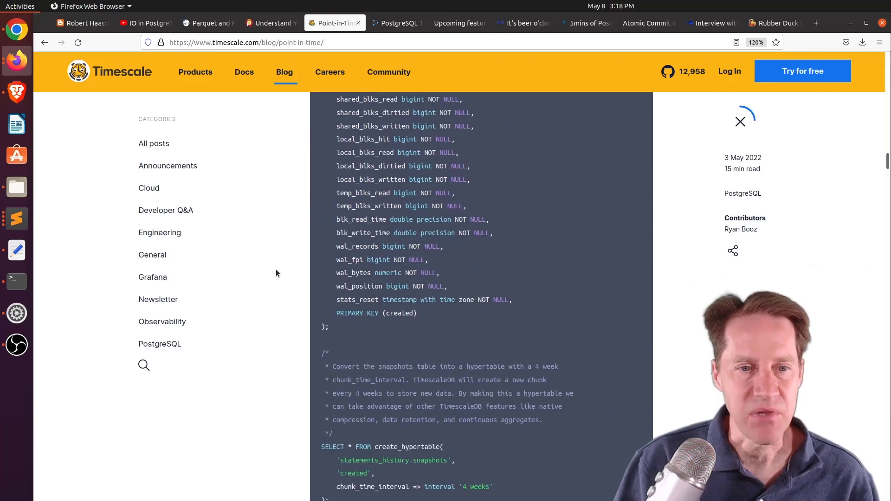
pyautogui.scroll(-3)
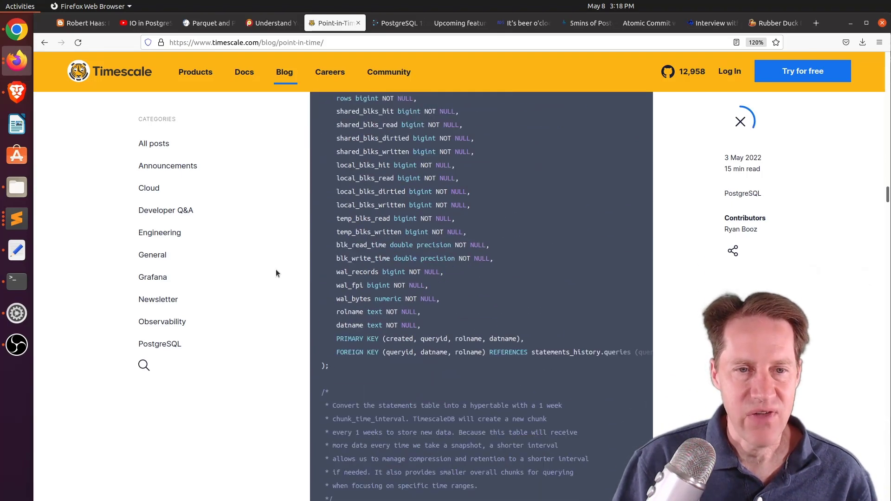
pyautogui.scroll(-3)
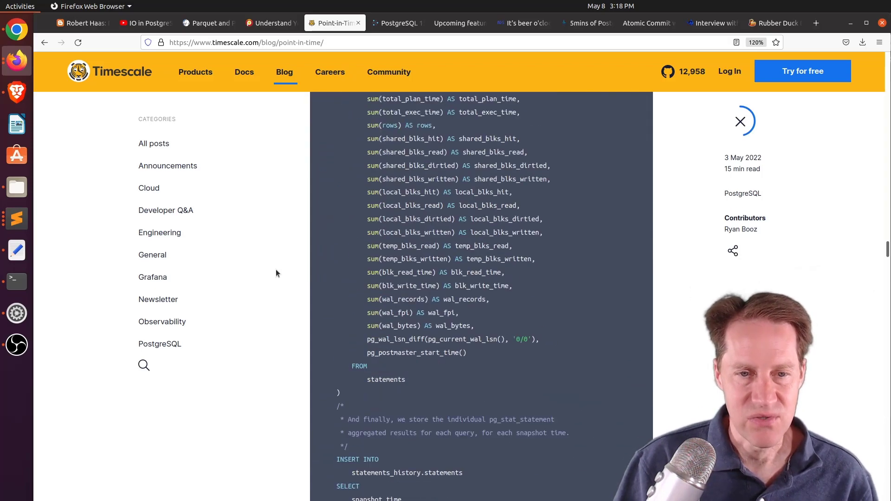
pyautogui.scroll(-3)
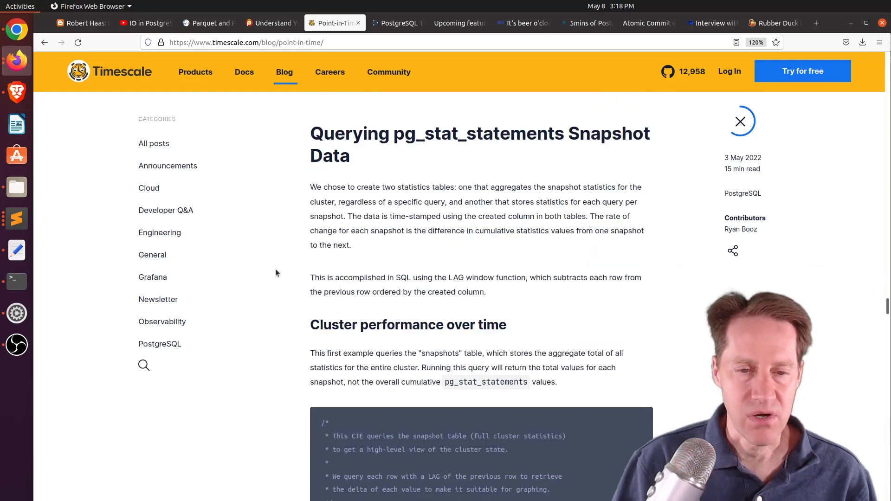
pyautogui.scroll(-3)
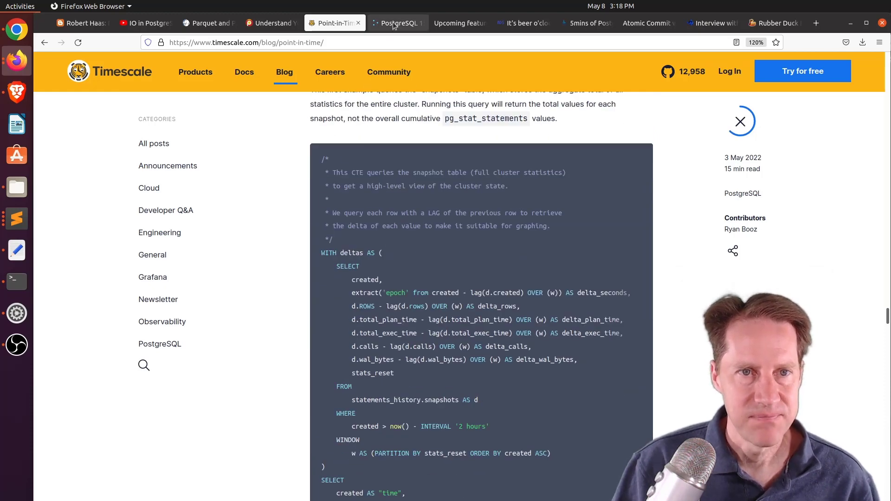
# Switch to the Cybertec PostgreSQL 15 MERGE article and scroll to its first MERGE query.
pyautogui.click(398, 23)
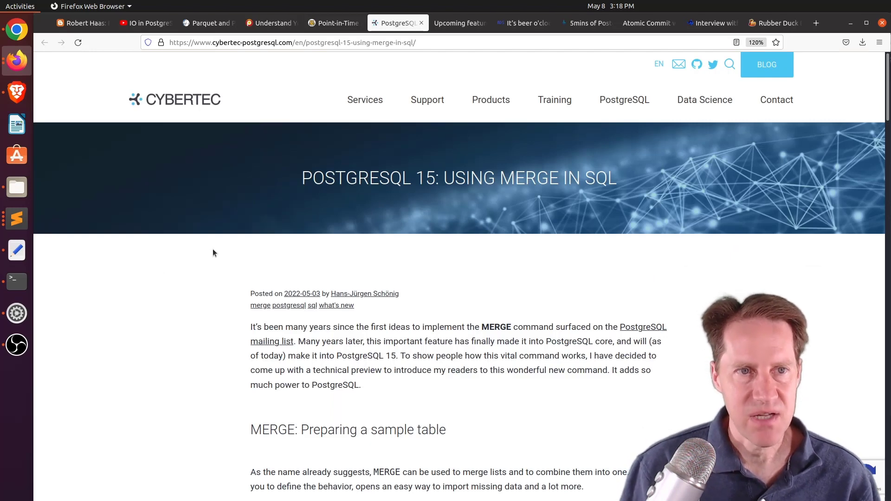
pyautogui.moveTo(222, 252)
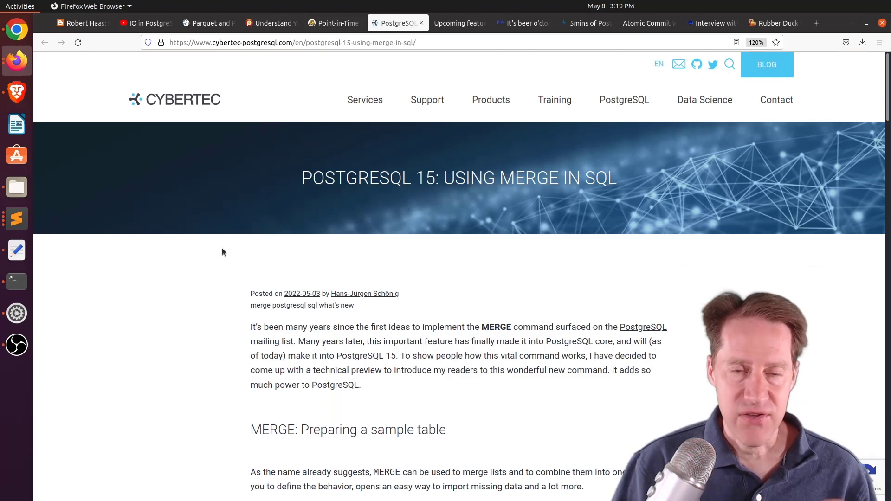
pyautogui.scroll(-3)
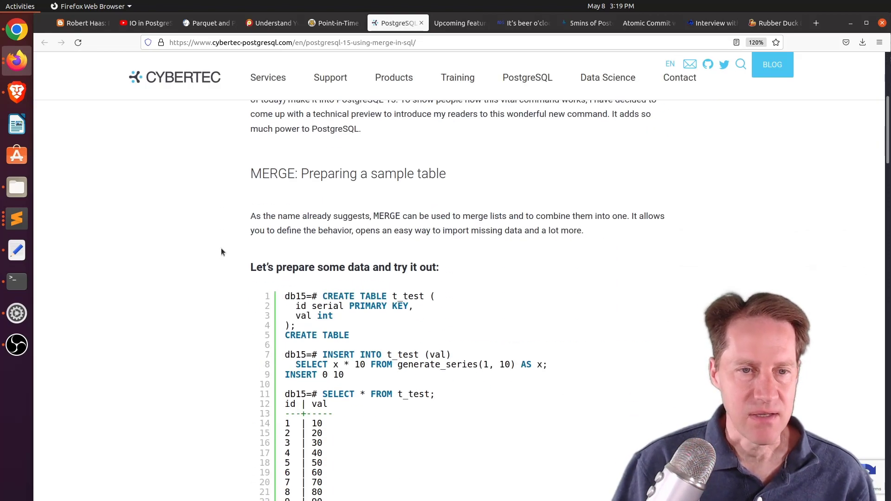
pyautogui.scroll(-3)
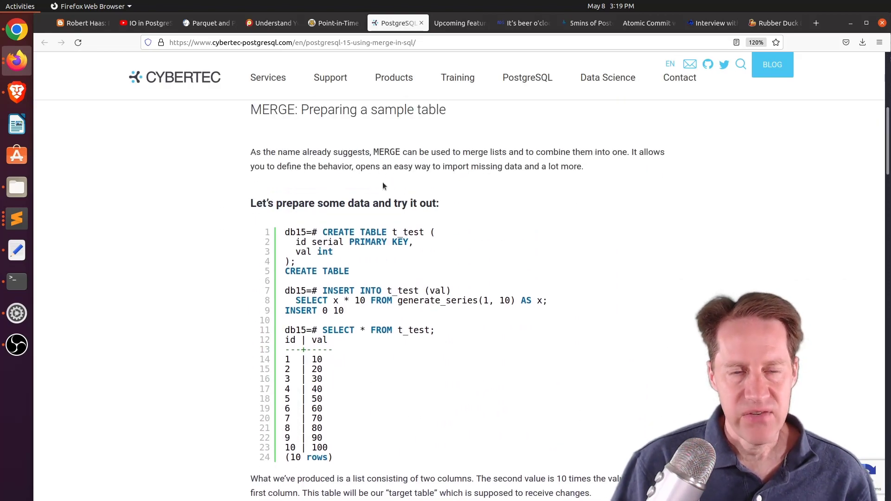
pyautogui.moveTo(378, 239)
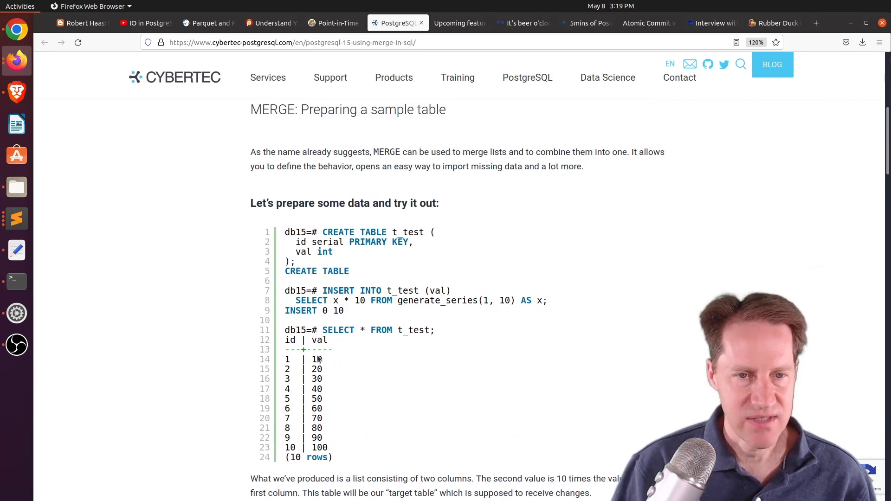
pyautogui.moveTo(291, 471)
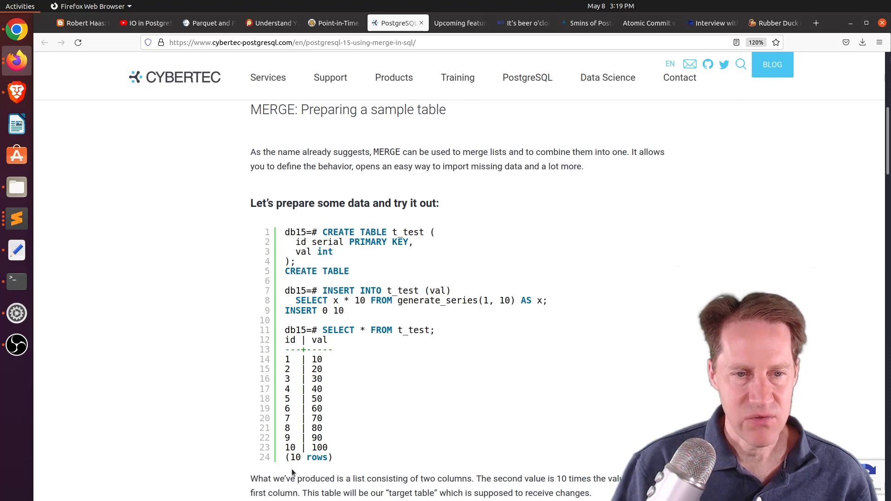
pyautogui.moveTo(241, 379)
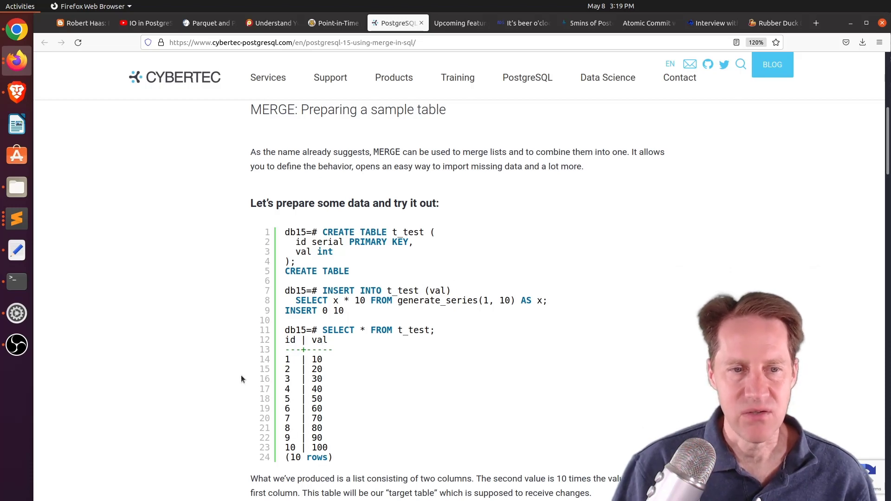
pyautogui.scroll(-3)
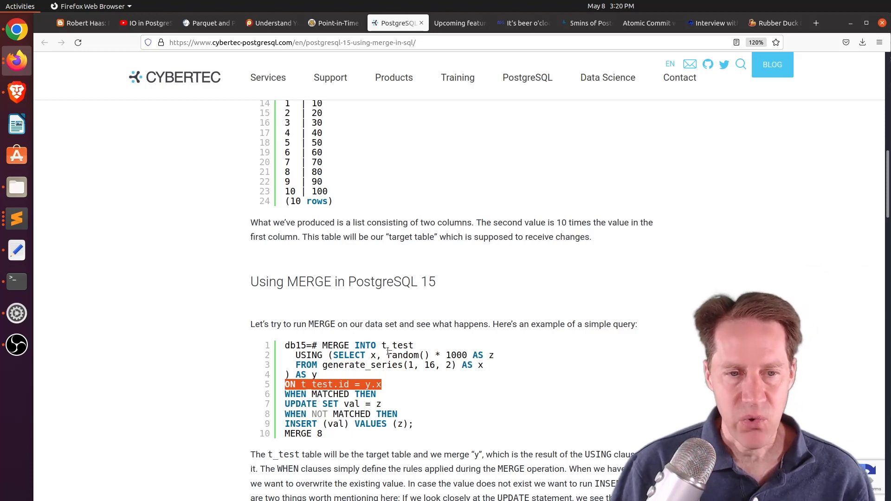
pyautogui.moveTo(366, 378)
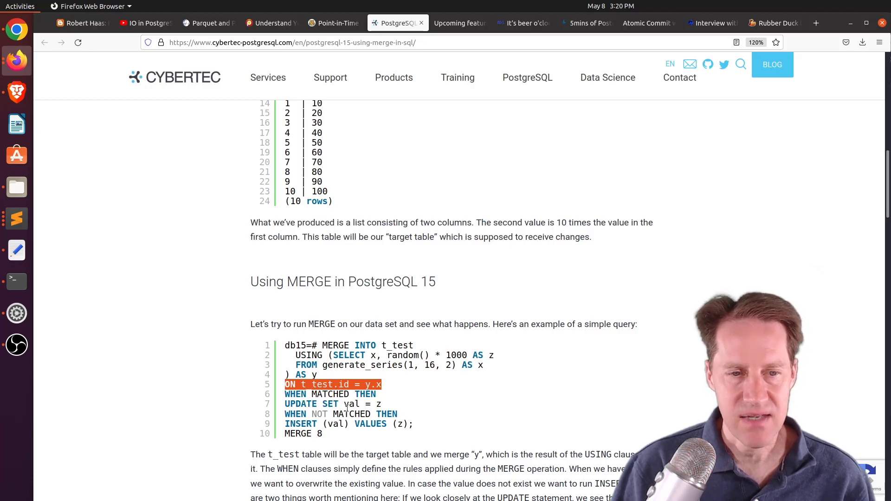
pyautogui.moveTo(468, 355)
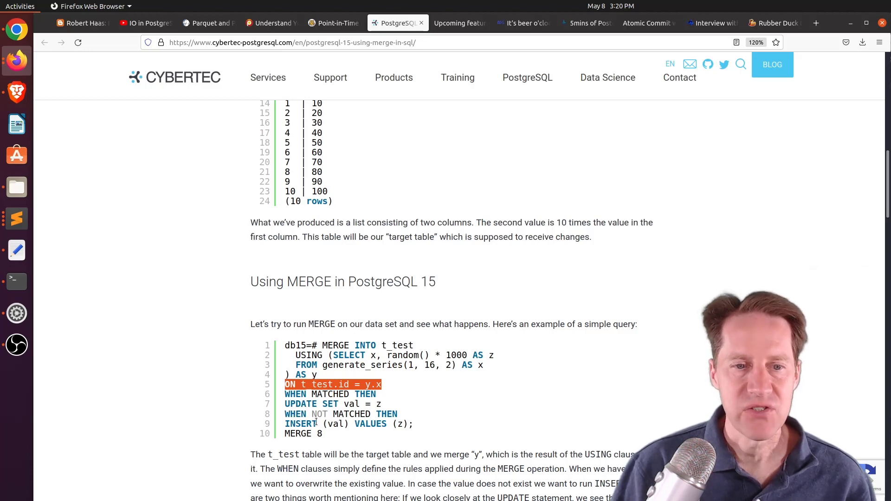
# Scroll to the MERGE result table and highlight the updated value 101 for id 1.
pyautogui.scroll(-3)
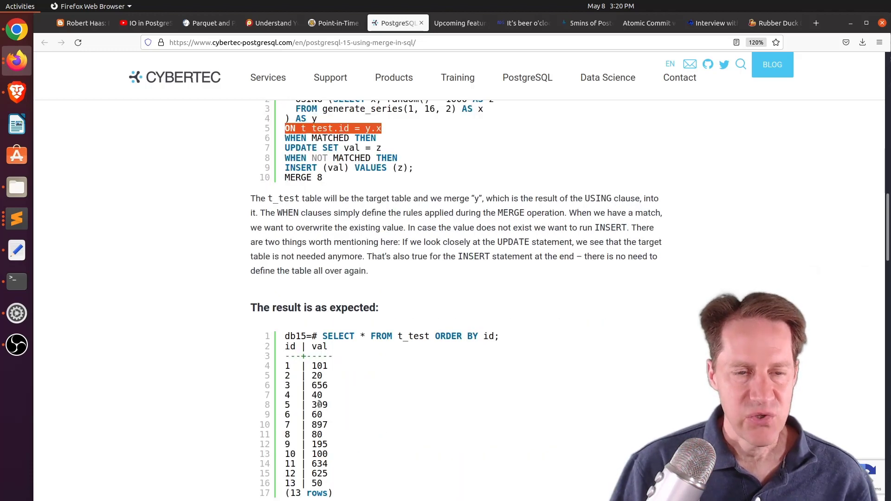
pyautogui.moveTo(331, 367)
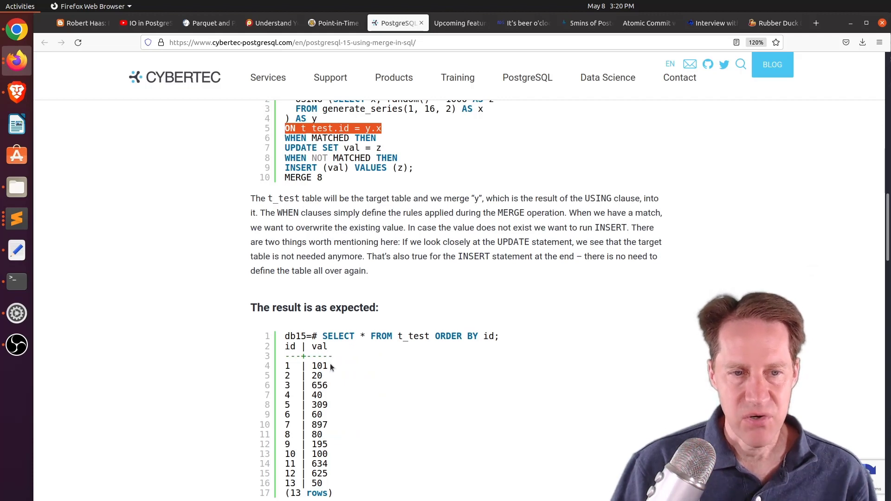
pyautogui.doubleClick(319, 365)
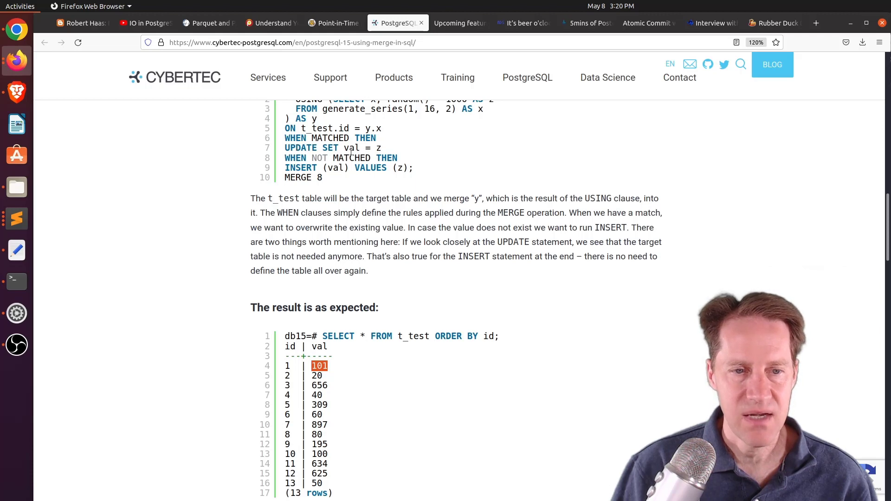
pyautogui.moveTo(331, 469)
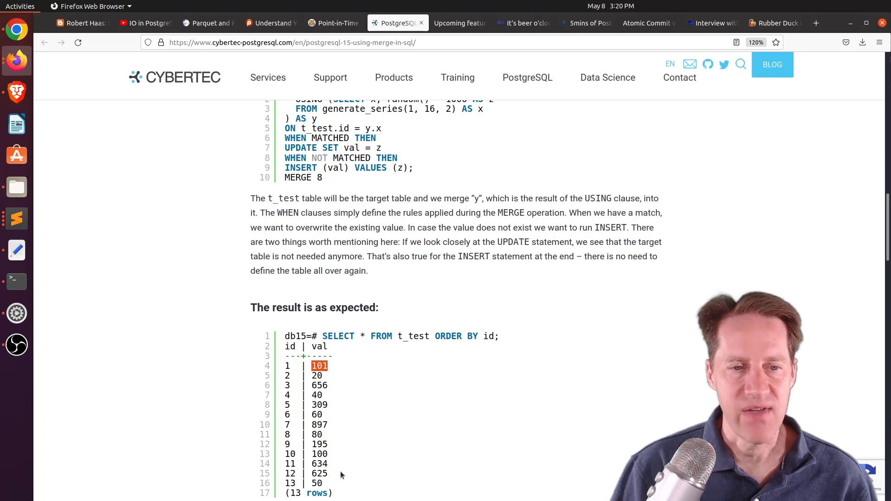
pyautogui.moveTo(384, 487)
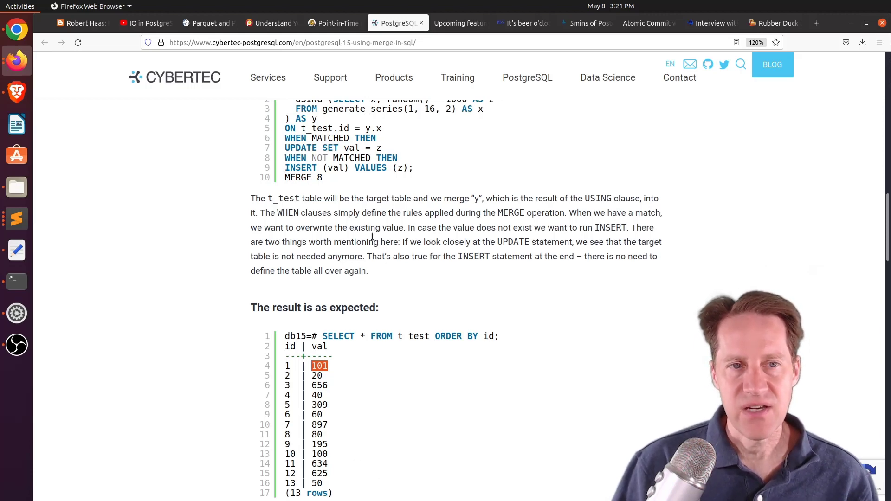
# Scroll to the DELETE-inside-MERGE example and highlight DELETE above its seven-row result.
pyautogui.scroll(-3)
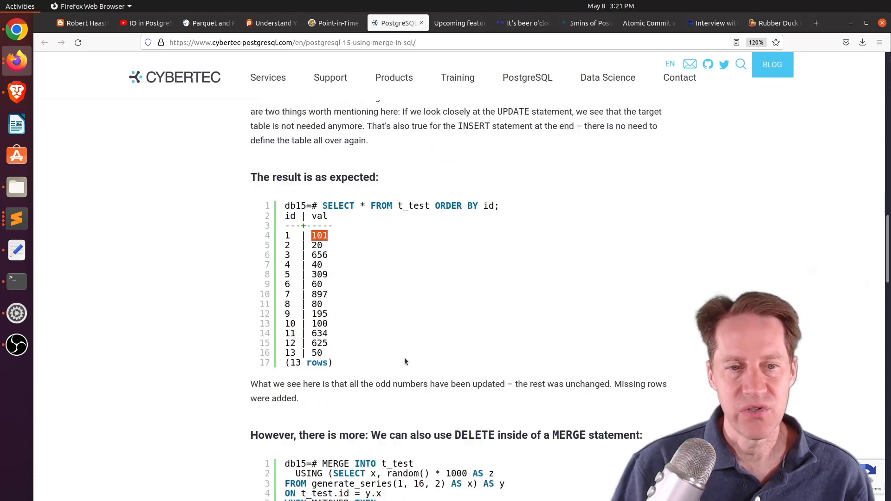
pyautogui.scroll(-3)
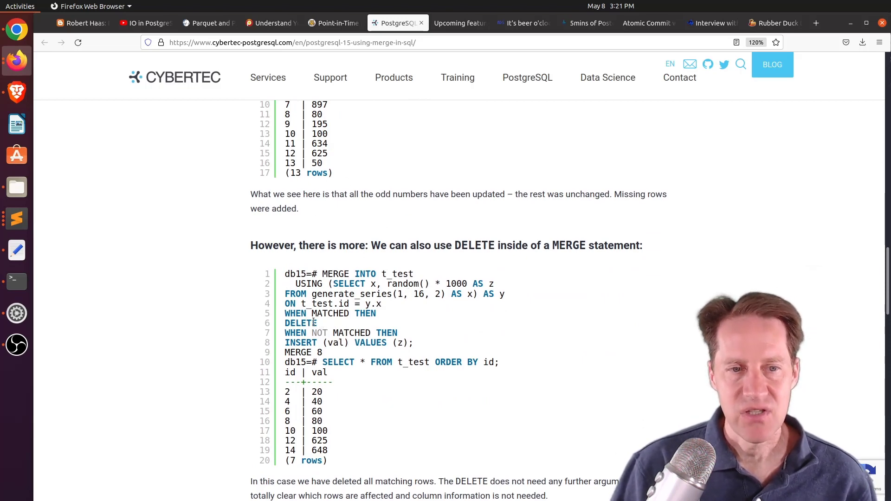
pyautogui.doubleClick(300, 323)
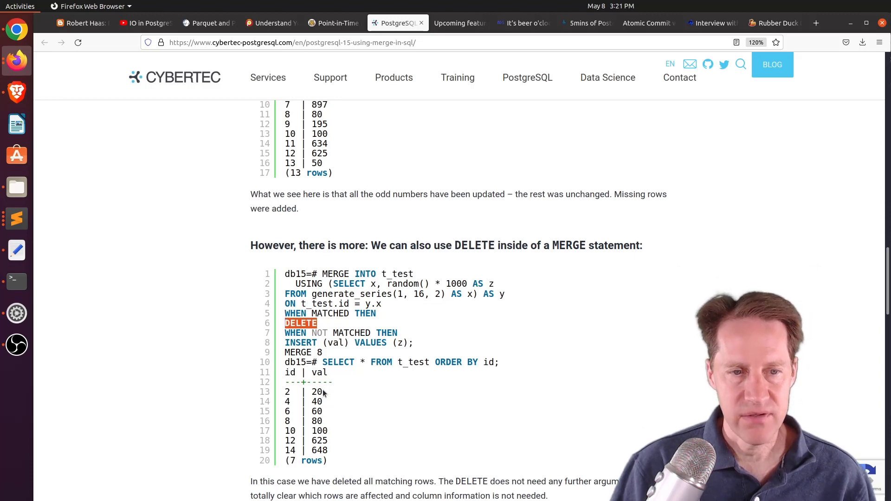
pyautogui.moveTo(331, 422)
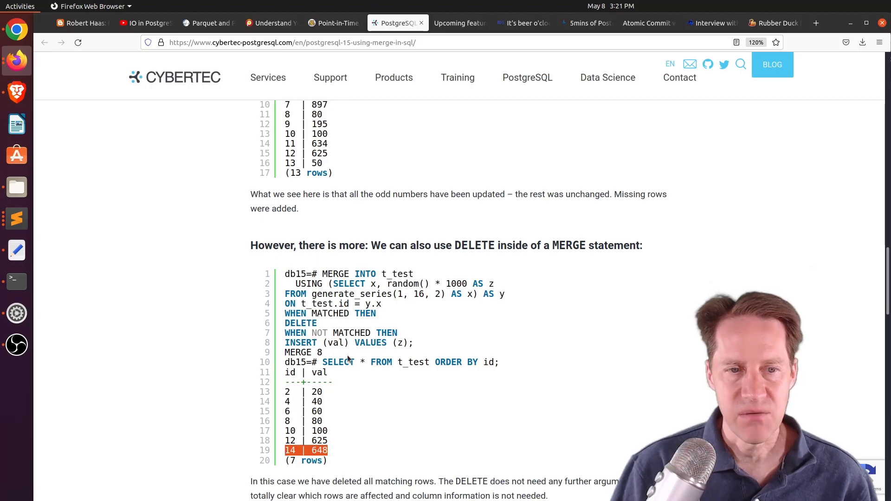
pyautogui.moveTo(342, 438)
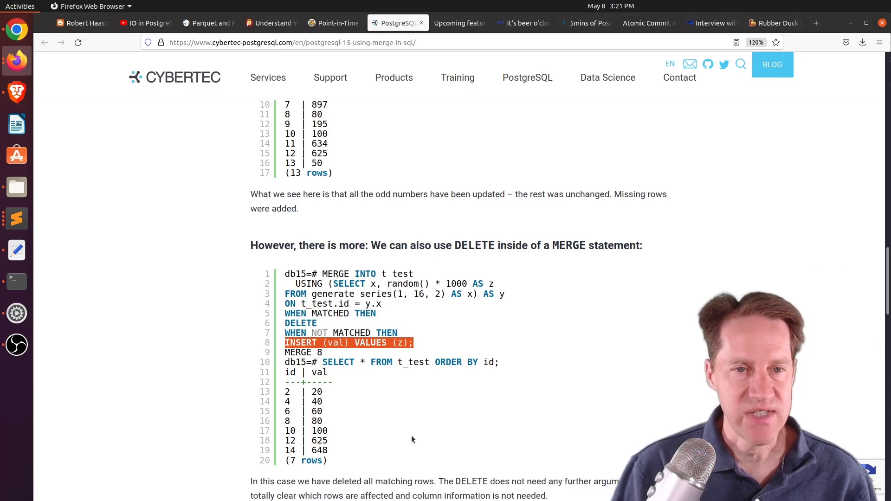
# In the 'It's beer o'clock' post, highlight pg_catalog and the whole SET search_path statement.
pyautogui.click(520, 23)
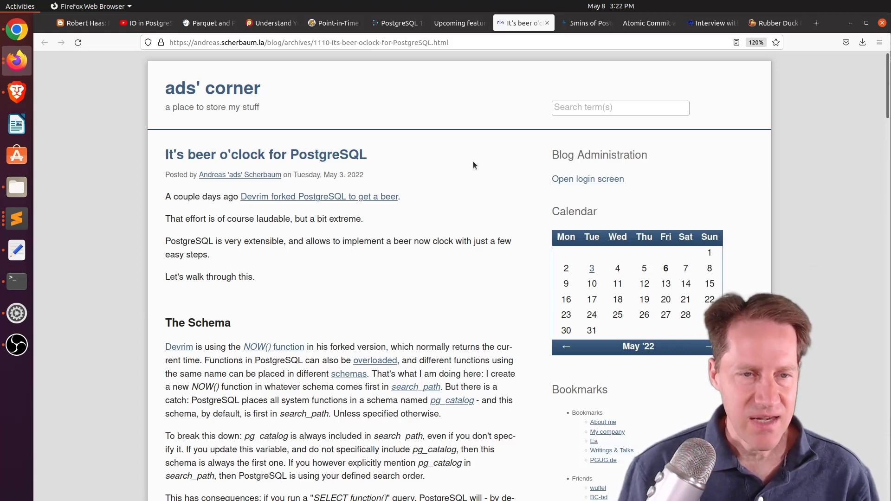
pyautogui.scroll(-3)
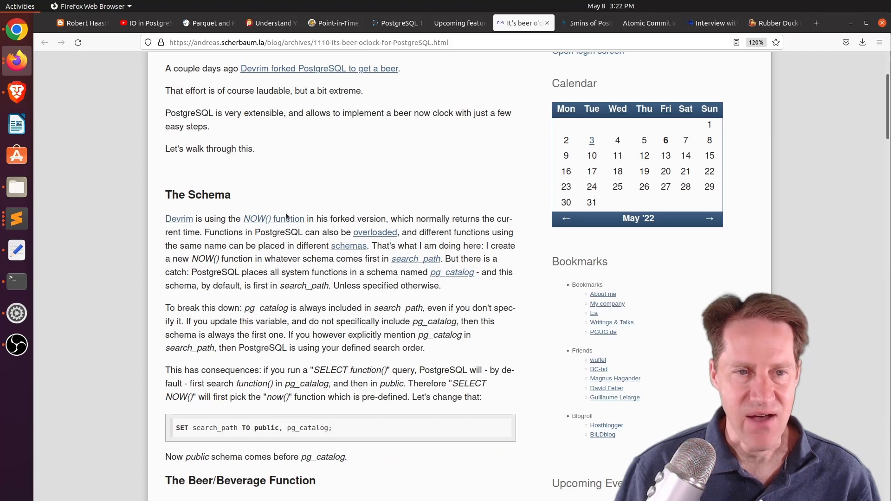
pyautogui.moveTo(319, 171)
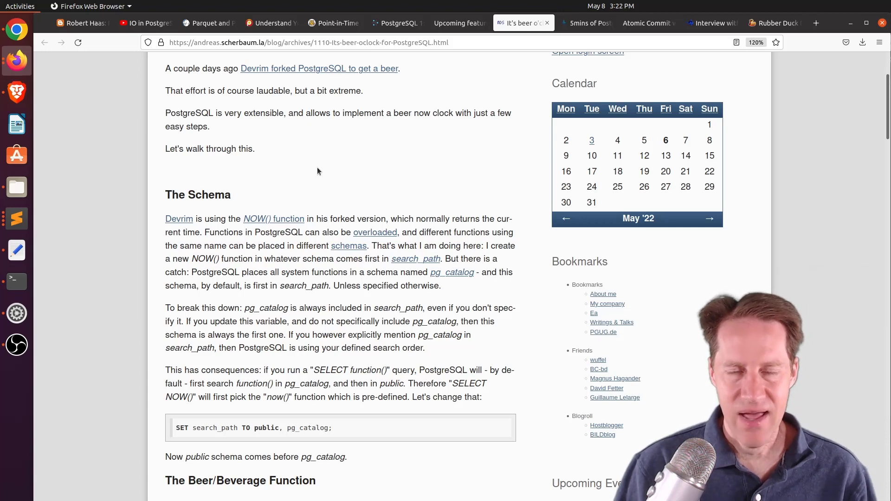
pyautogui.moveTo(350, 179)
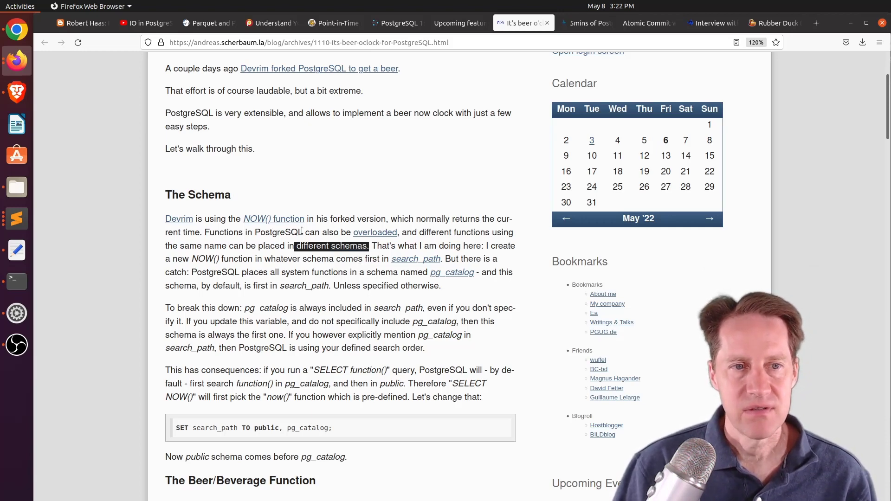
pyautogui.moveTo(273, 218)
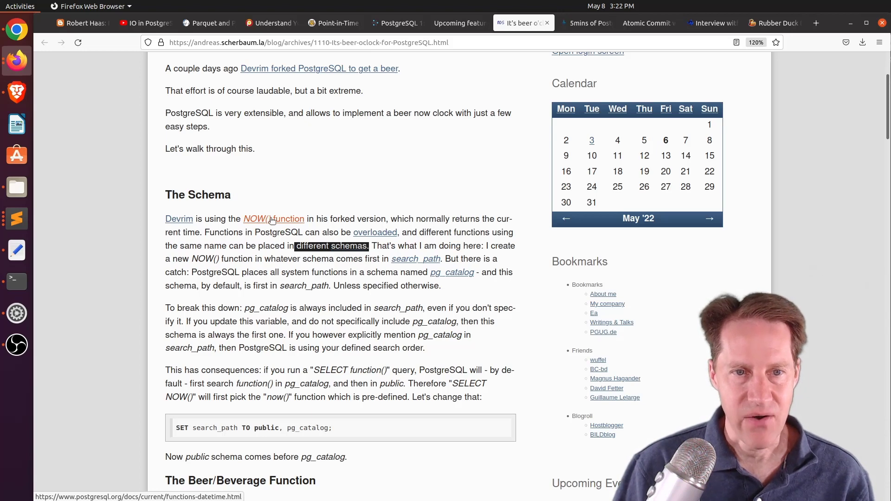
pyautogui.moveTo(451, 273)
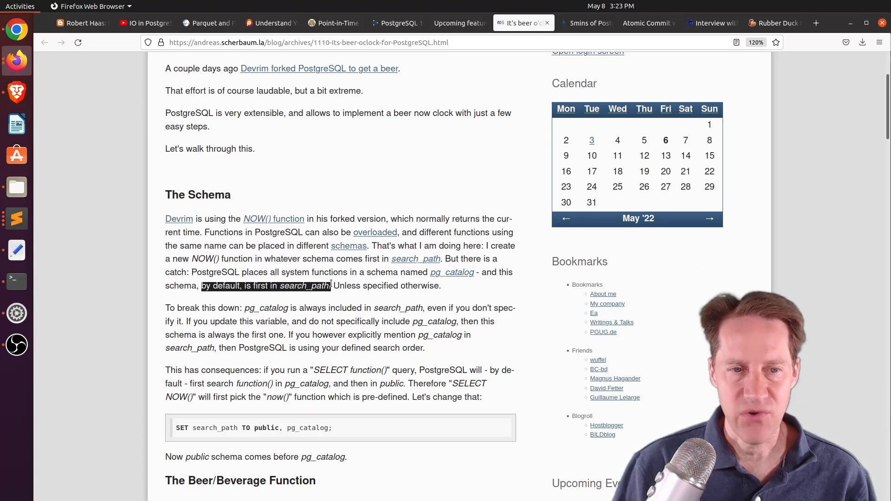
pyautogui.moveTo(253, 428)
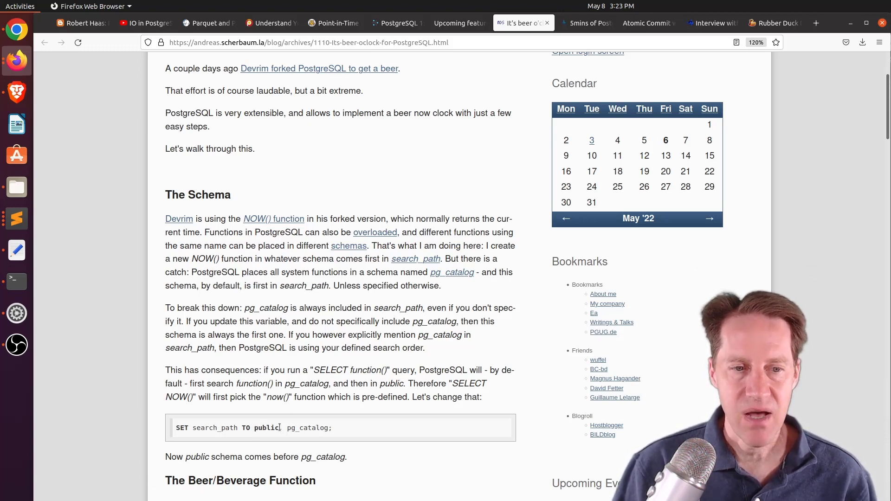
pyautogui.doubleClick(307, 428)
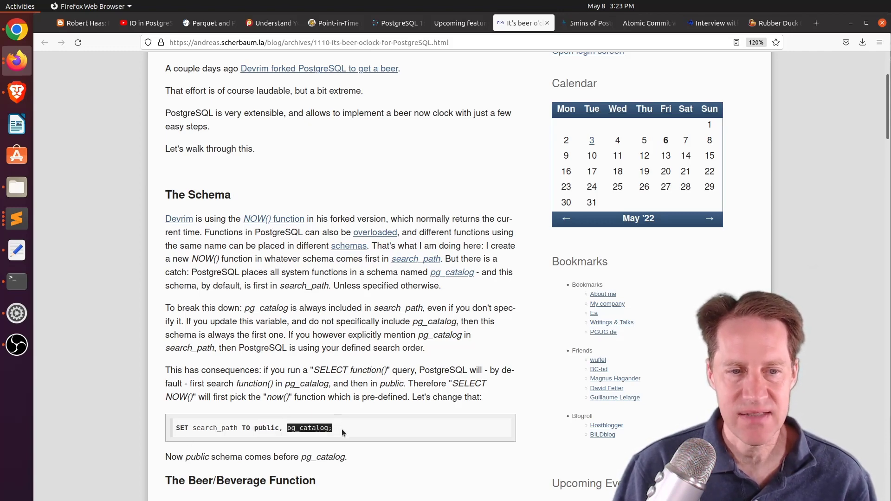
pyautogui.tripleClick(253, 428)
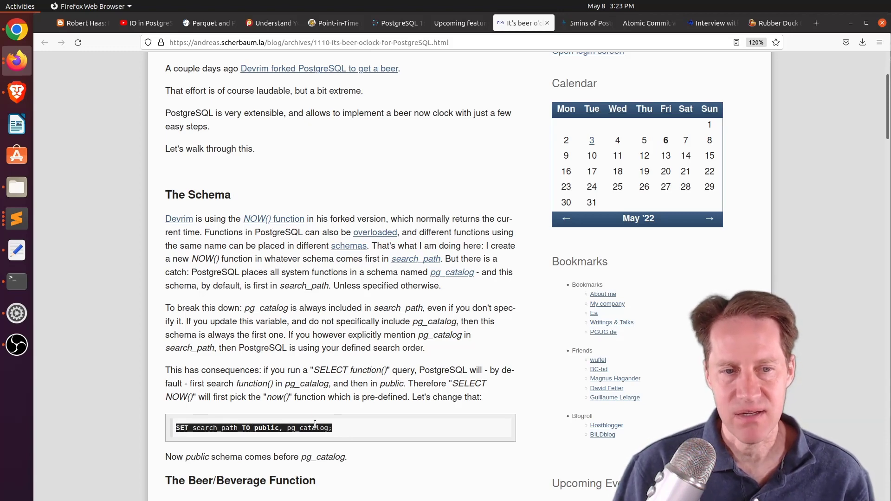
pyautogui.scroll(-3)
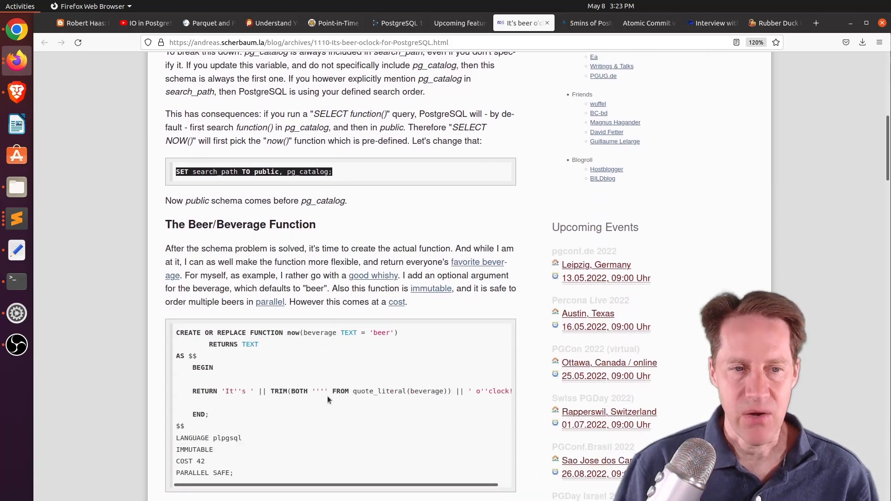
pyautogui.moveTo(292, 335)
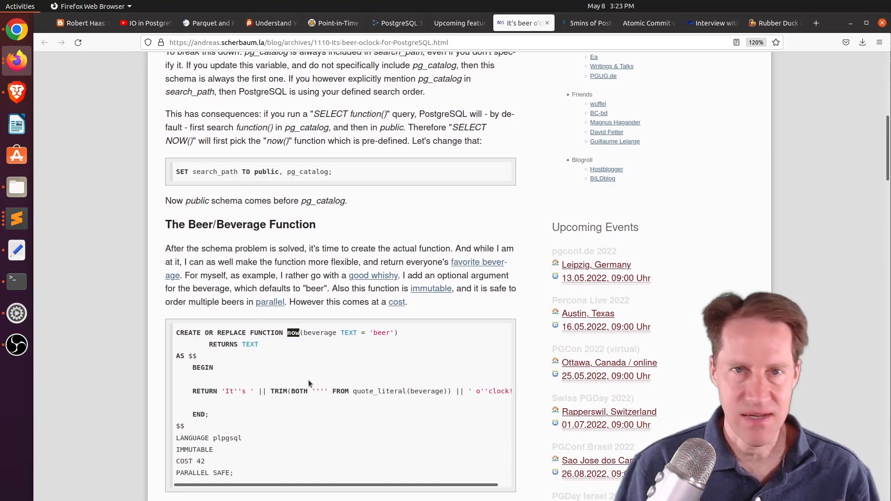
pyautogui.moveTo(314, 329)
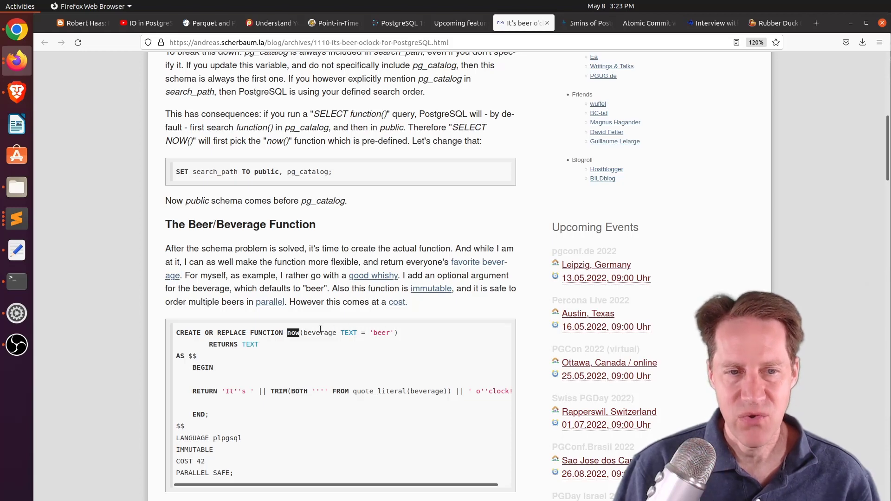
pyautogui.moveTo(259, 387)
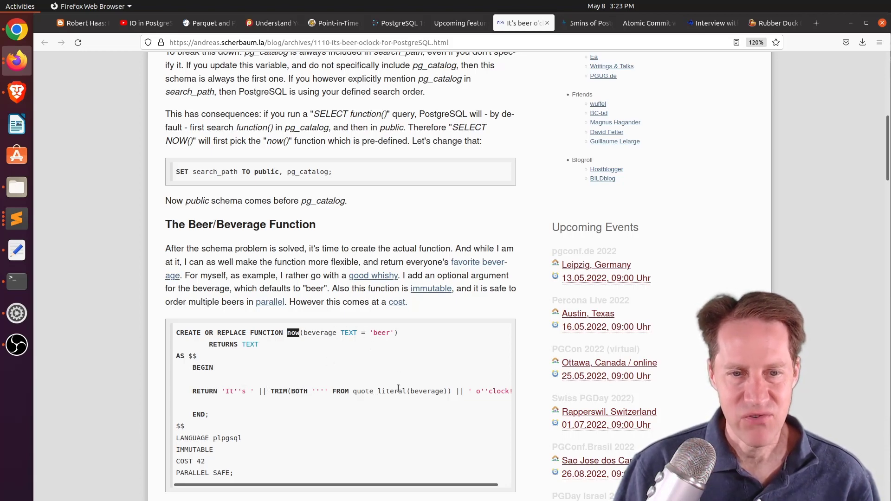
pyautogui.scroll(-3)
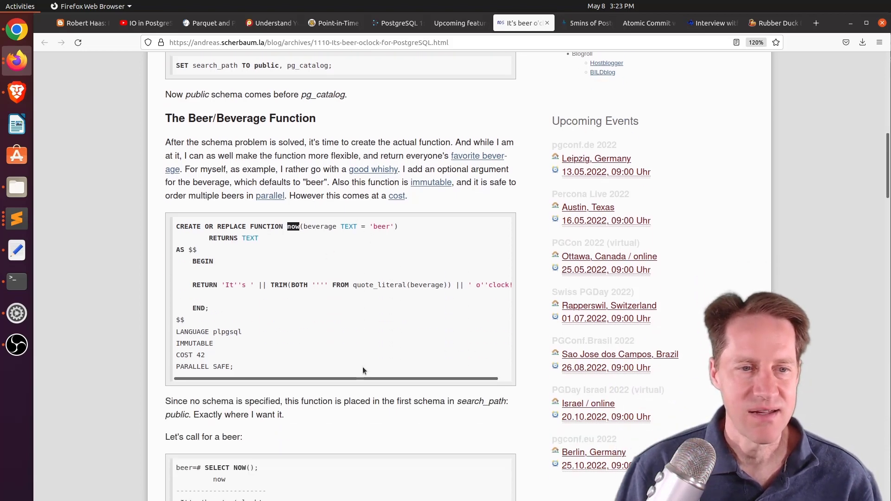
pyautogui.scroll(-3)
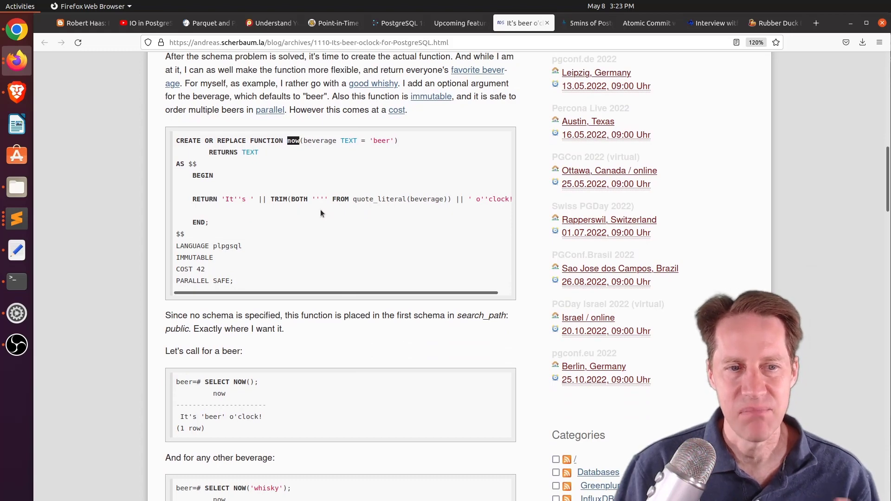
pyautogui.doubleClick(233, 381)
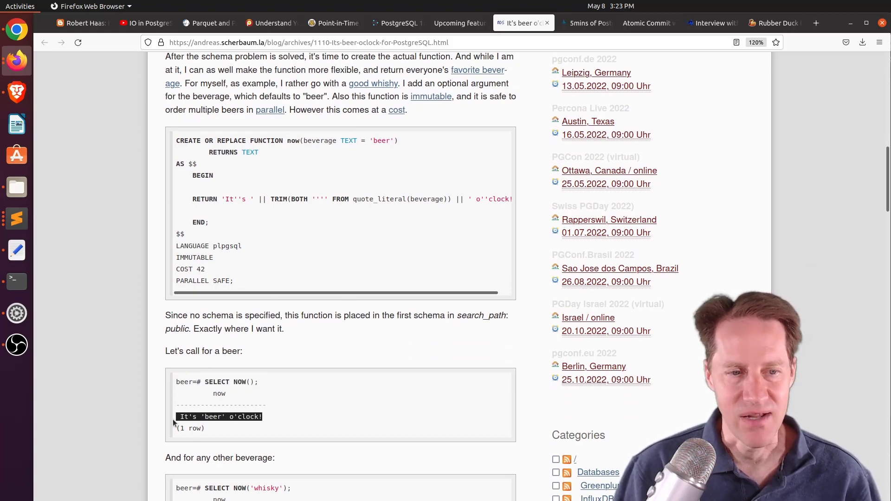
pyautogui.scroll(-3)
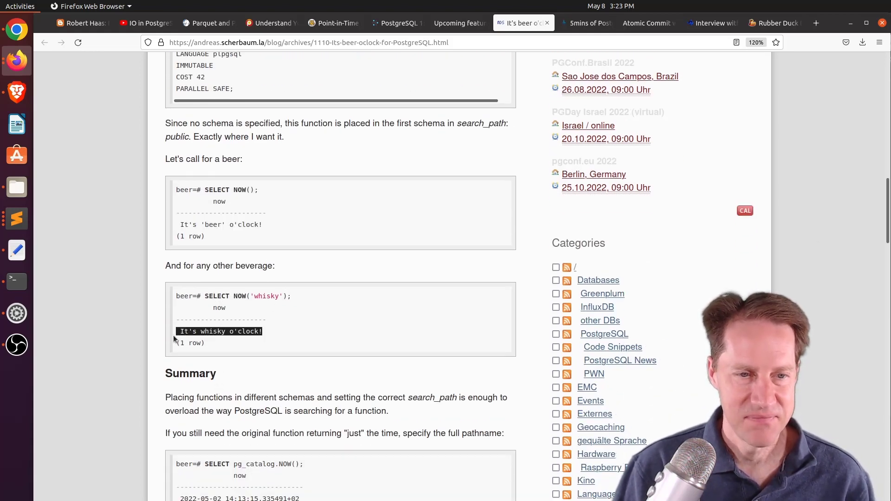
pyautogui.scroll(-3)
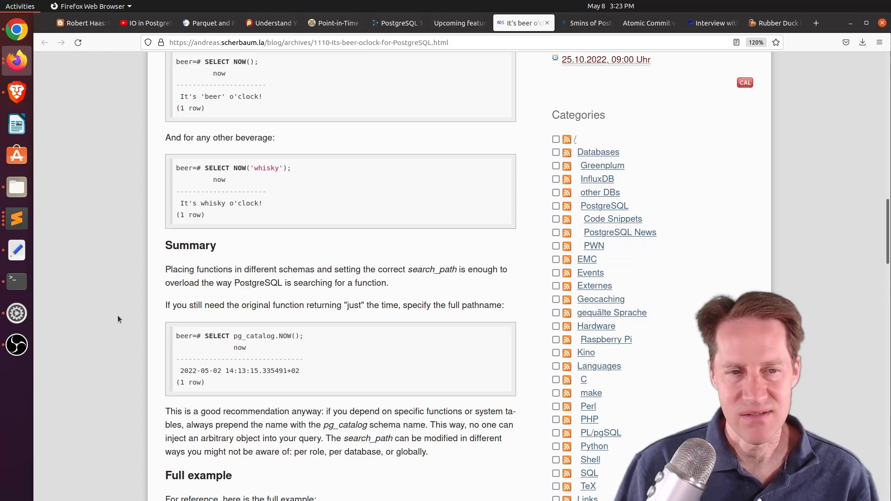
pyautogui.moveTo(268, 346)
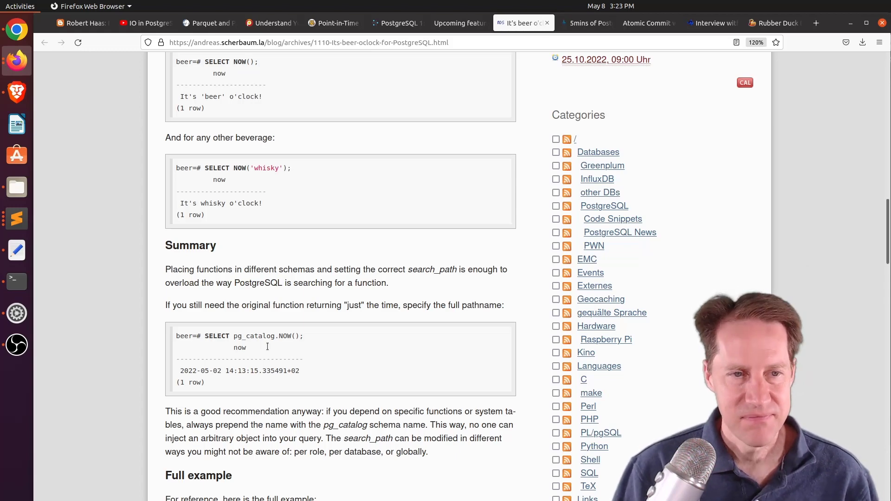
pyautogui.moveTo(381, 114)
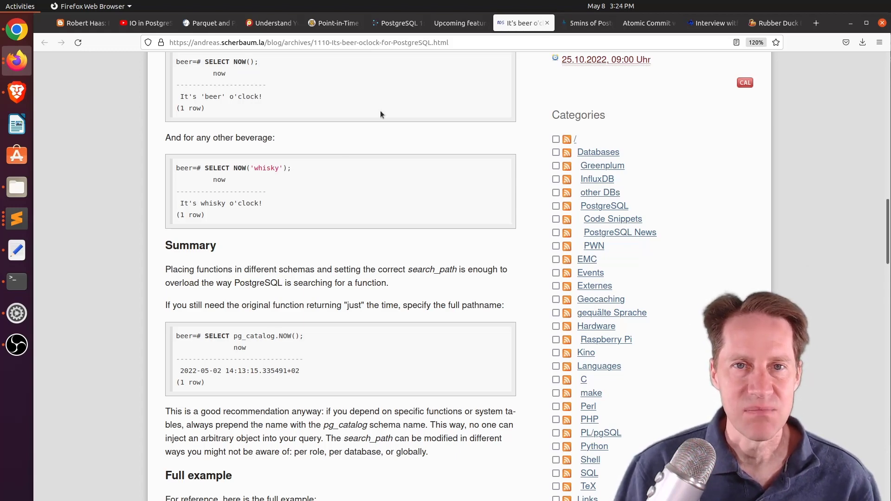
# Switch to the HighGo Atomic Commit article and scroll to its partially-committed transaction diagram.
pyautogui.click(643, 22)
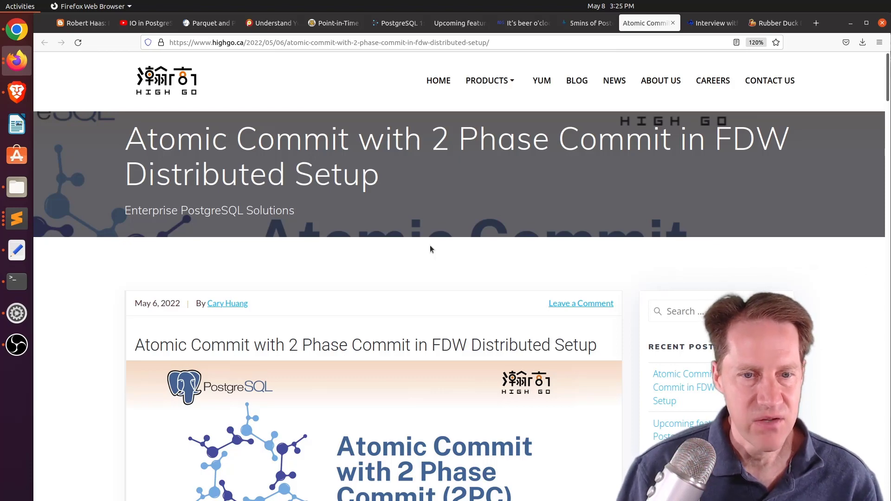
pyautogui.scroll(-3)
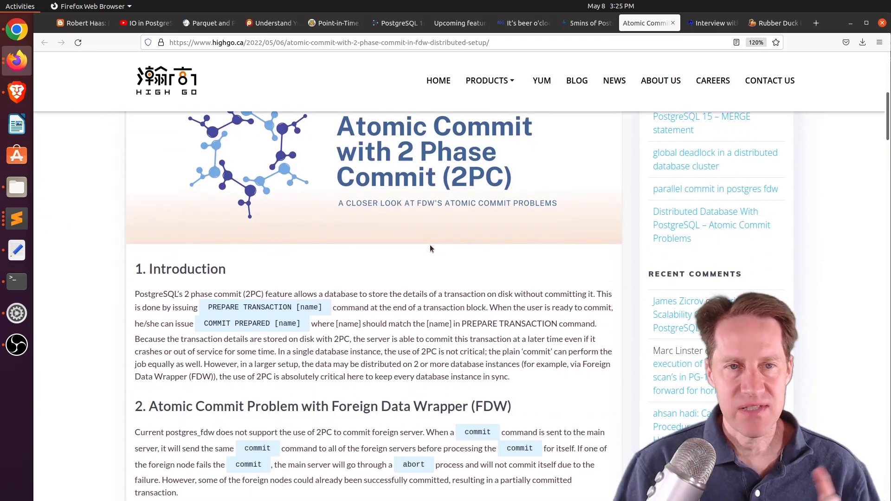
pyautogui.scroll(-3)
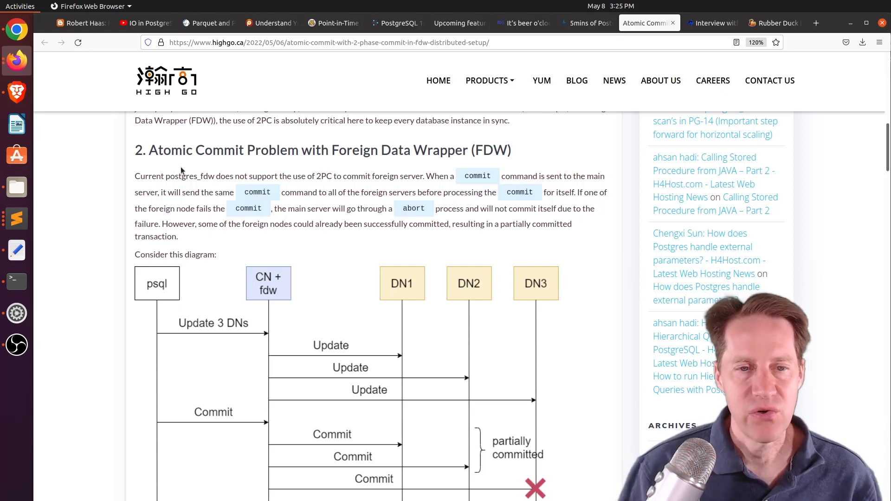
pyautogui.moveTo(408, 291)
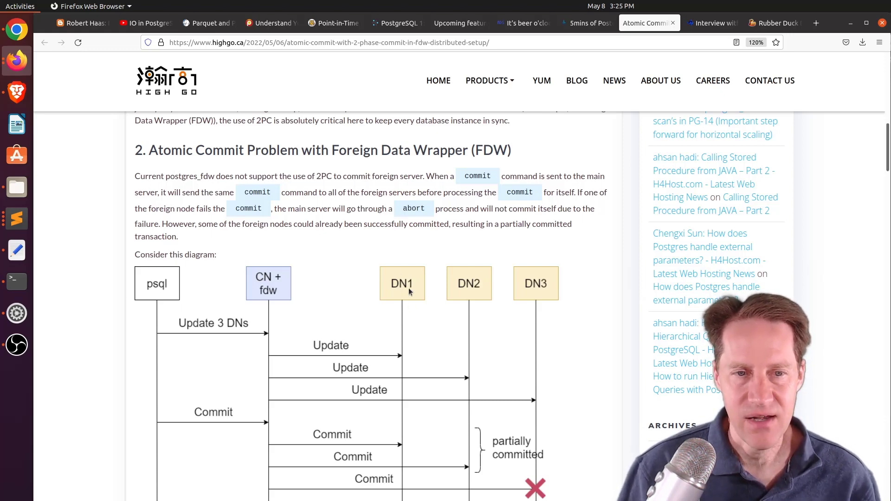
pyautogui.moveTo(405, 246)
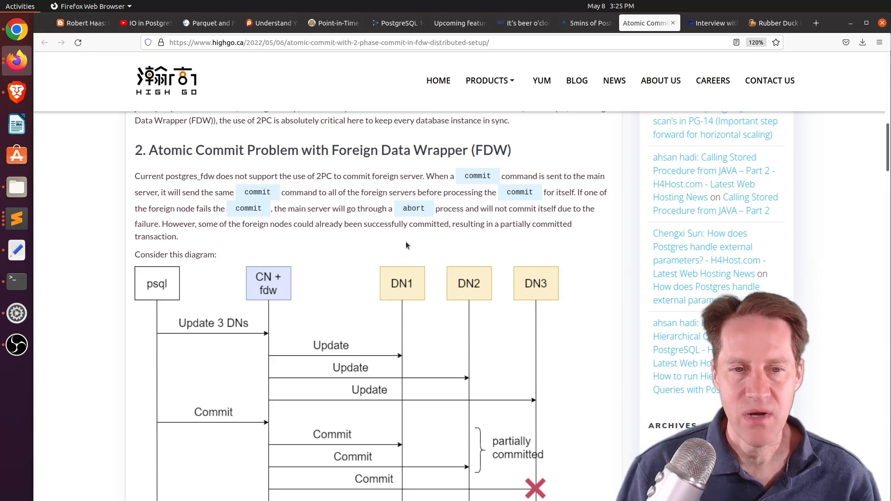
pyautogui.moveTo(525, 279)
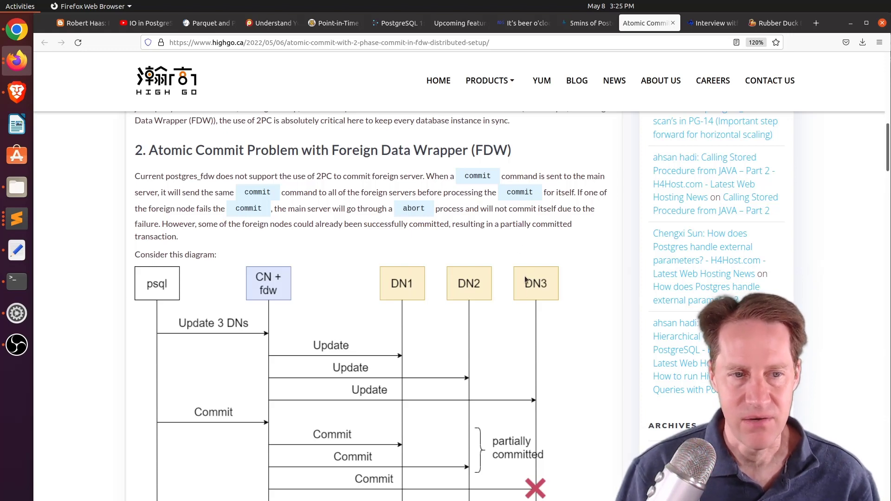
pyautogui.scroll(-3)
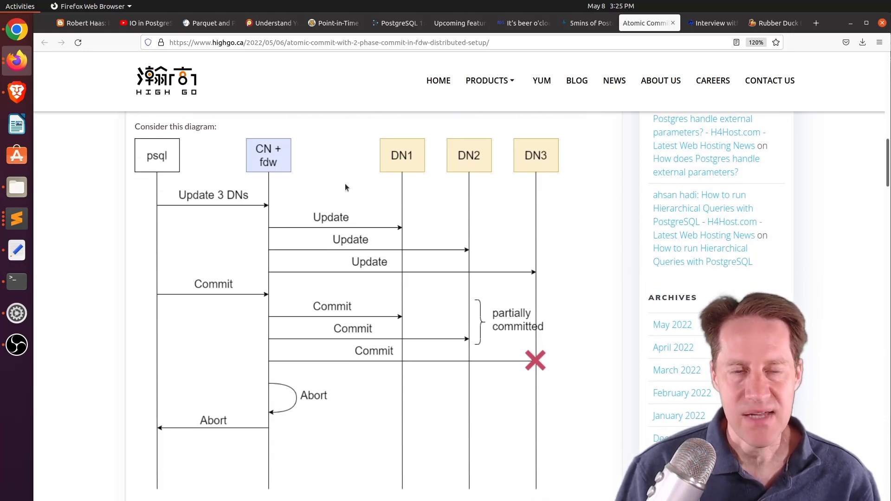
pyautogui.moveTo(539, 148)
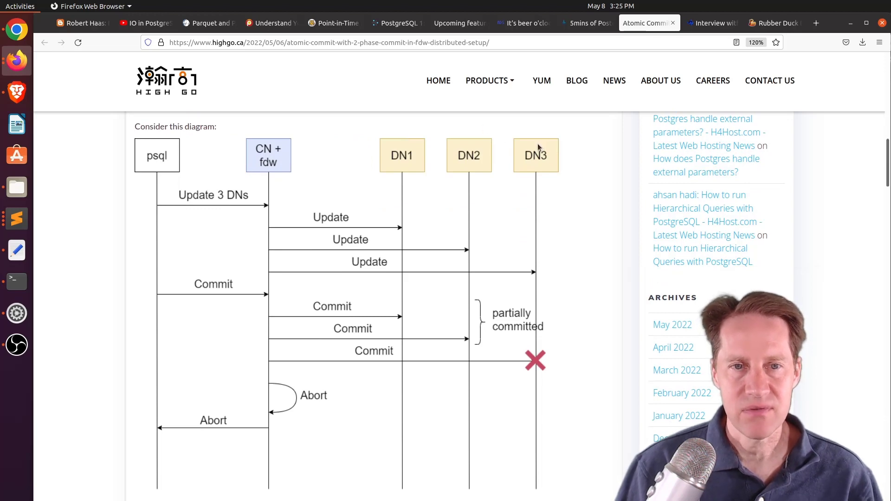
pyautogui.moveTo(504, 155)
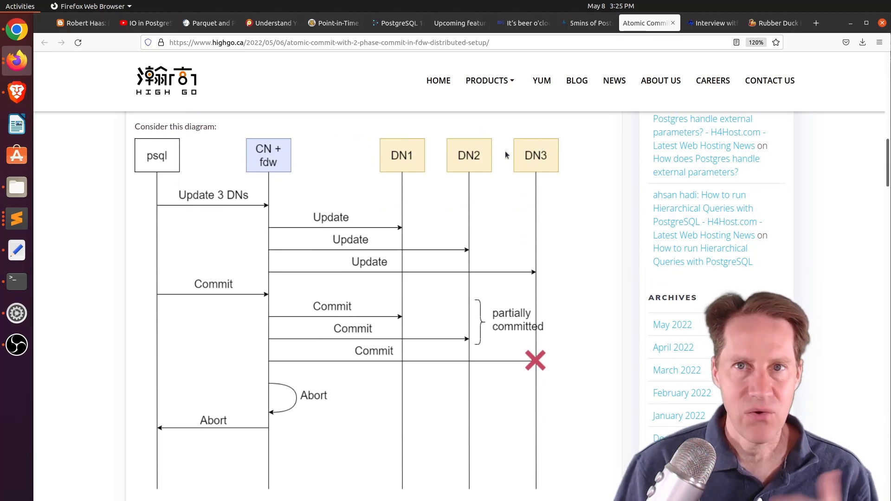
pyautogui.scroll(3)
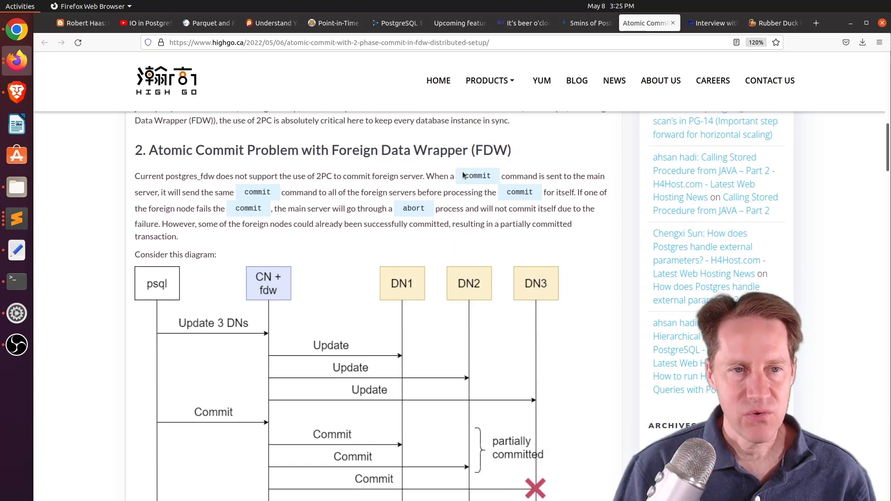
pyautogui.scroll(-3)
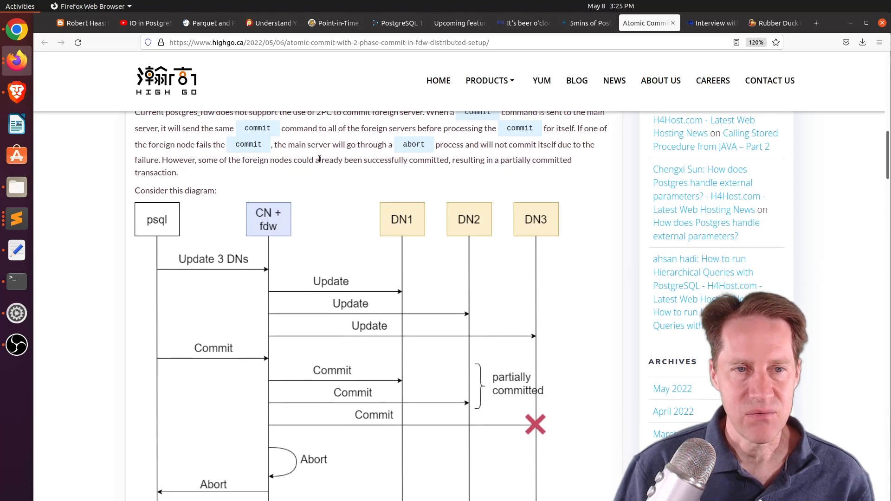
pyautogui.scroll(3)
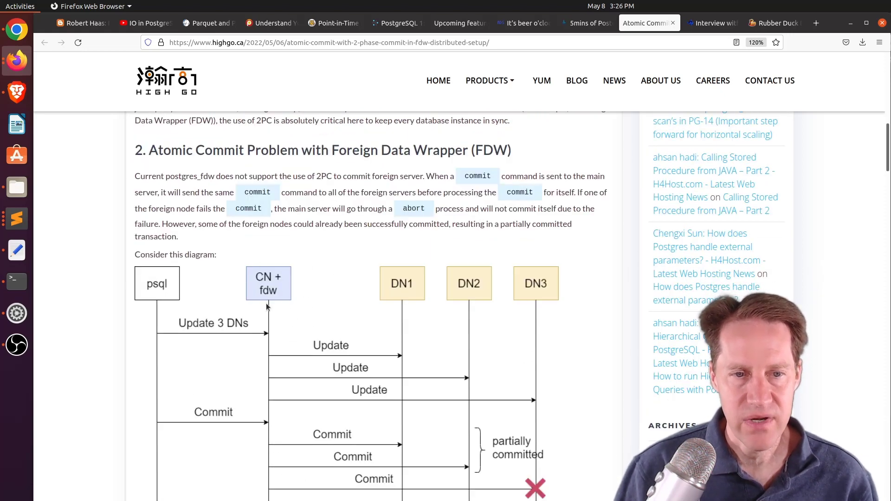
pyautogui.moveTo(525, 353)
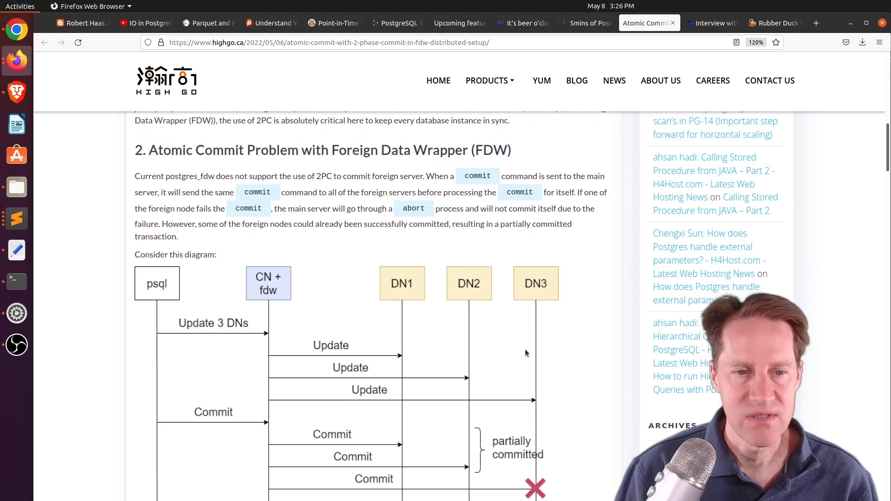
pyautogui.scroll(-3)
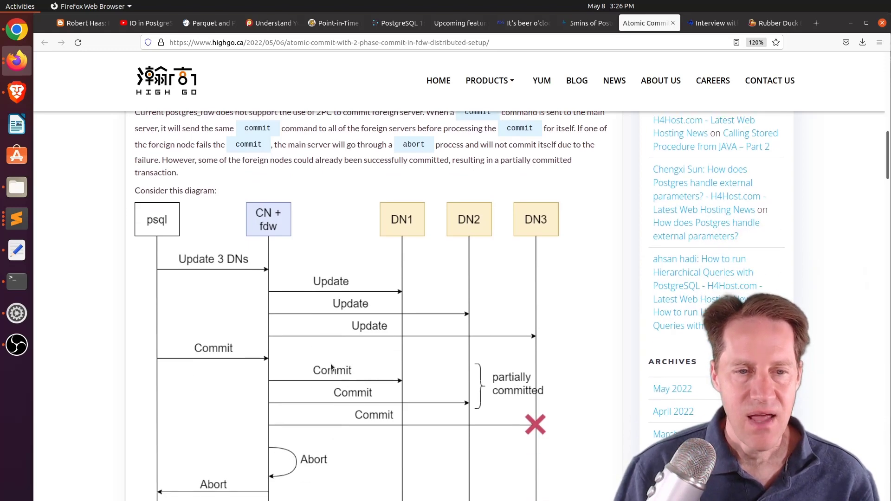
pyautogui.moveTo(461, 459)
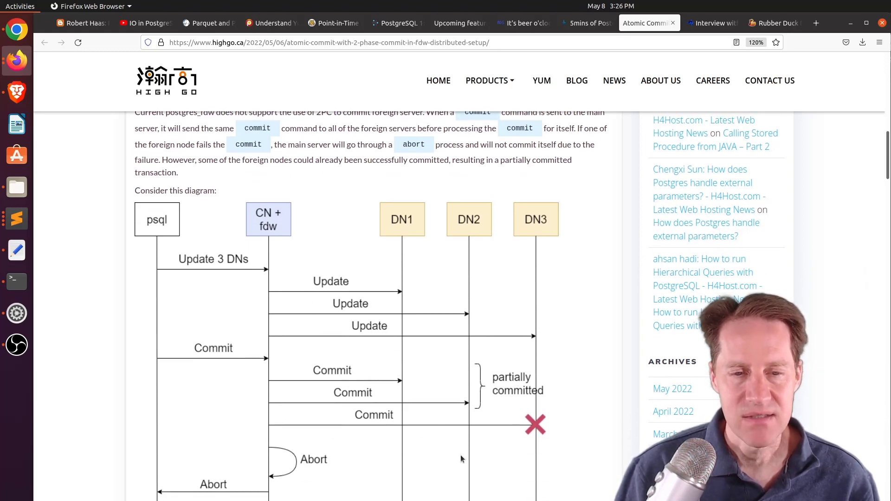
pyautogui.moveTo(524, 416)
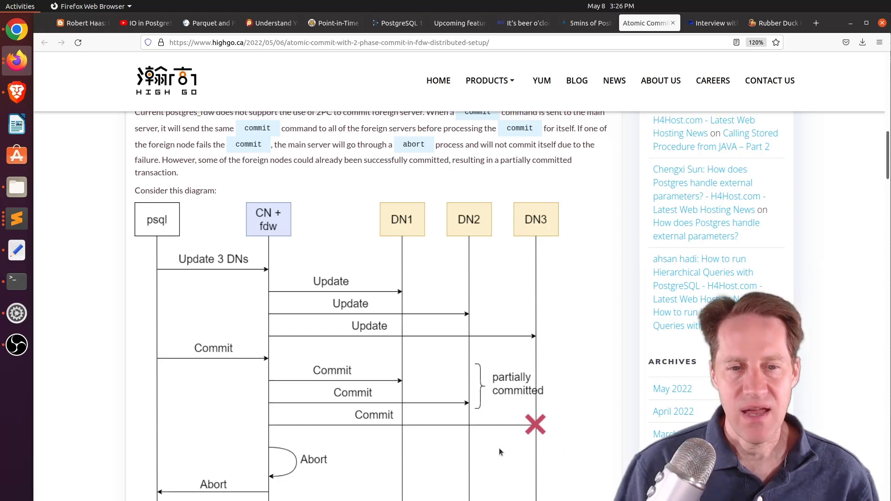
pyautogui.moveTo(516, 425)
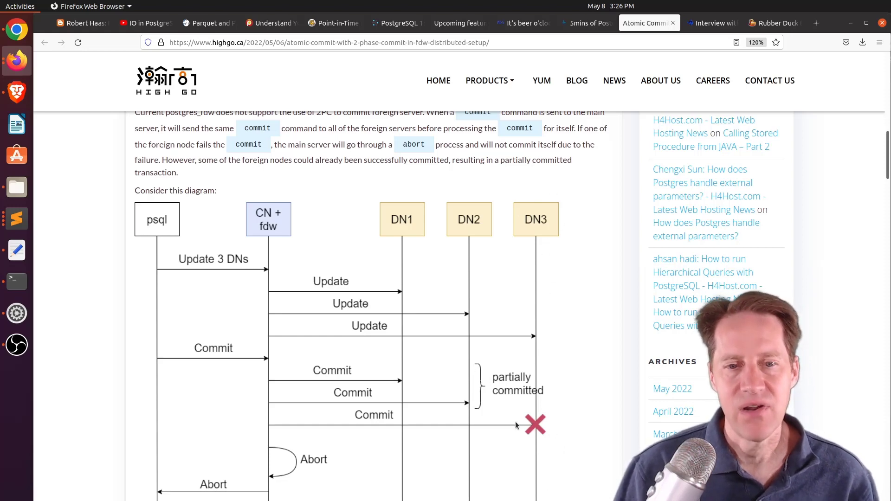
pyautogui.moveTo(566, 432)
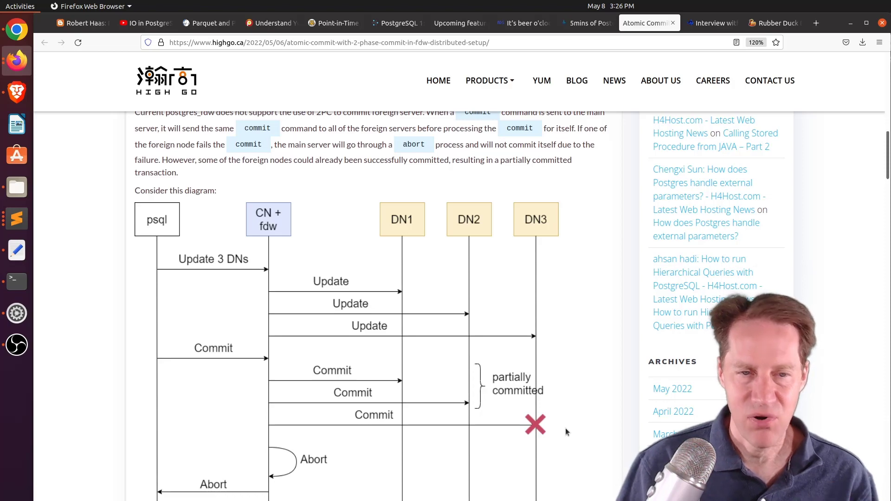
pyautogui.moveTo(418, 404)
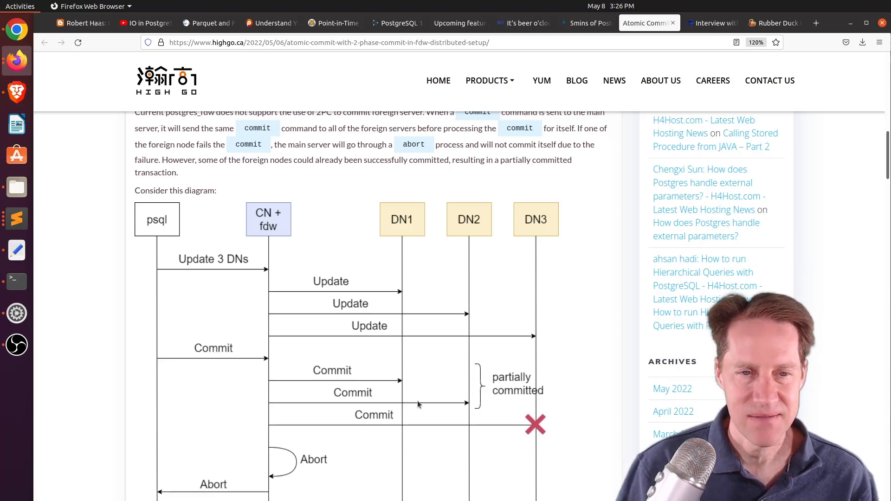
# Scroll past the rollback-prepared diagram to section 3, Handling COMMIT PREPARED Failure.
pyautogui.scroll(-3)
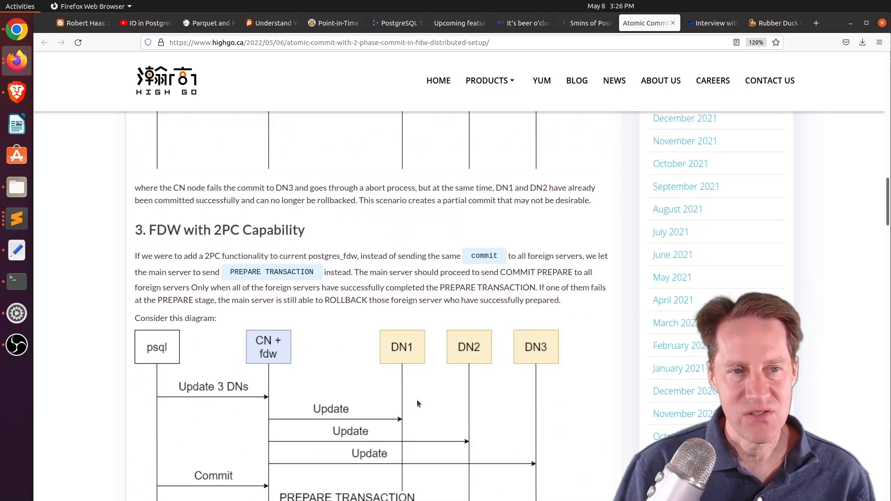
pyautogui.scroll(-3)
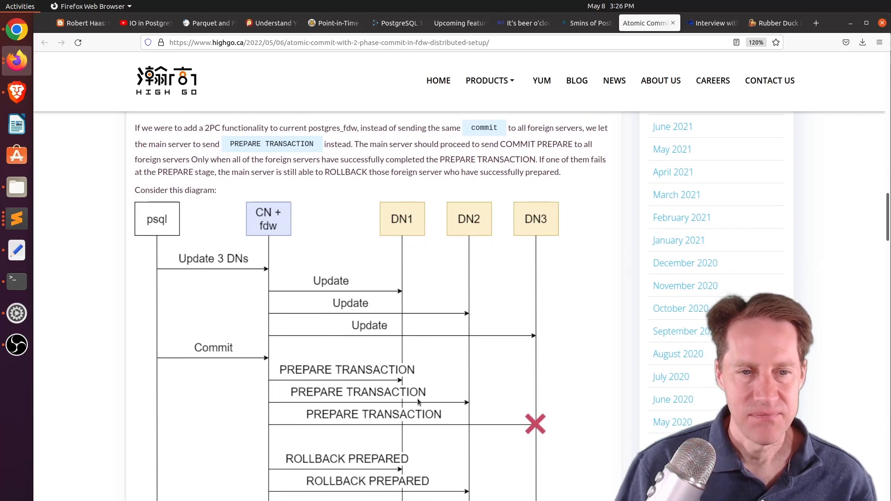
pyautogui.scroll(-3)
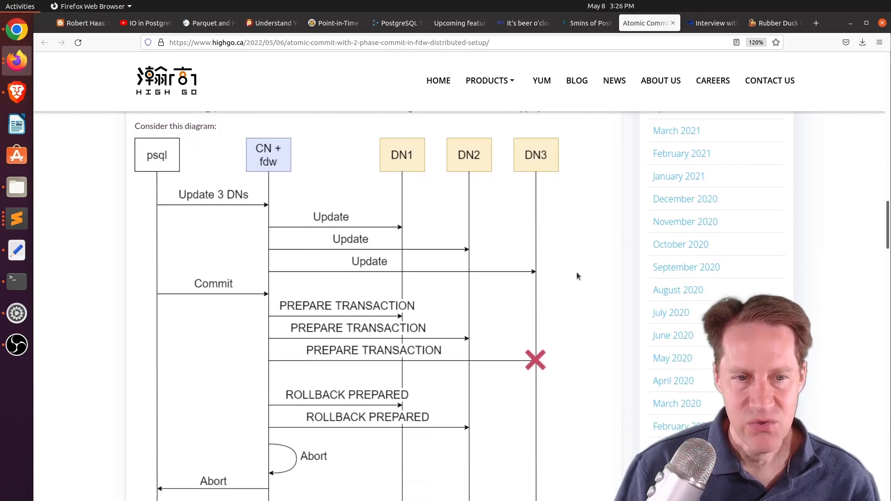
pyautogui.moveTo(464, 387)
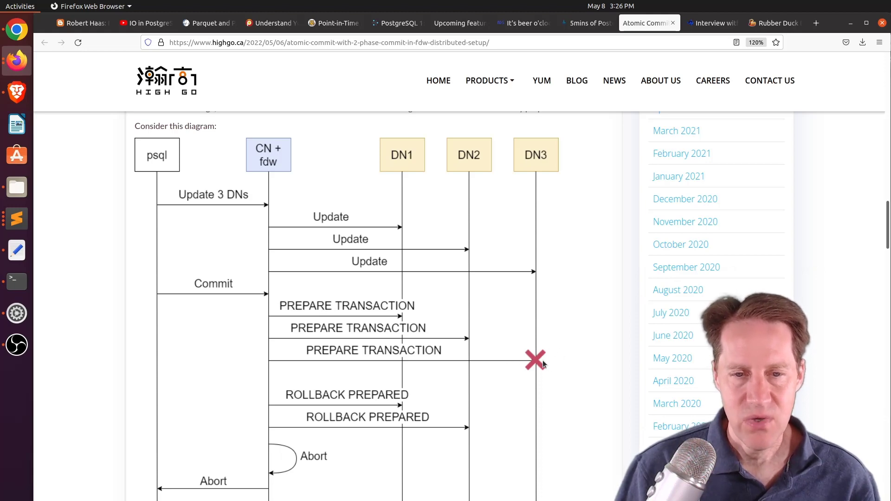
pyautogui.moveTo(422, 363)
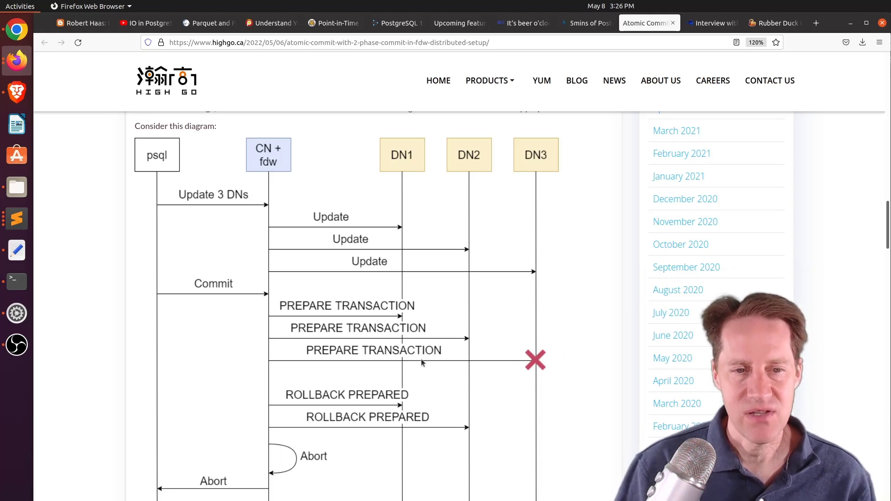
pyautogui.moveTo(557, 386)
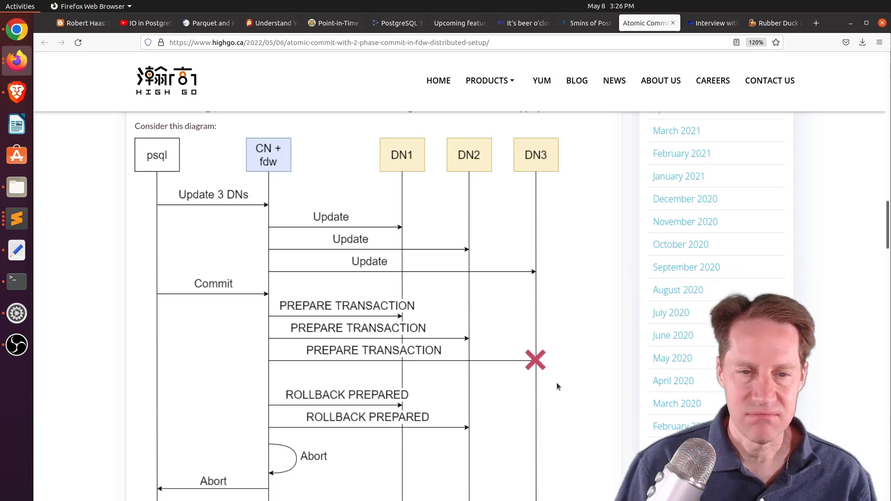
pyautogui.scroll(-3)
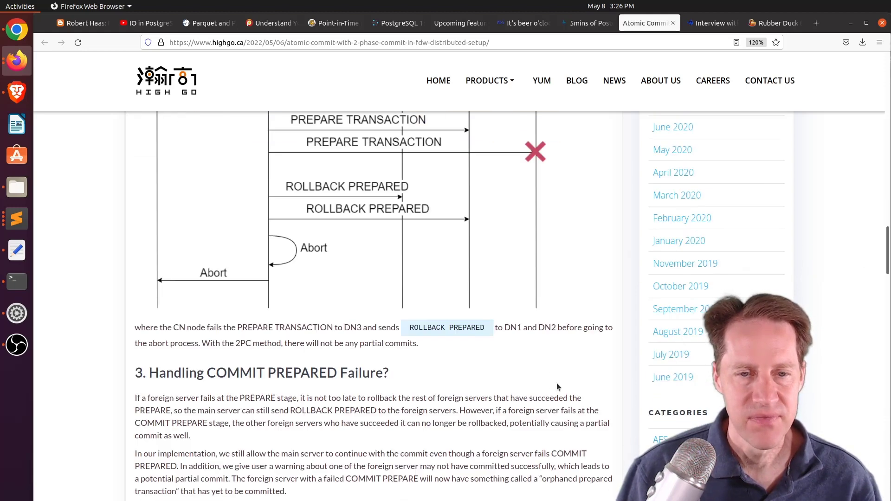
# Read the commit-with-warning diagram, then scroll through section 4 to the author bio.
pyautogui.scroll(3)
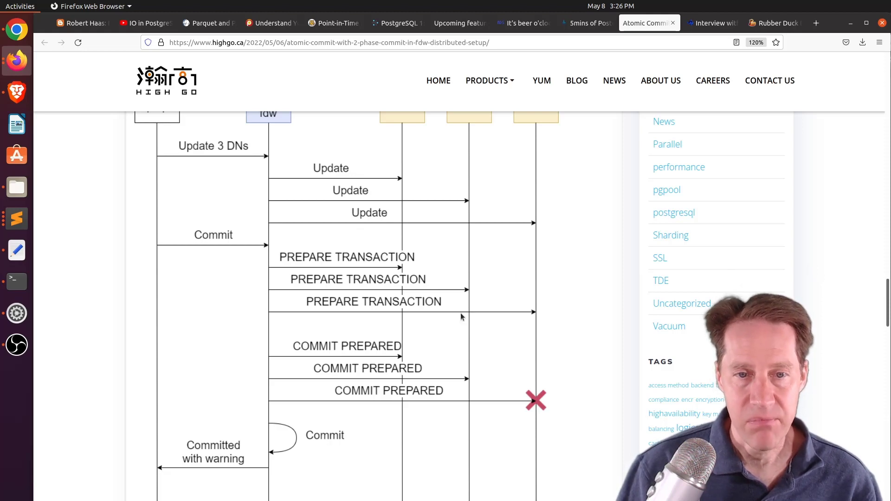
pyautogui.scroll(3)
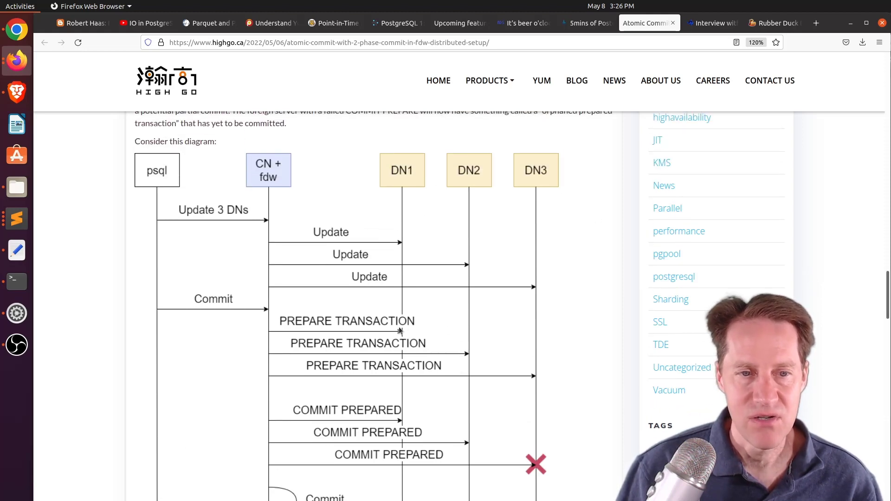
pyautogui.moveTo(380, 314)
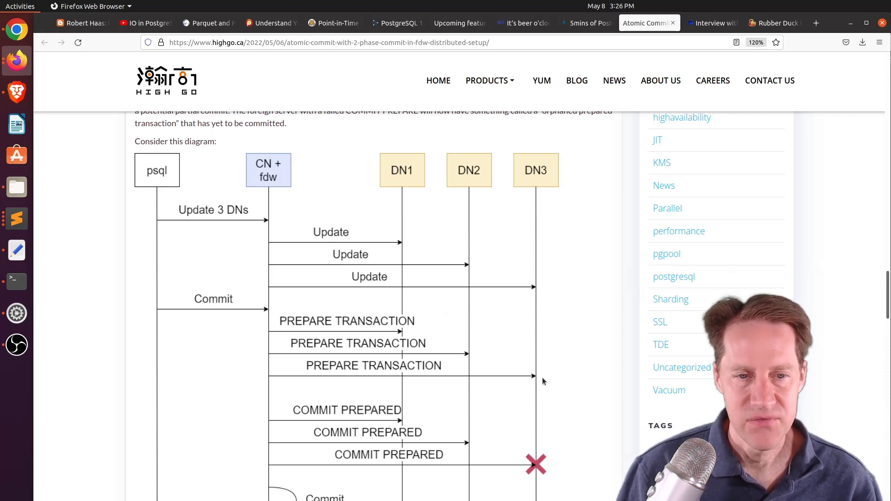
pyautogui.scroll(-3)
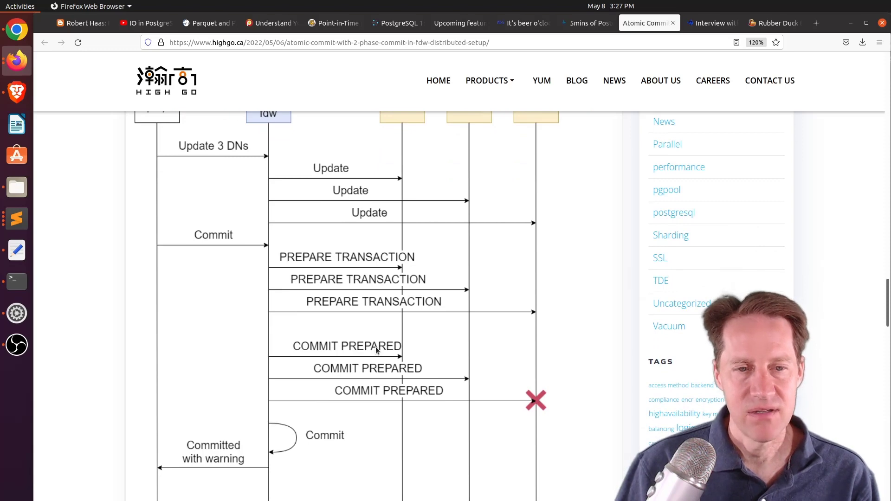
pyautogui.scroll(-3)
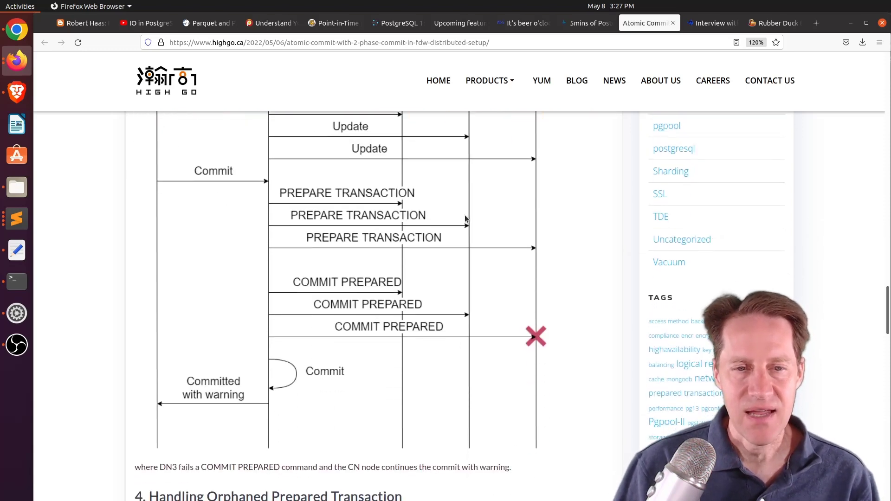
pyautogui.moveTo(460, 282)
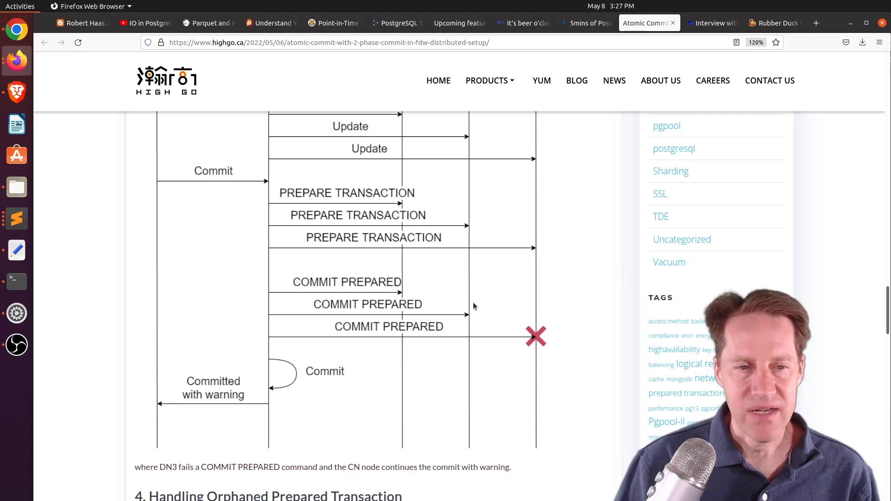
pyautogui.moveTo(434, 340)
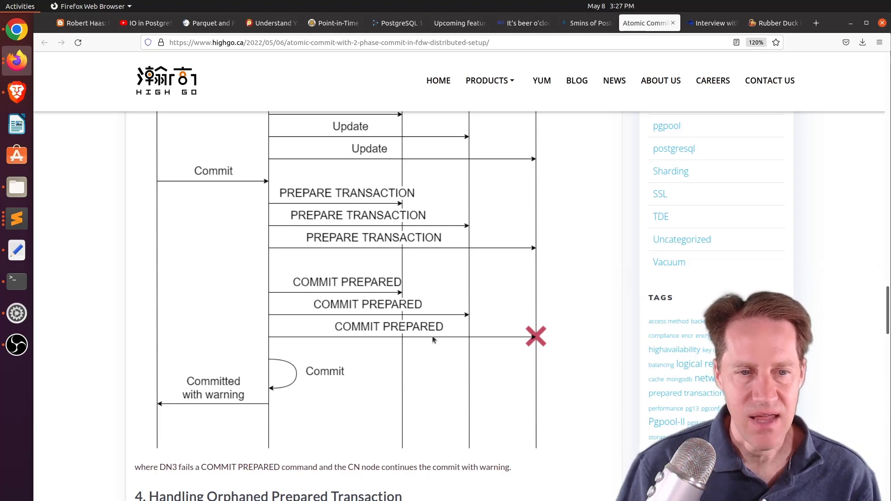
pyautogui.moveTo(539, 360)
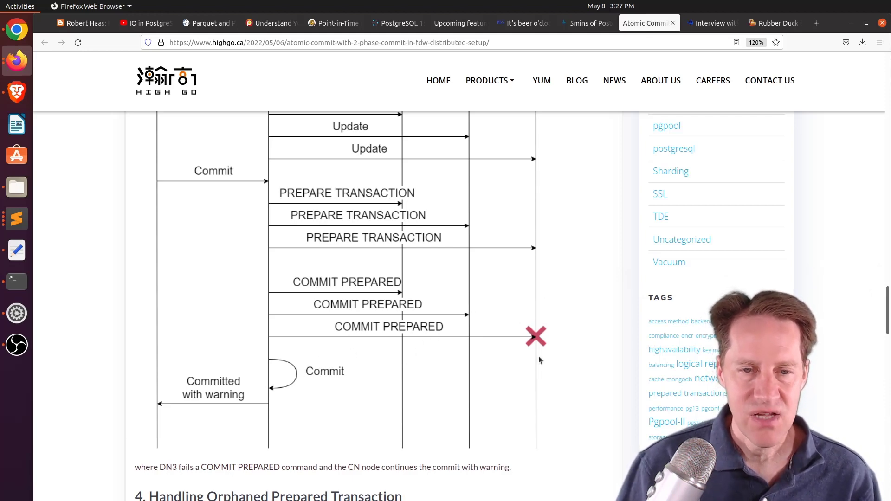
pyautogui.scroll(-3)
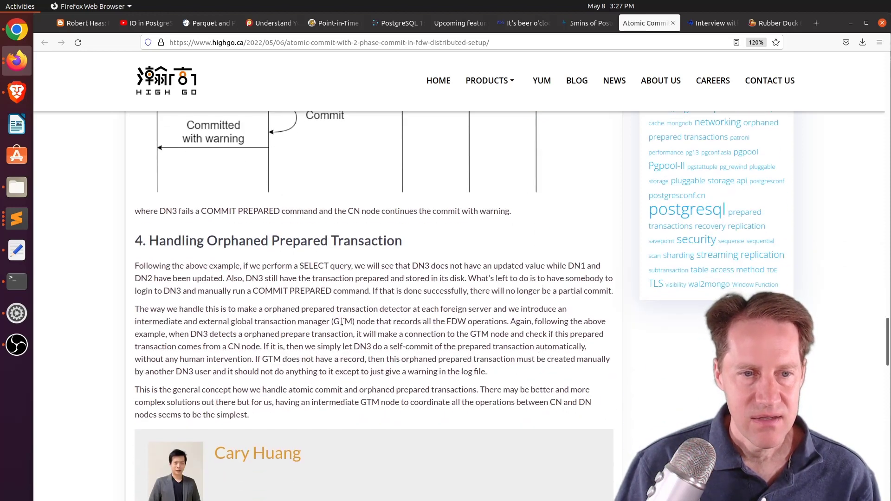
pyautogui.scroll(3)
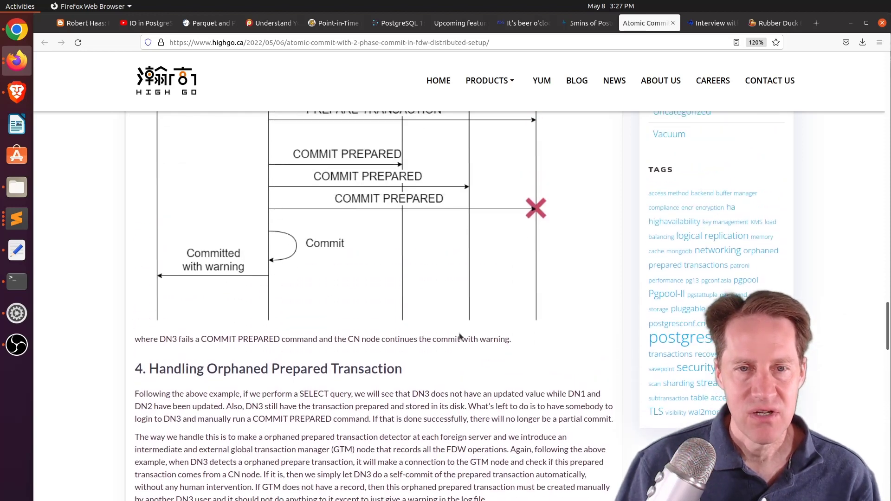
pyautogui.scroll(3)
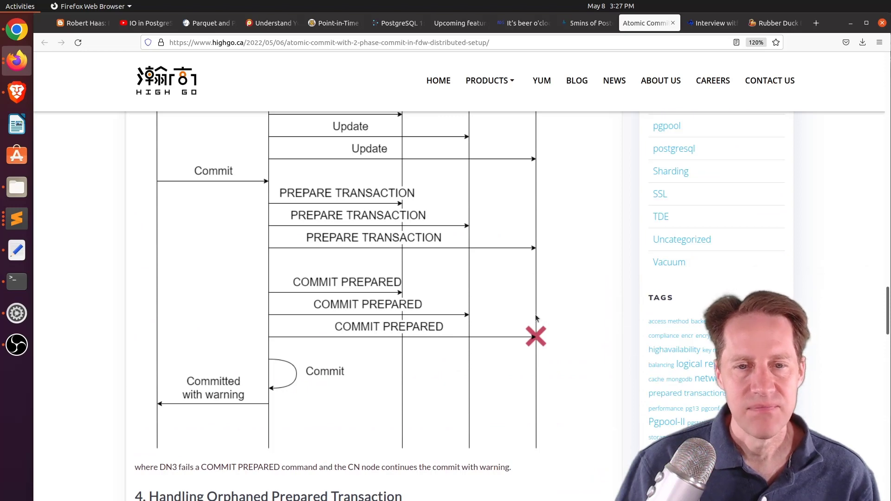
pyautogui.moveTo(529, 323)
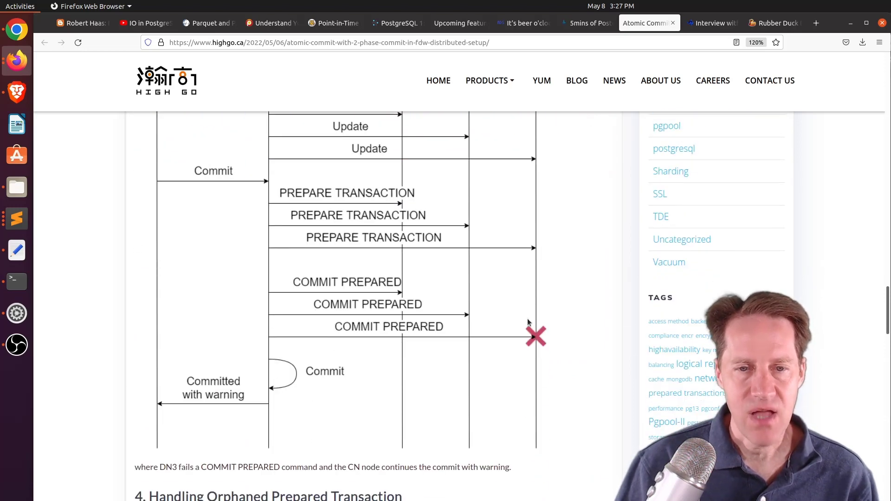
pyautogui.moveTo(533, 339)
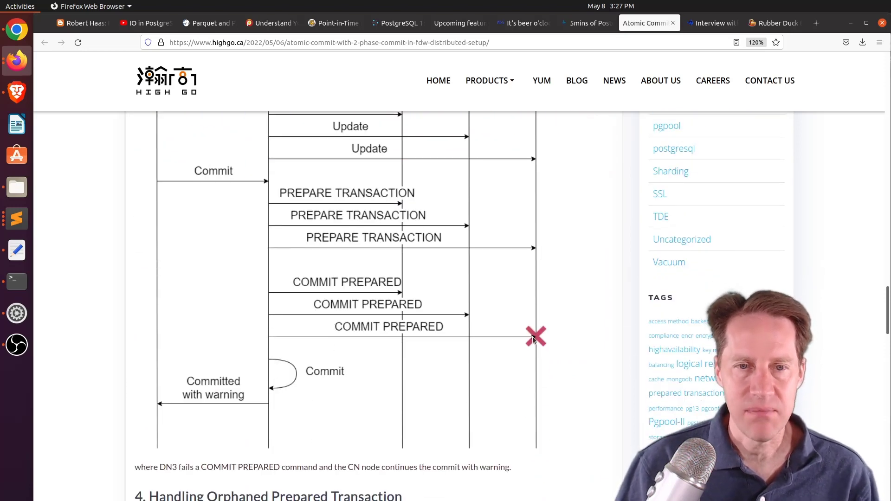
pyautogui.moveTo(537, 264)
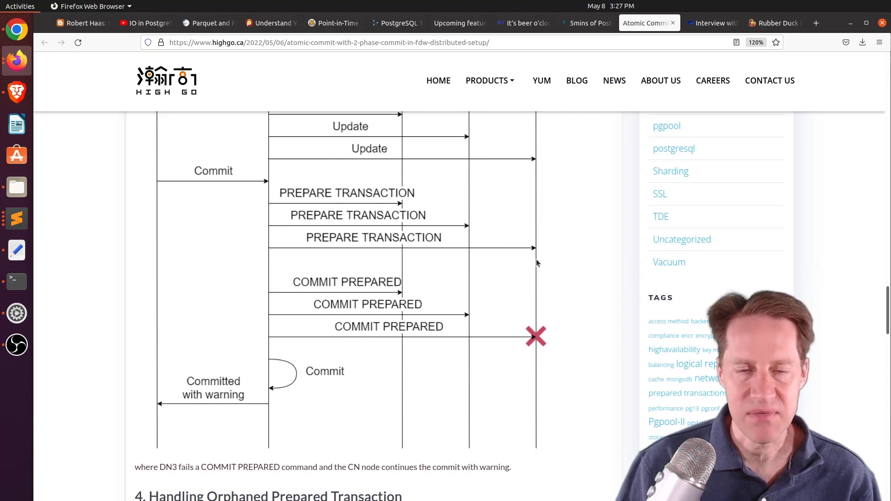
pyautogui.moveTo(534, 341)
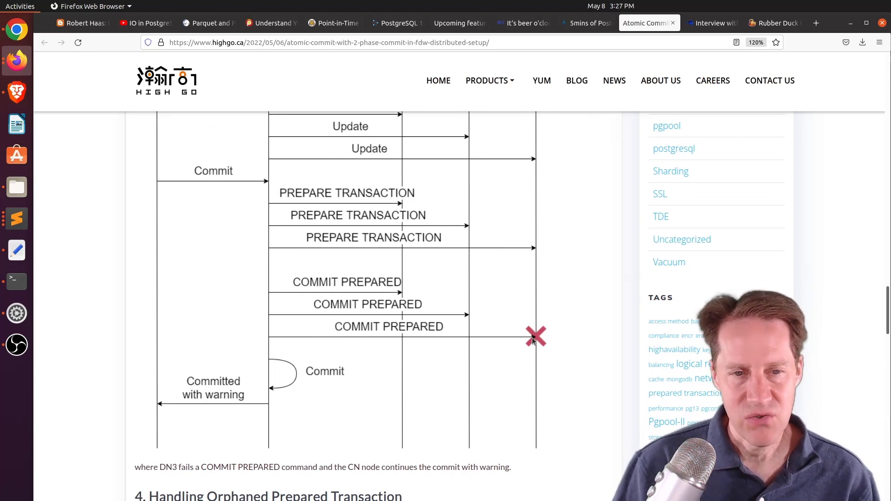
pyautogui.scroll(-3)
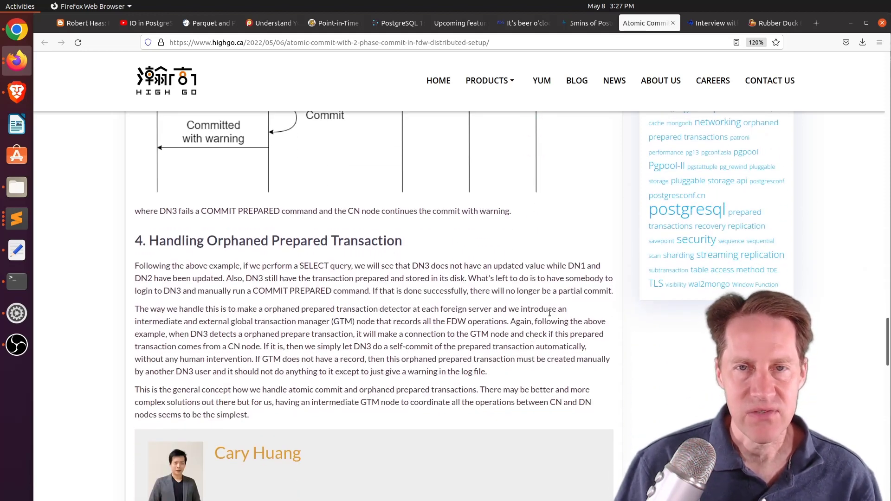
# Skim the Abbas Butt interview, then switch to the Rubber Duck Dev Show Episode 41 tab.
pyautogui.click(708, 22)
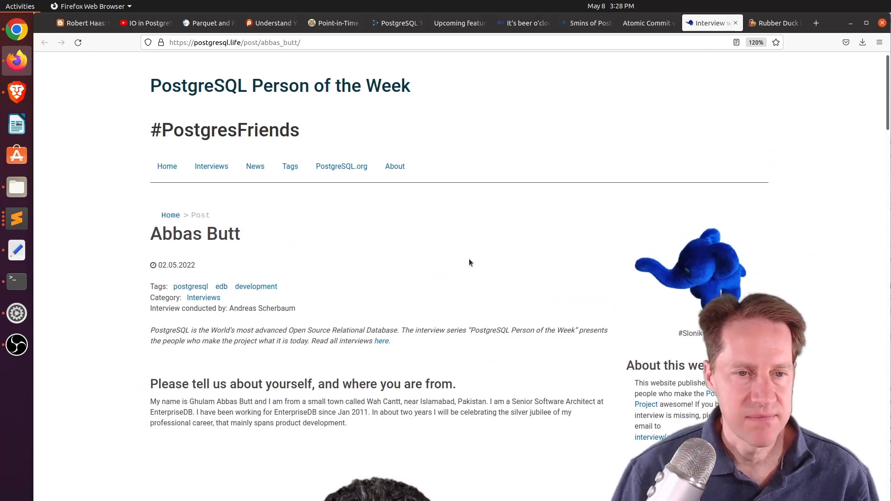
pyautogui.scroll(-3)
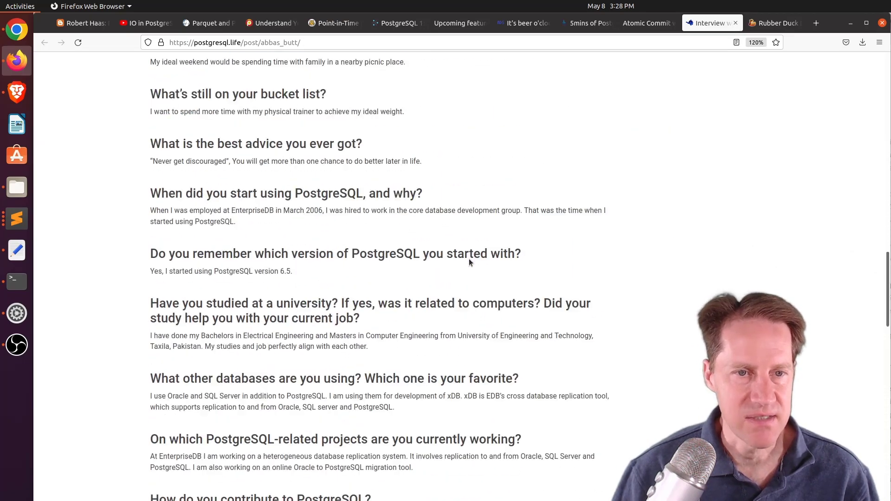
pyautogui.scroll(-3)
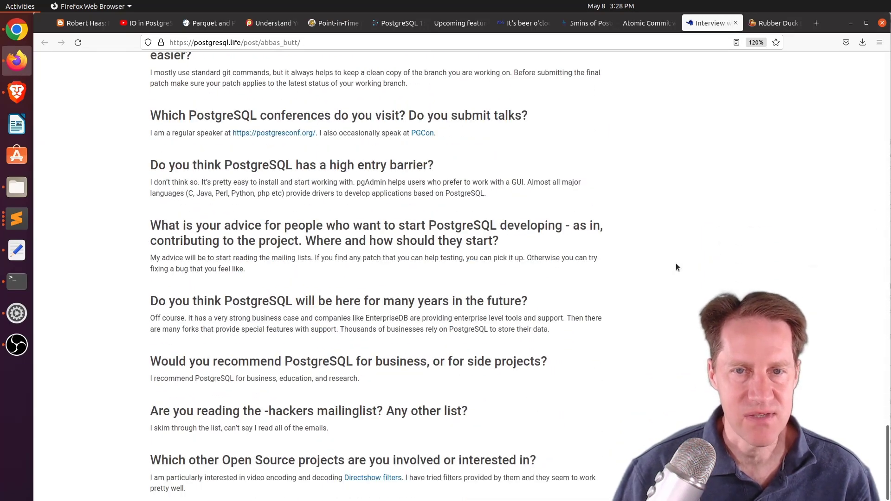
pyautogui.click(773, 23)
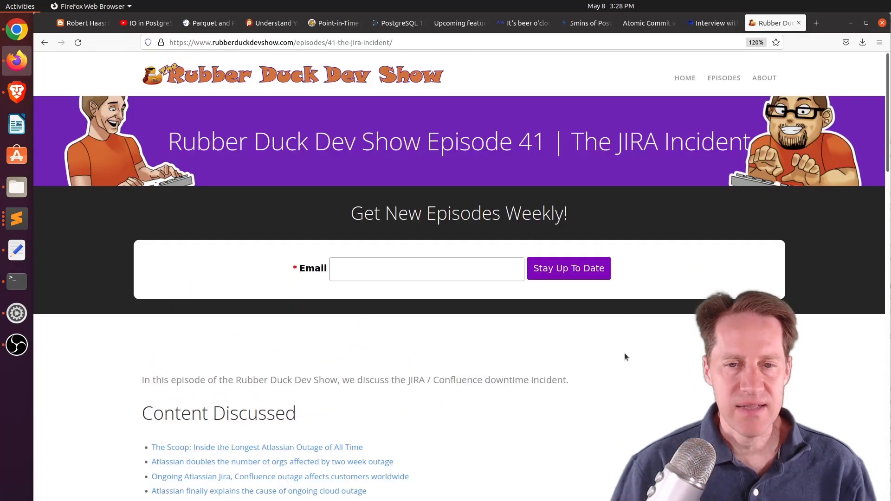